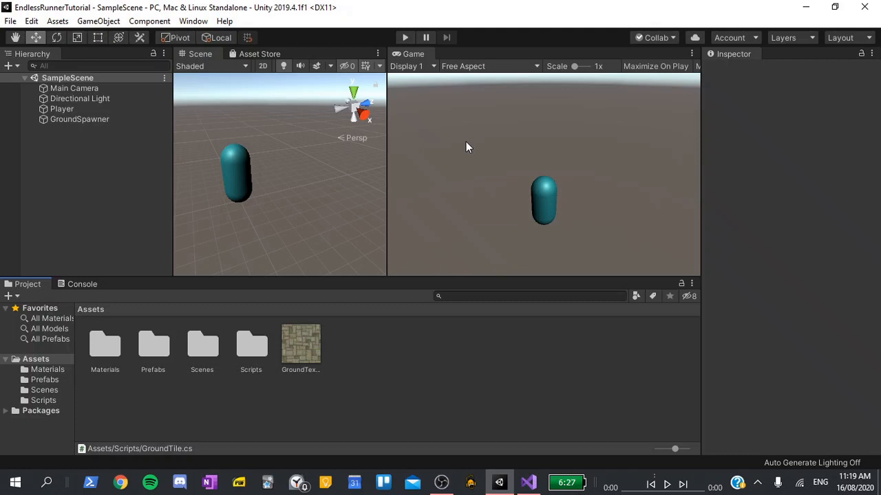
mouse_move(107, 136)
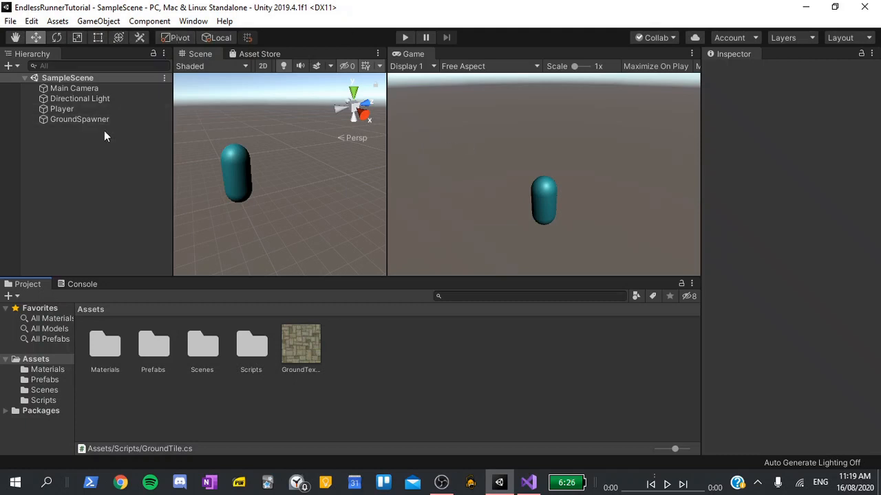
Step: Add a cylinder to the scene and name it Coin
right_click(108, 137)
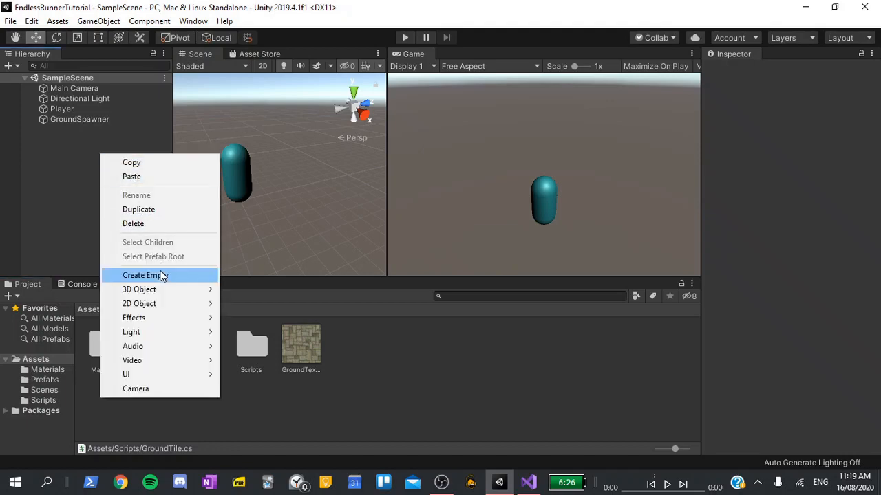
mouse_move(139, 289)
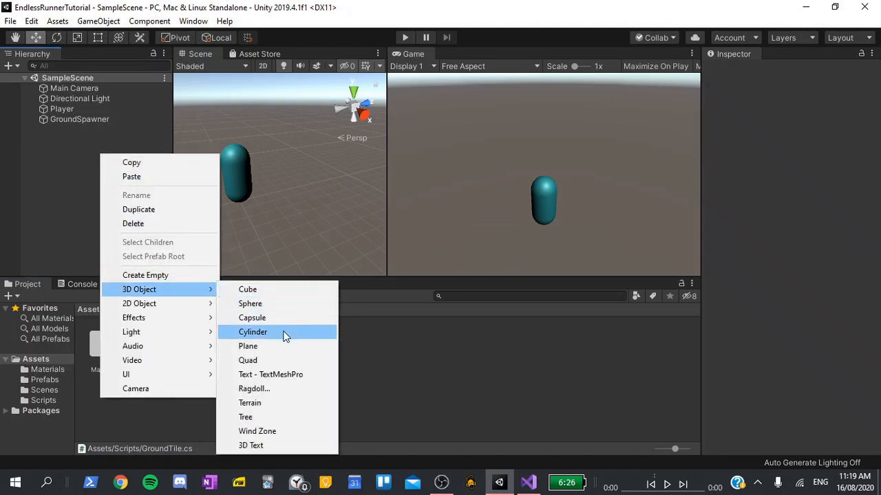
left_click(253, 331)
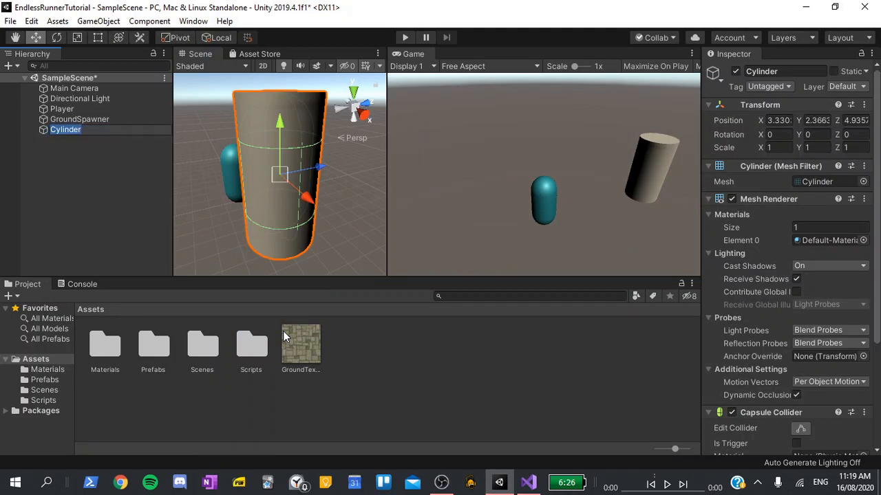
type("Coin")
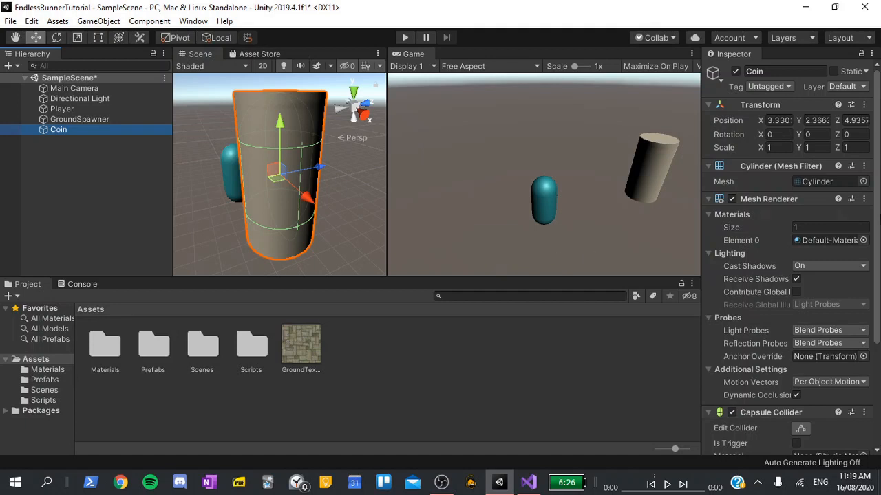
Step: Set Coin's scale to 0.7 × 0.05 × 0.7 and its X rotation to -90
left_click(776, 147)
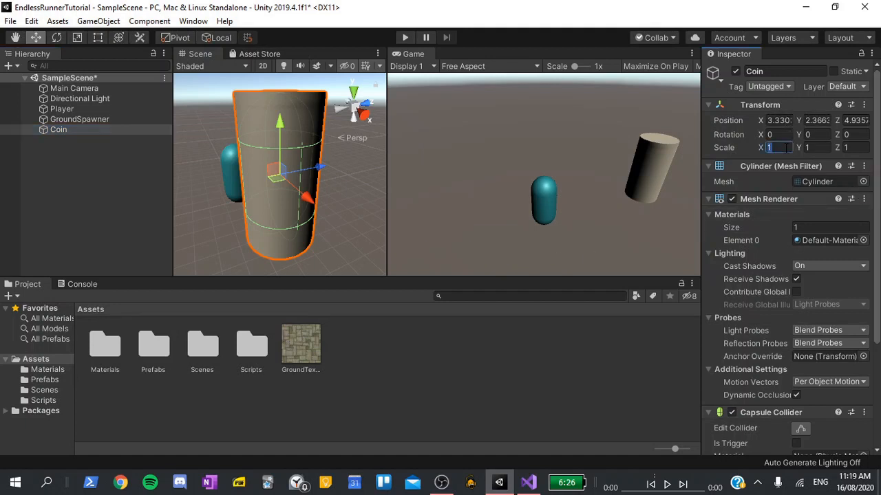
type("0.7")
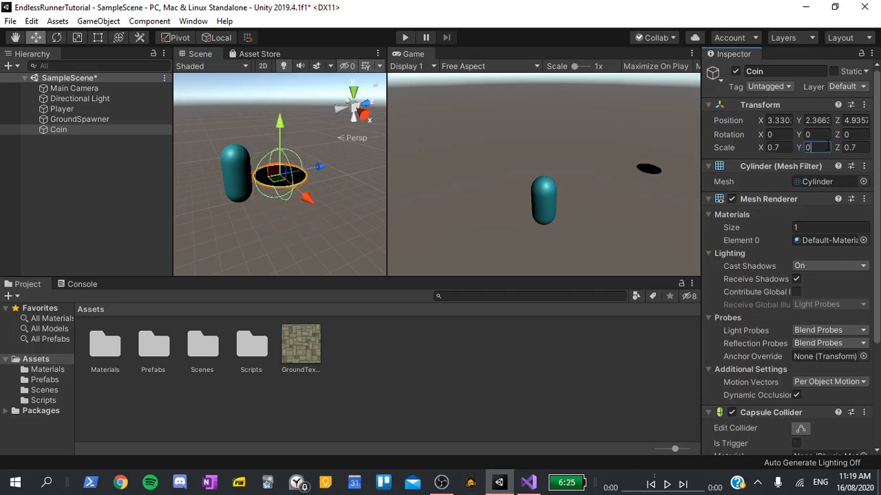
type("0.05")
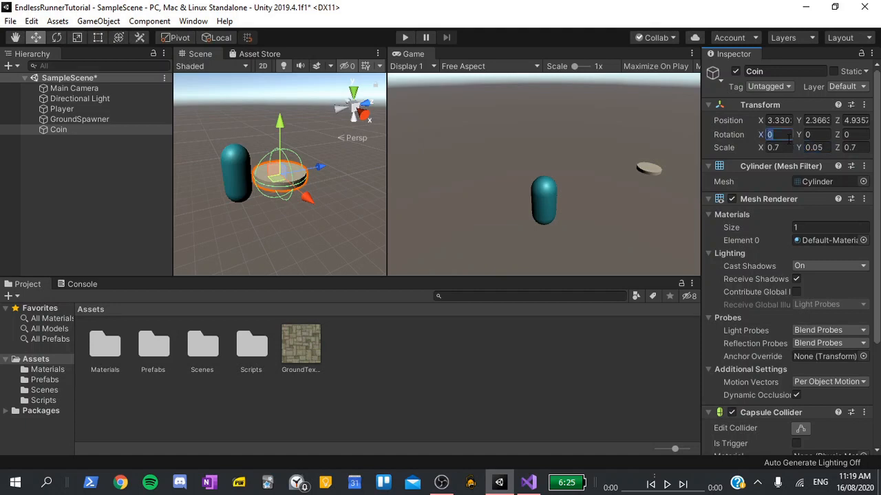
type("-90")
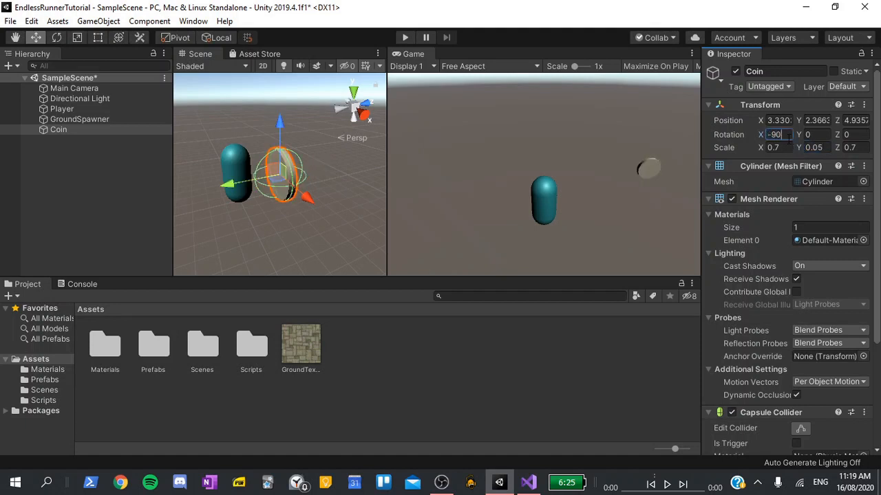
left_click(105, 344)
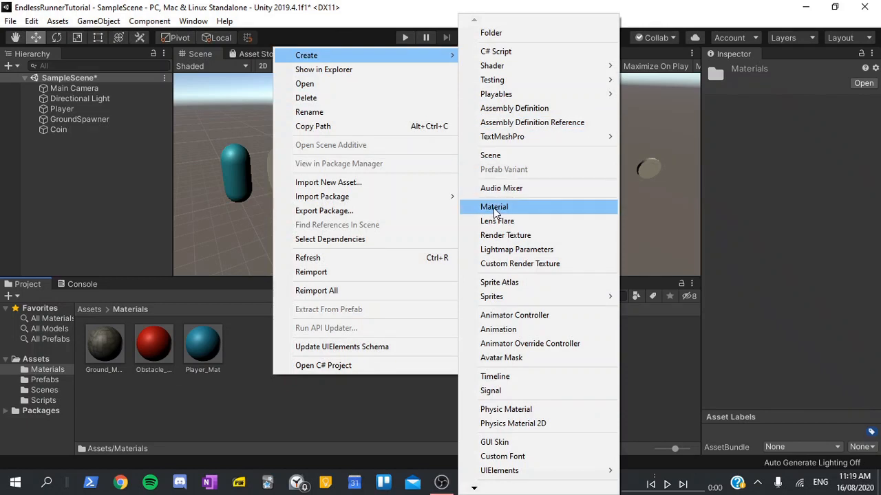
Step: Create material Coin_Mat with Albedo hex colour ECC330 for the coin
left_click(493, 206)
type("Coin_Mat")
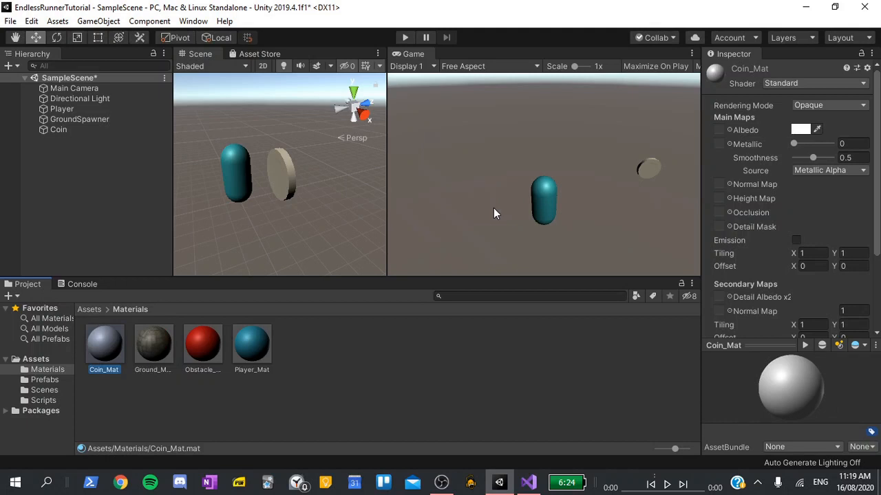
left_click(801, 129)
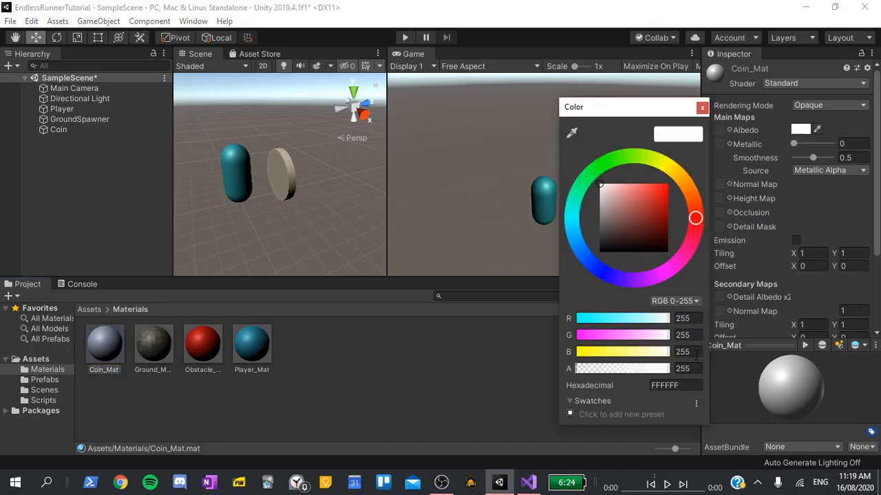
left_click(674, 385)
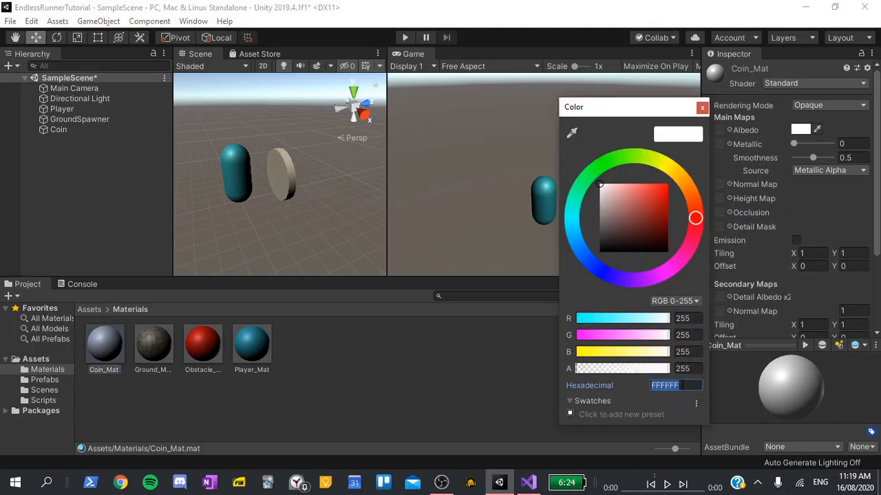
left_click(674, 173)
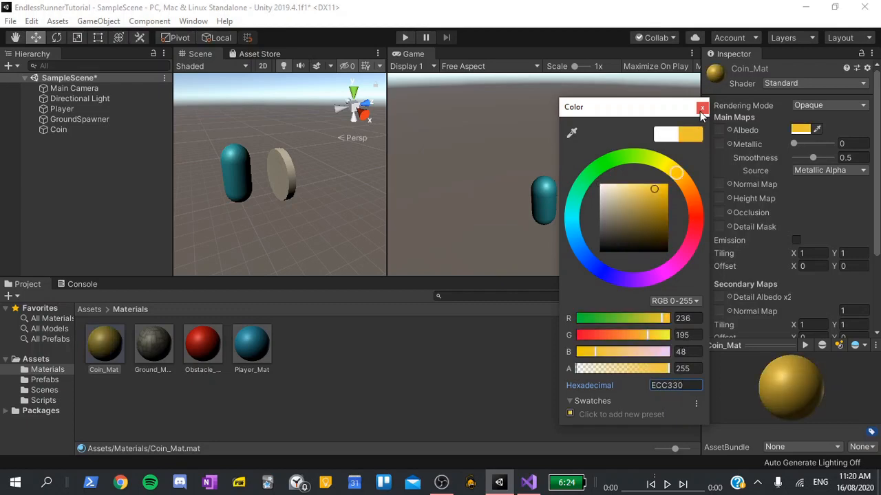
left_click(702, 107)
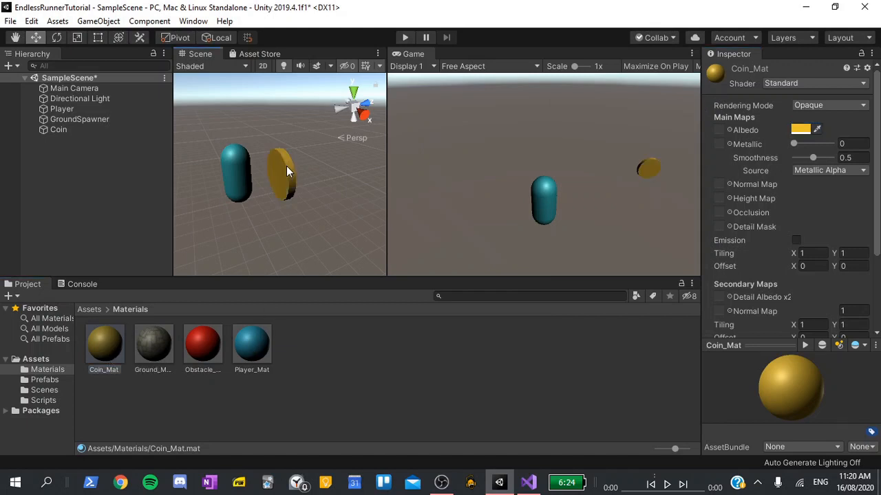
Step: Enable Is Trigger on the Coin's Capsule Collider
left_click(58, 130)
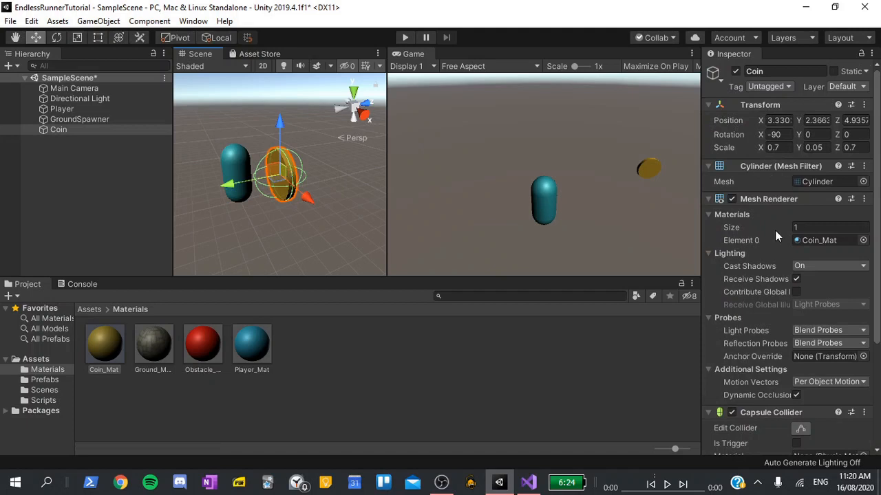
scroll("down", 3)
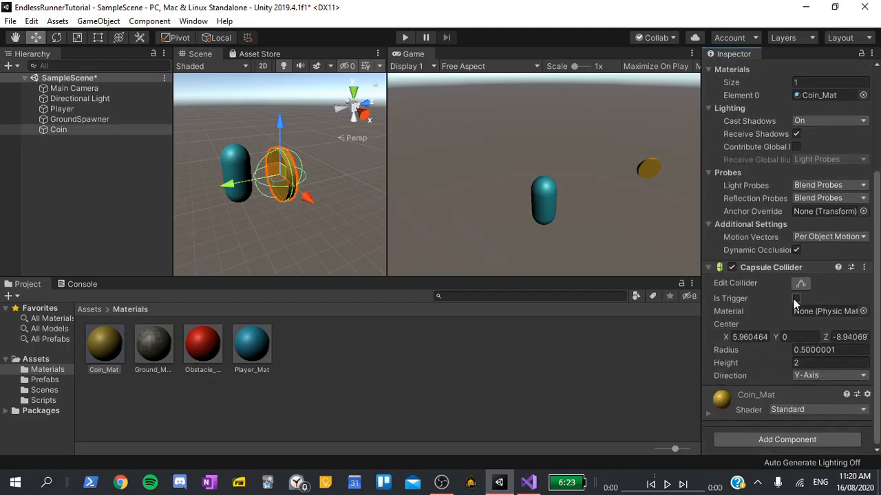
left_click(796, 297)
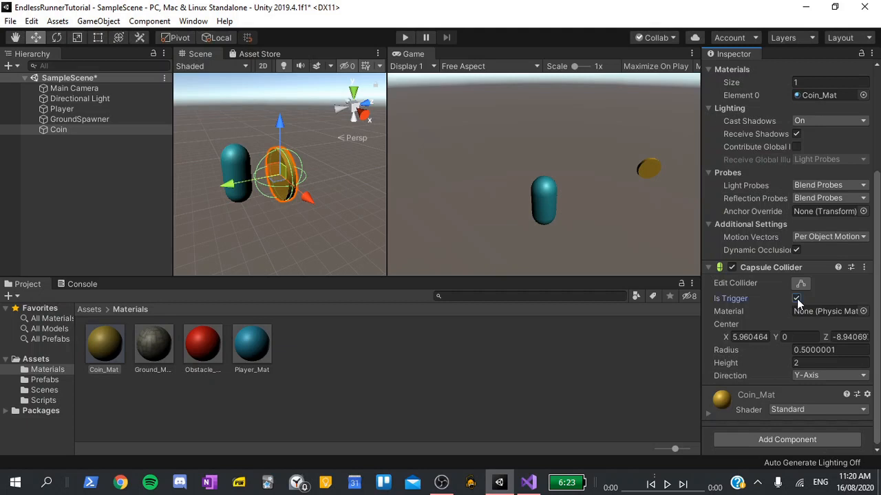
left_click(796, 297)
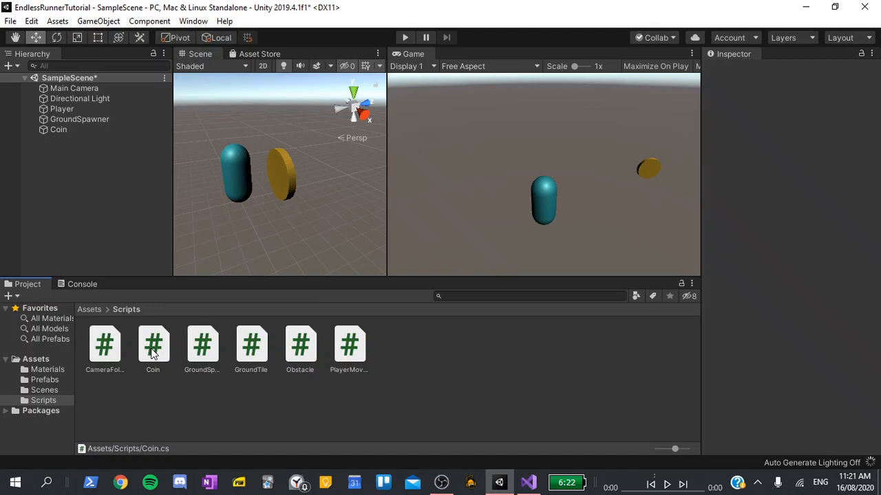
Step: Open the Coin script from Assets/Scripts in Visual Studio
double_click(153, 344)
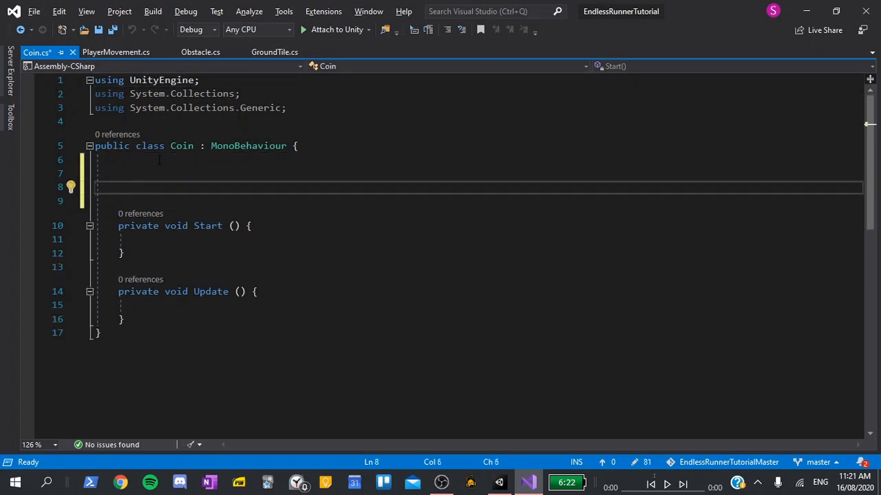
Step: Add OnTriggerEnter(Collider other) with a comment to check the collided object is the player
type("void OnTriggerEnter (Collider other")
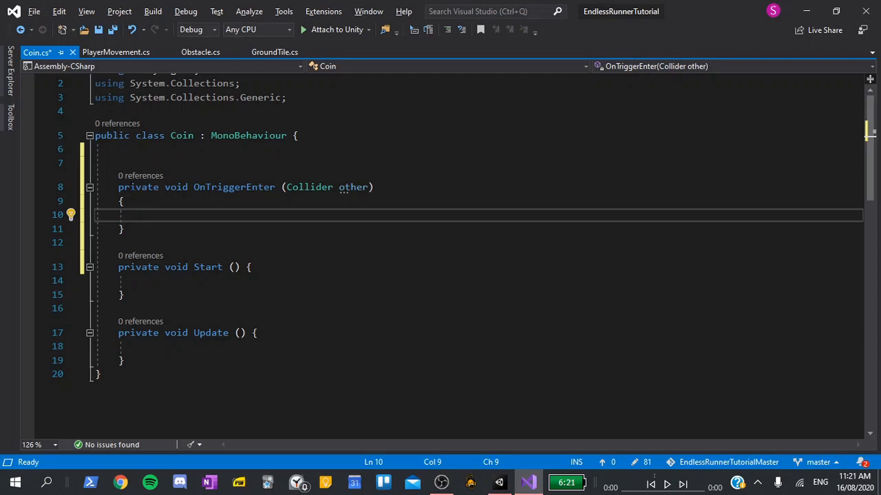
type("// he")
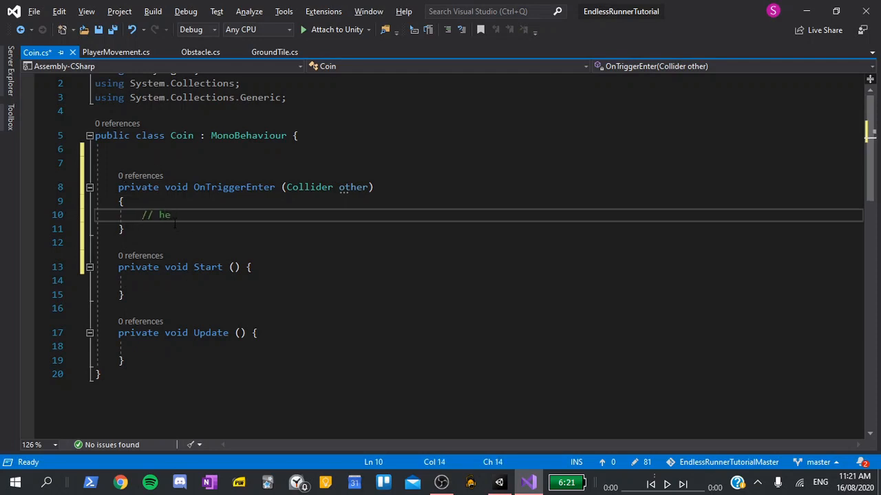
type("Check that the ob")
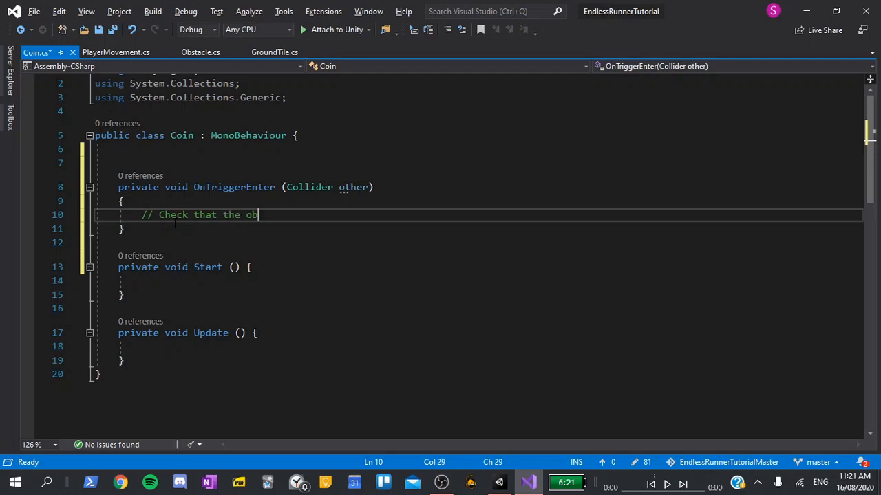
type("ject we coll")
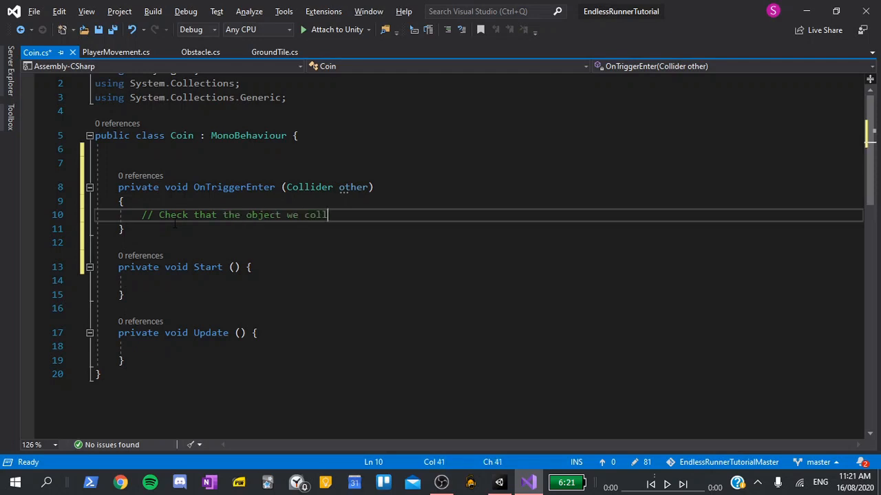
type("ided with is the player")
type("//")
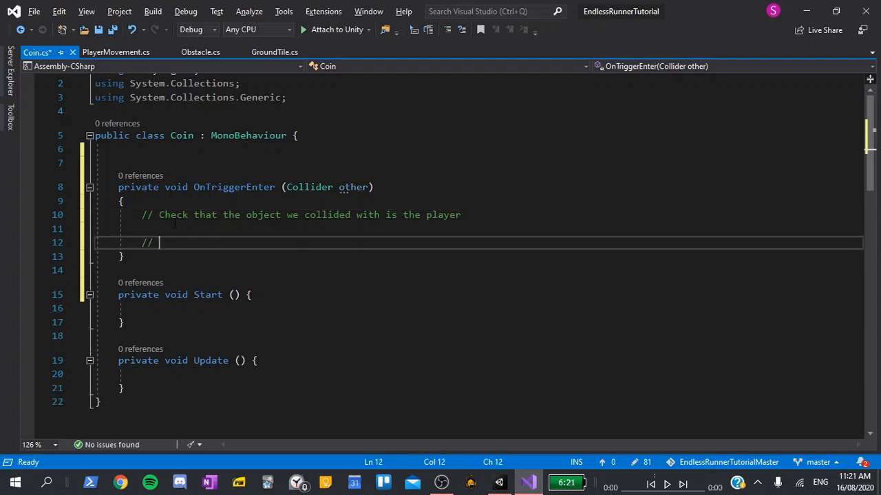
Step: Add comments for adding to the player's score and destroying the coin, then save
type("Add to the player's score")
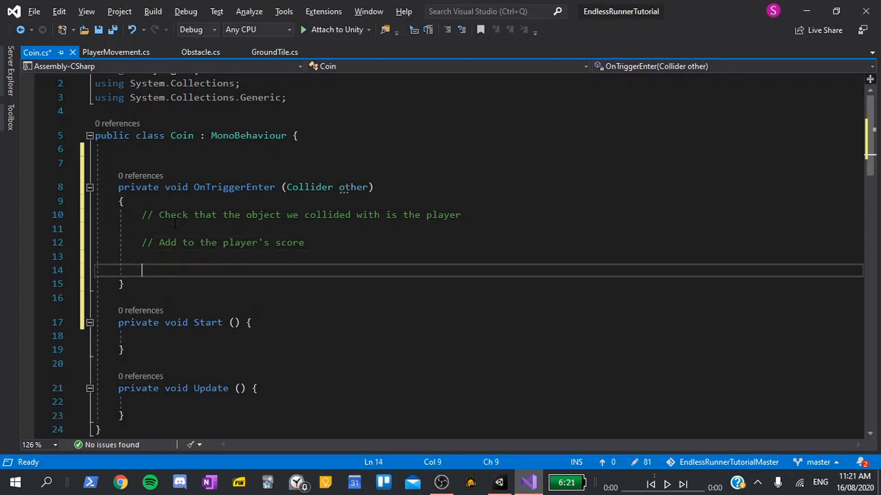
type("// Destroy t")
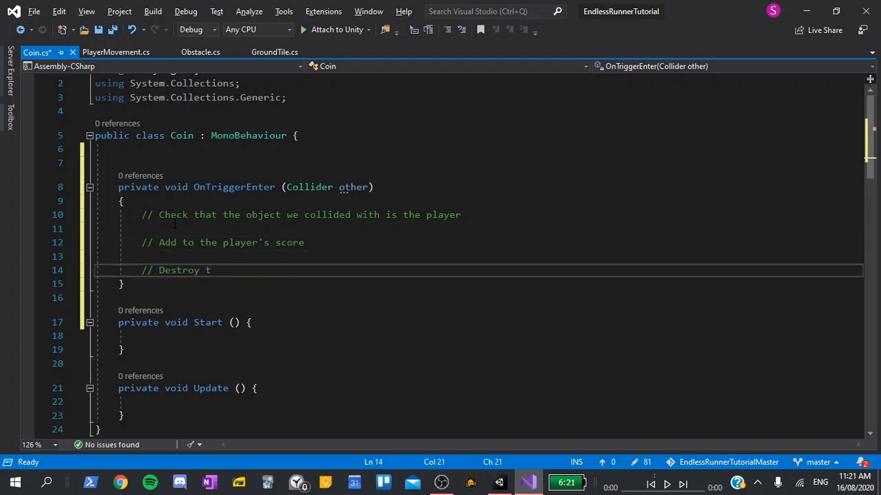
type("his coin object")
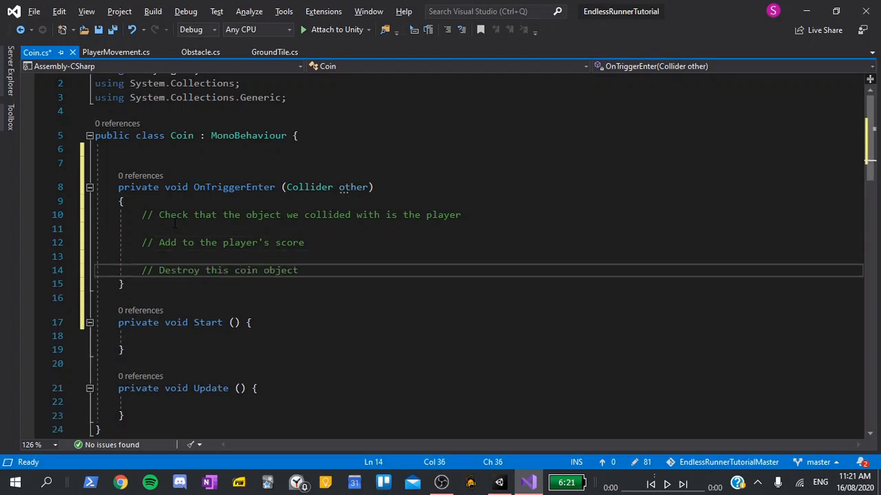
key("ctrl+s")
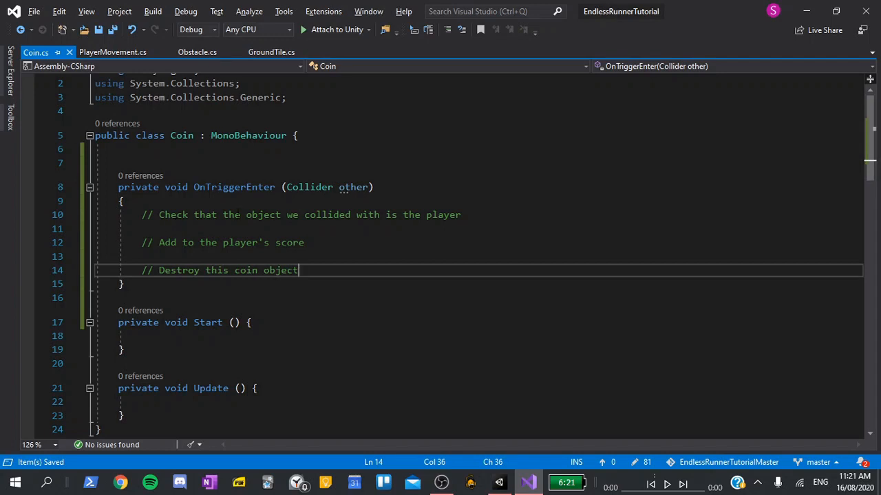
Step: Write if (other.gameObject.name != "Player") { return; } under the player-check comment
key("enter")
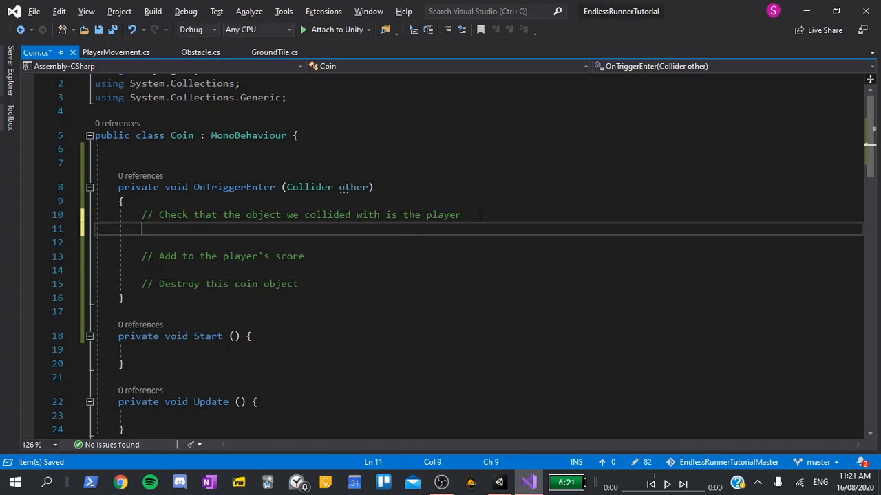
type("if")
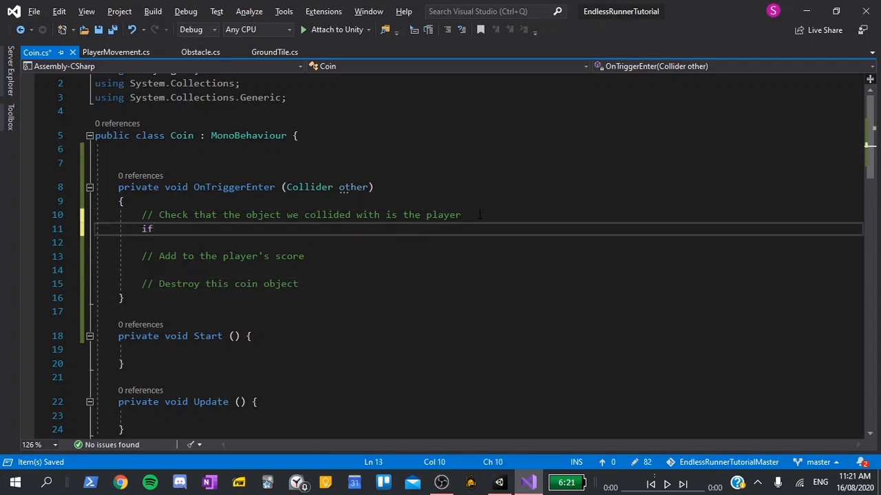
type("(other) {")
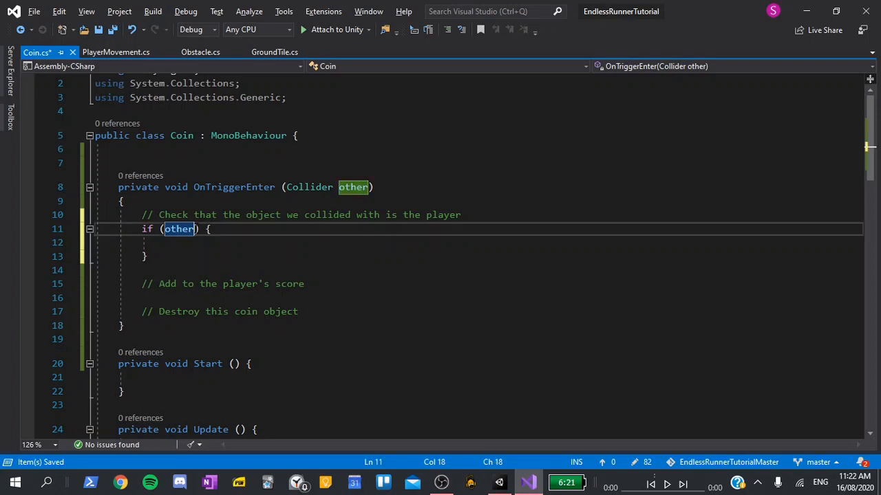
type(".gameObject")
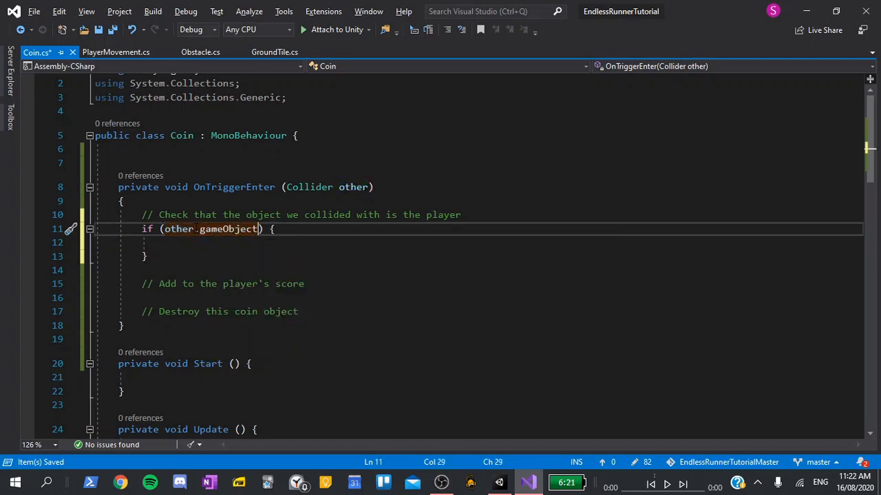
type(".")
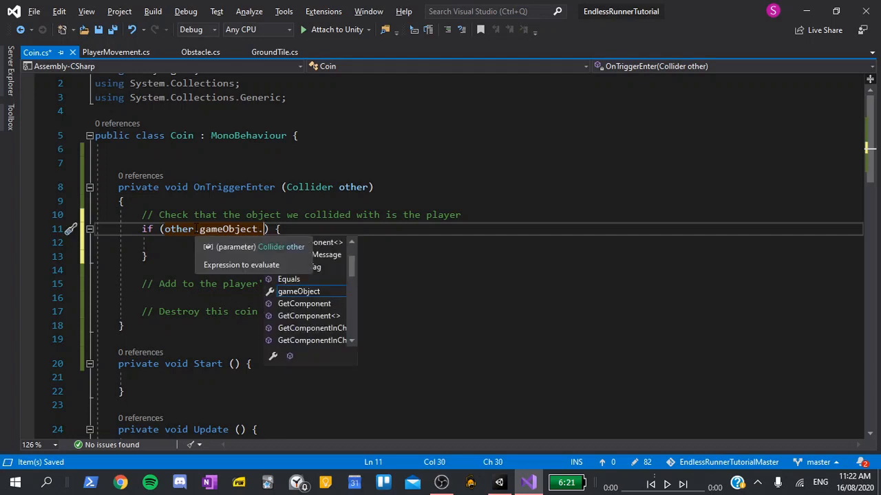
type("name")
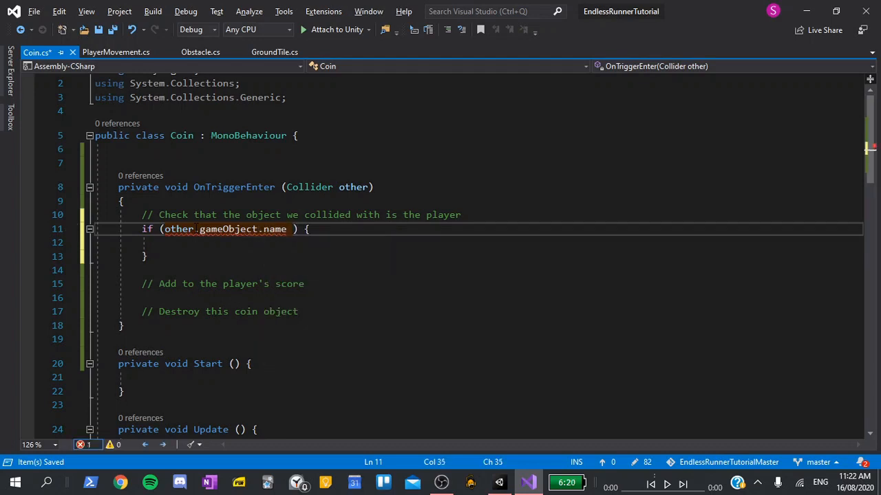
type("!=")
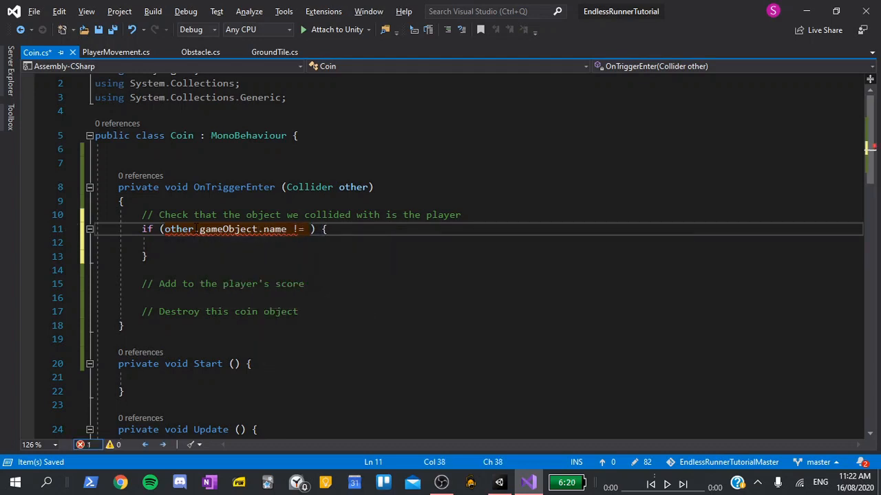
type("\"Player\"")
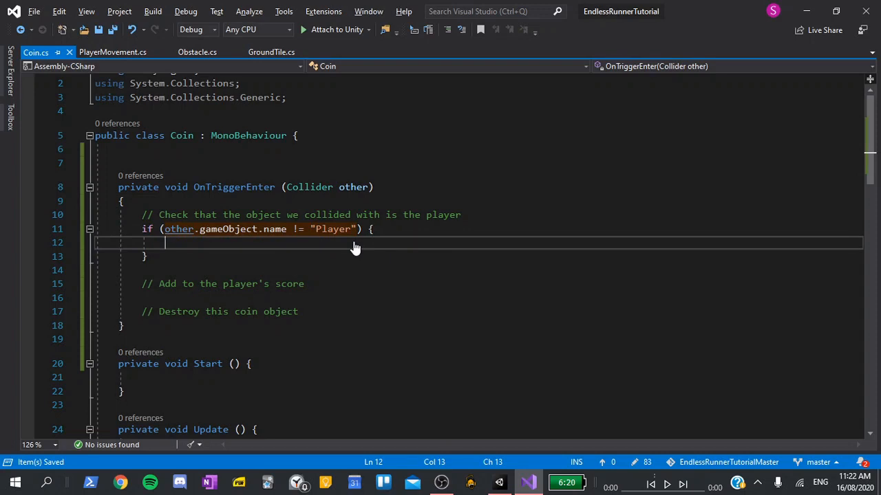
type("return;")
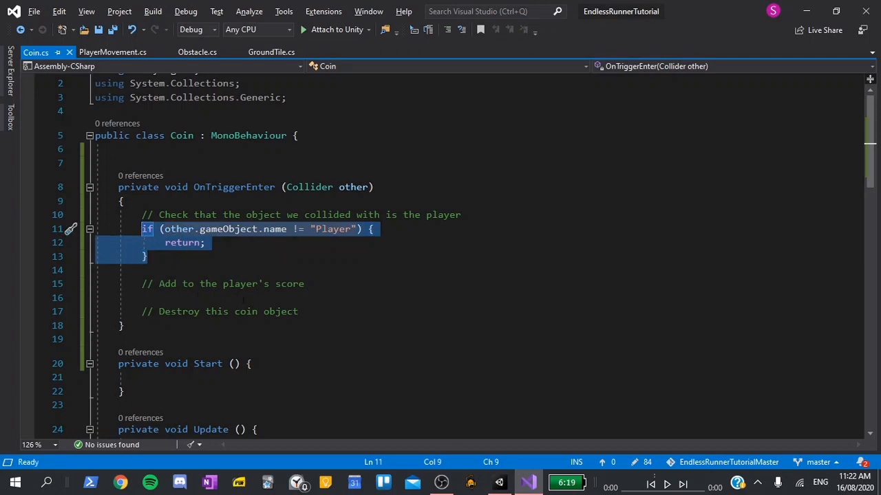
left_click(298, 311)
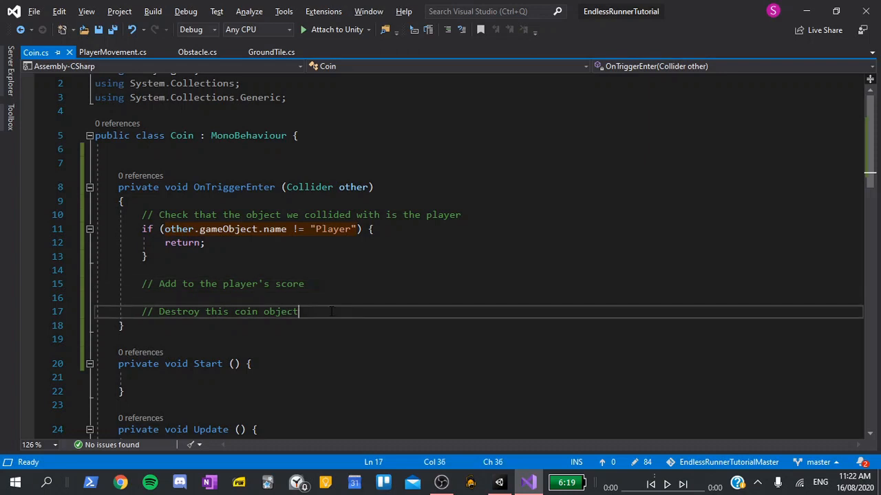
Step: Add Destroy(gameObject); and declare public float turnSpeed = 90f;
type("Destroy")
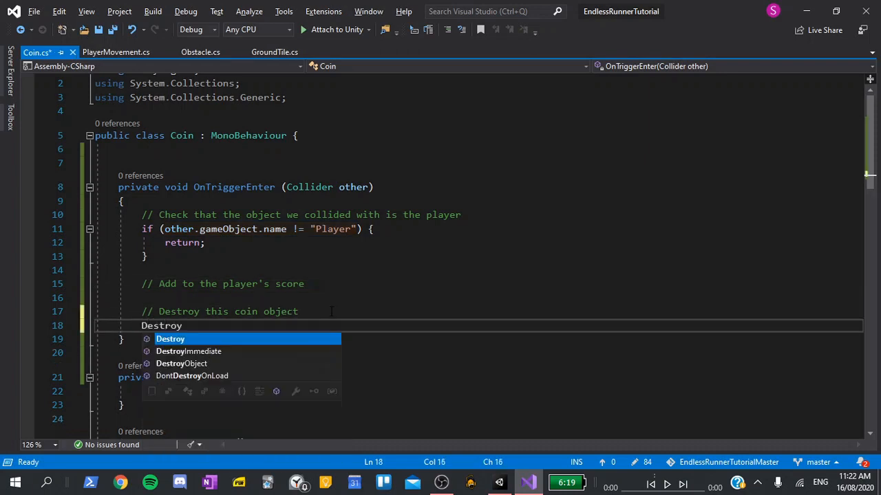
type("(gameObject);")
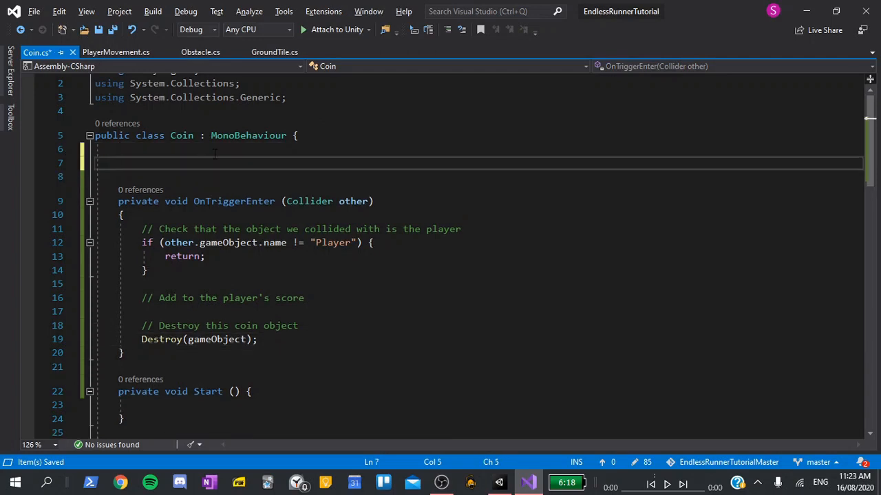
type("public")
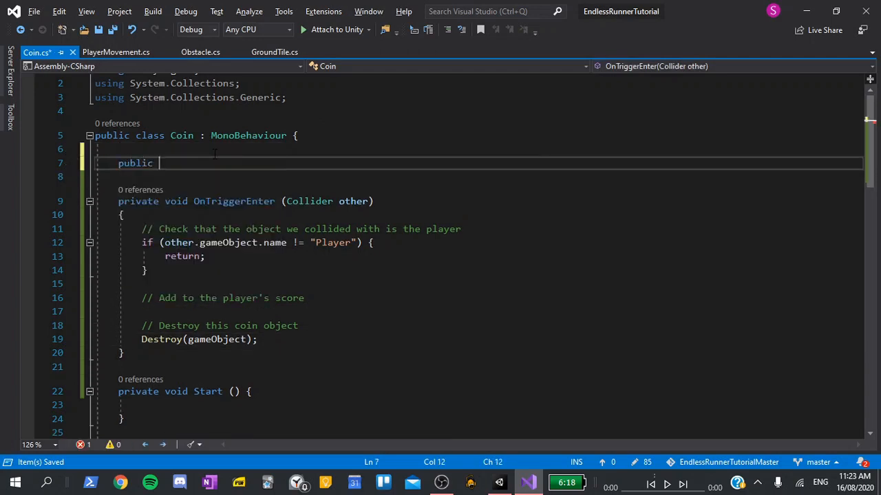
type("float")
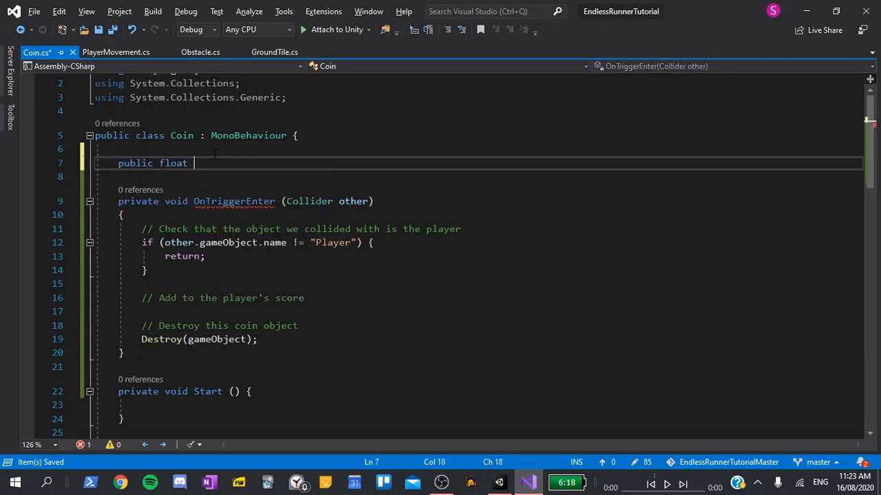
type("turnSp")
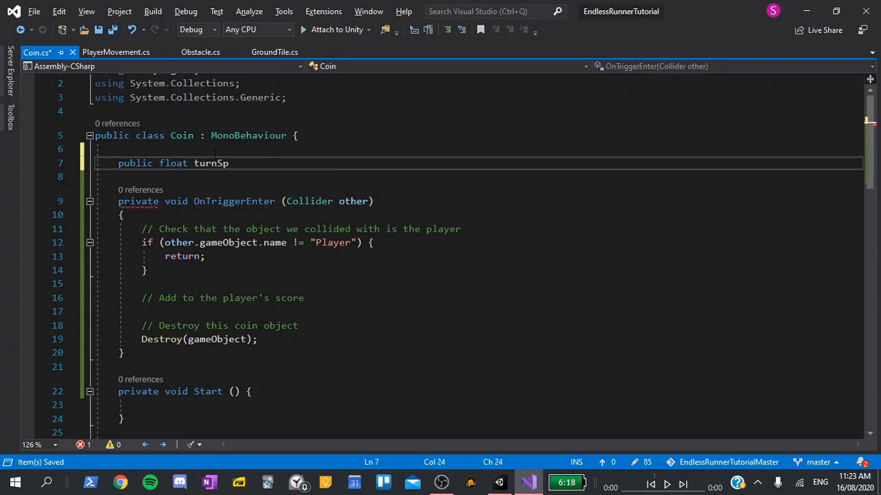
type("eed =")
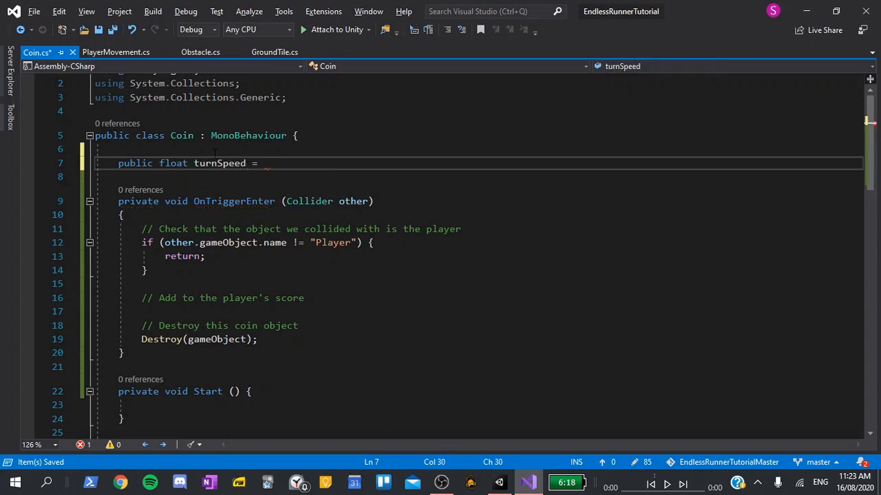
type("90f;")
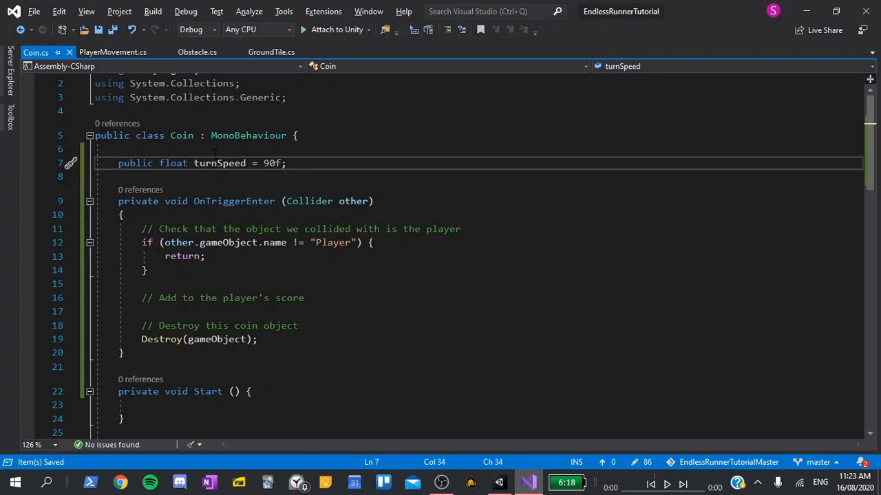
Step: In Update, call transform.Rotate(0, 0, turnSpeed * Time.deltaTime) to spin the coin
scroll("down", 3)
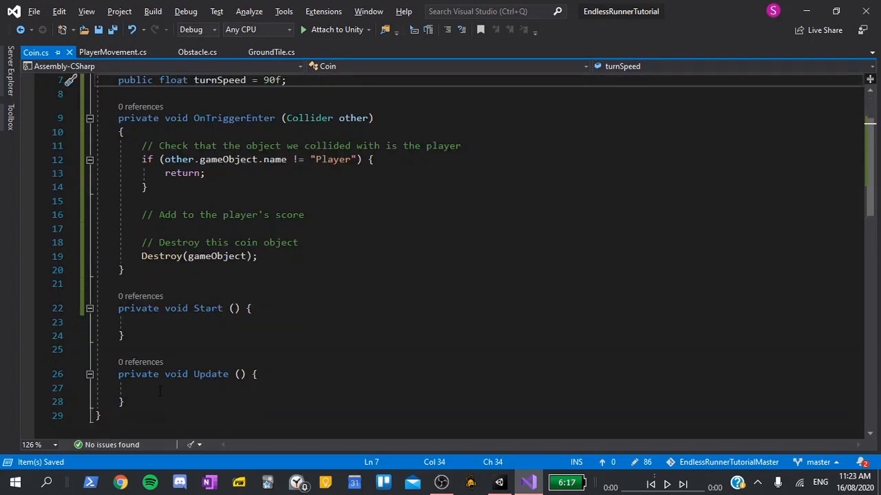
left_click(158, 389)
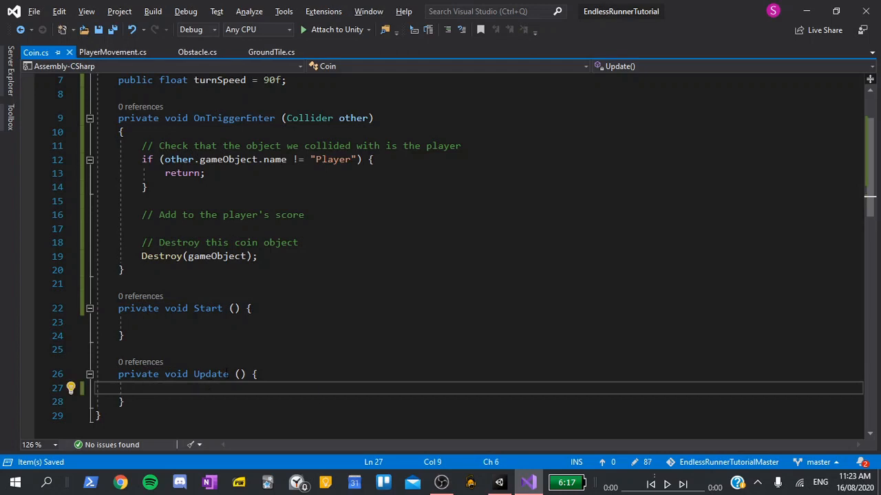
type("tr")
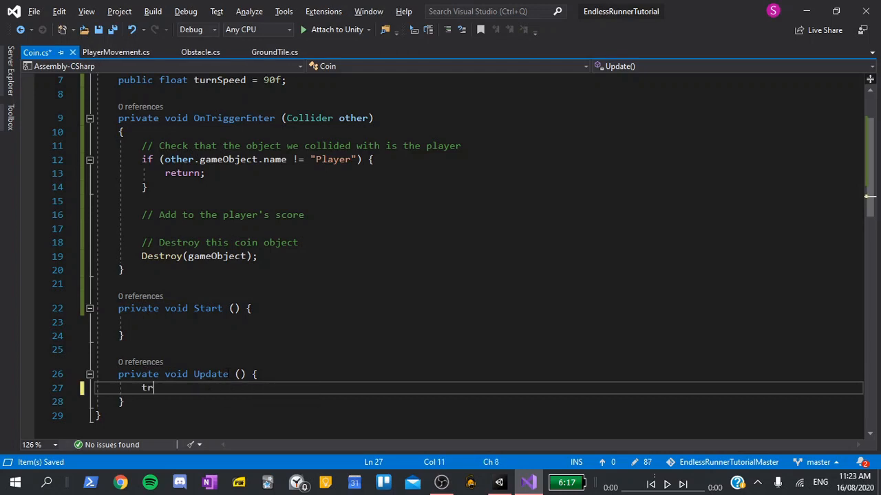
type("ansform.Rotate(")
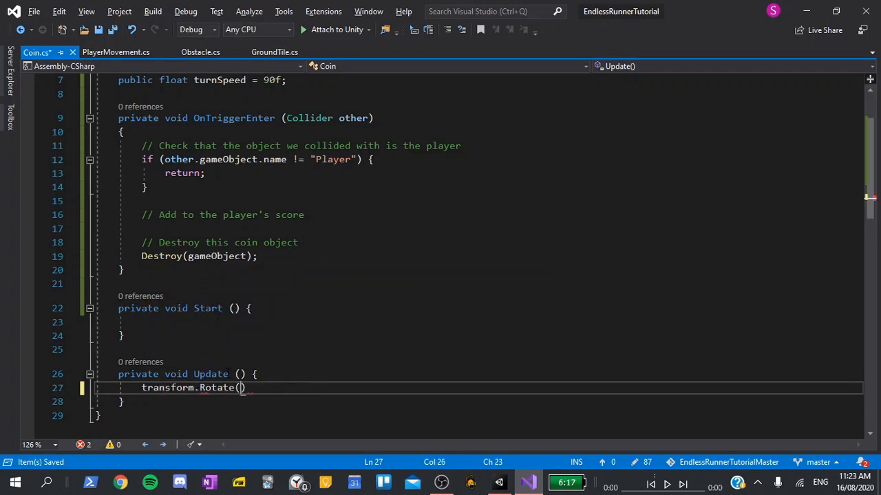
type("0, 0,")
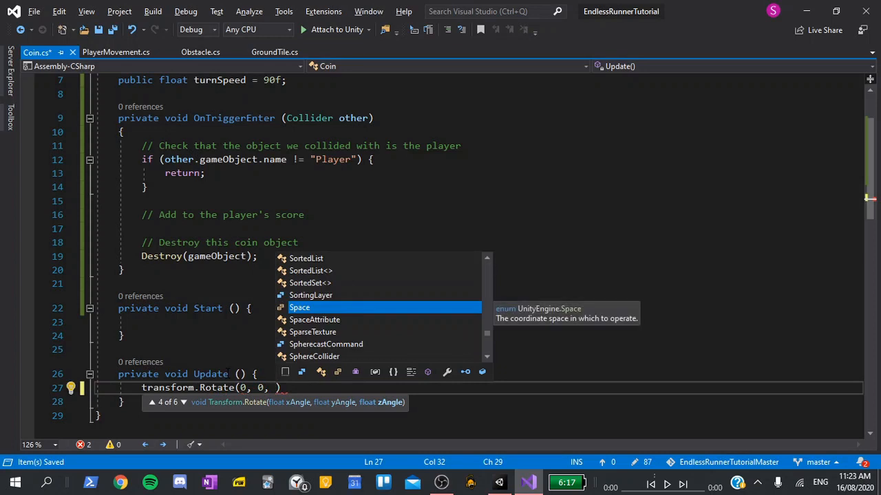
type("turnSpeed")
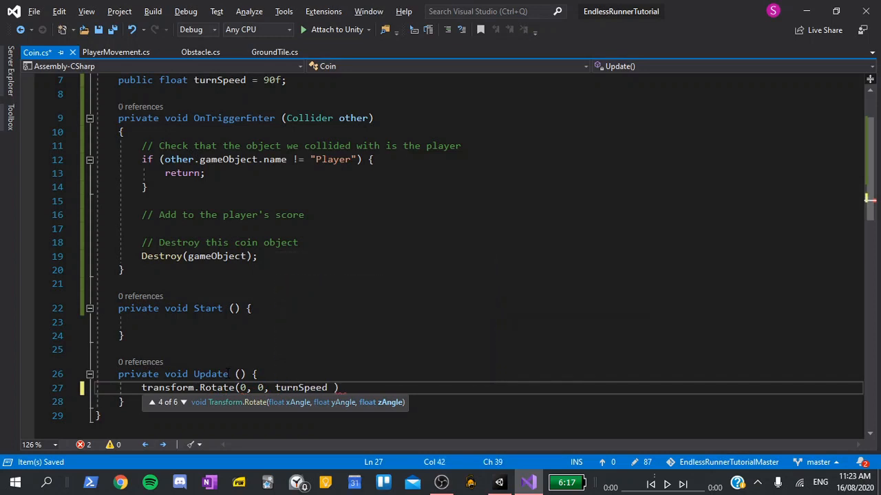
type("* Time.deltaTime")
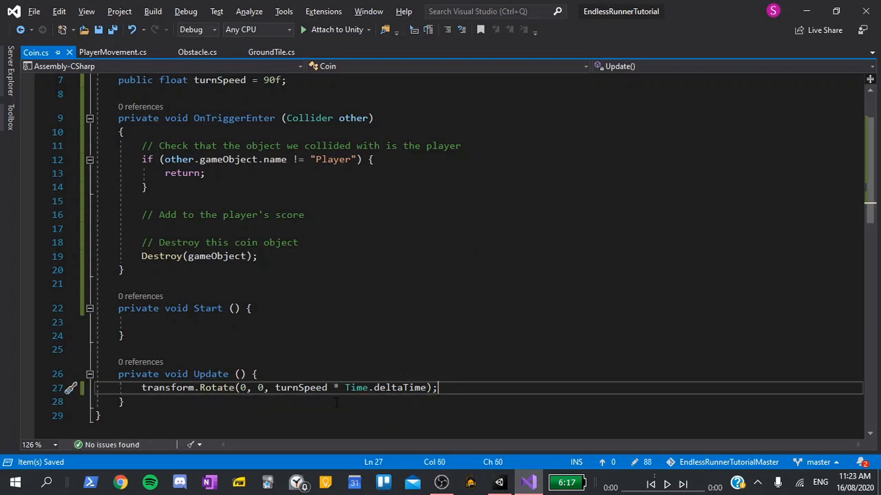
mouse_move(355, 388)
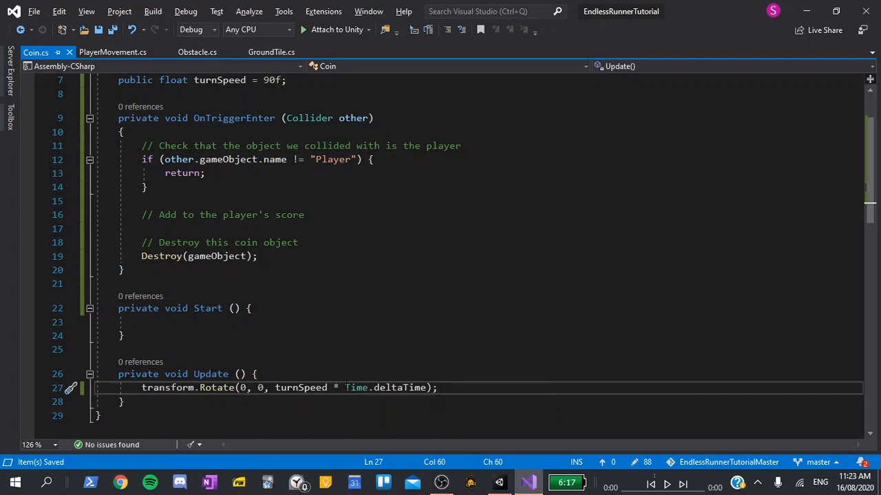
double_click(385, 388)
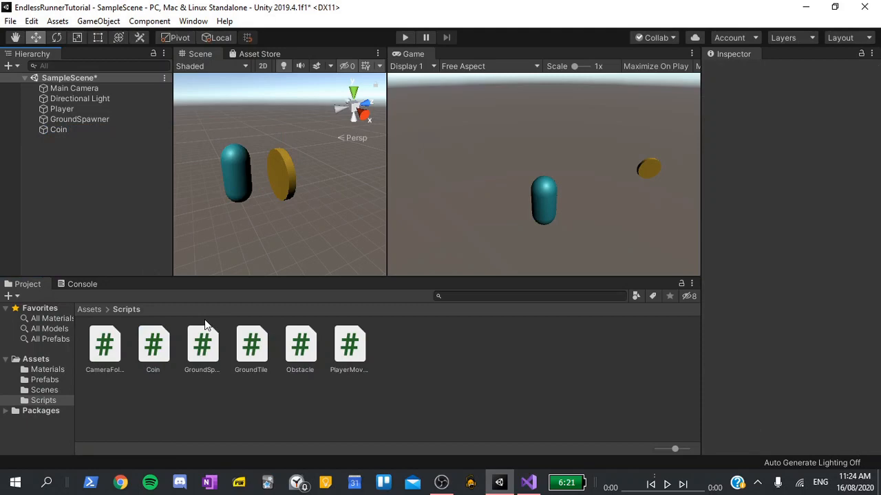
Step: Zero Coin's position, save it as a prefab in Assets/Prefabs and remove it from the scene
left_click(57, 130)
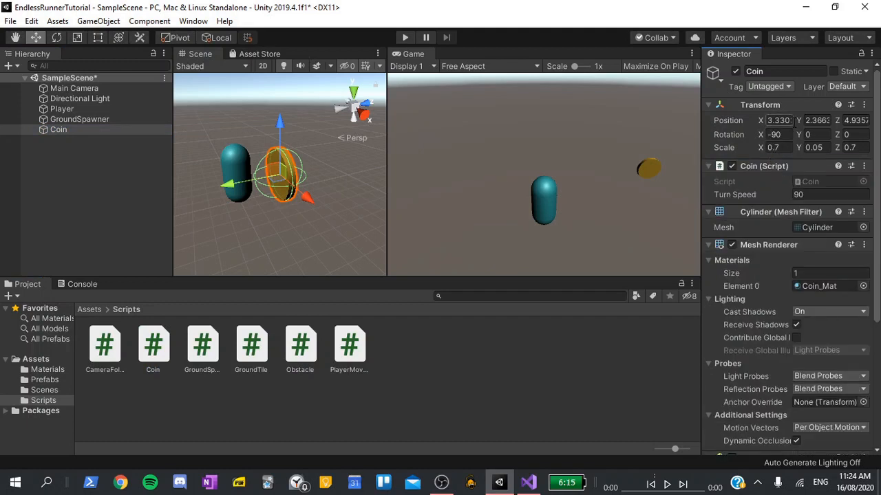
type("0")
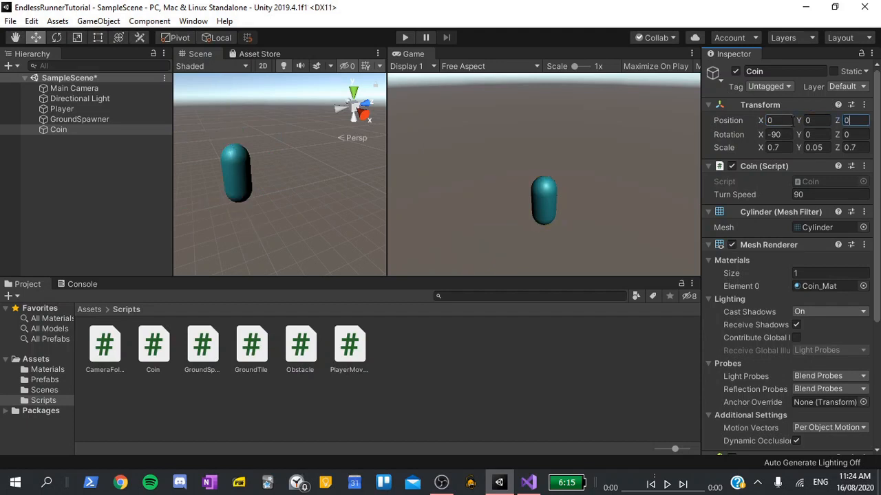
left_click(44, 380)
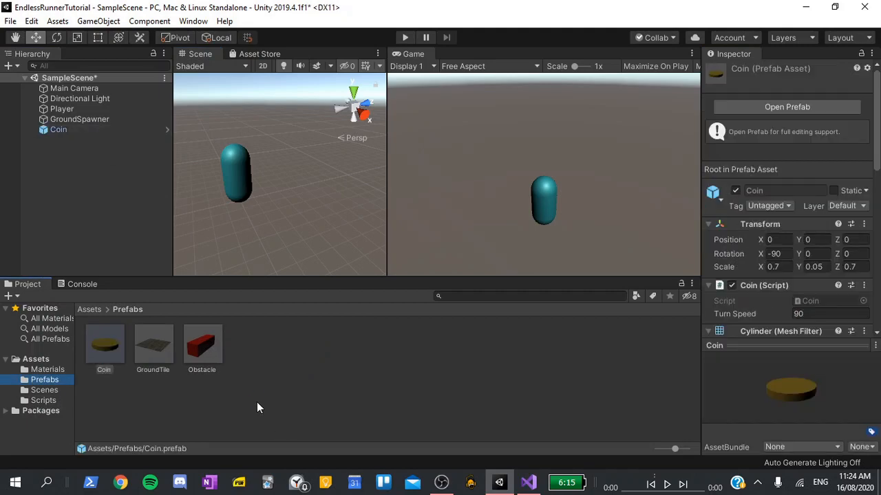
left_click(58, 130)
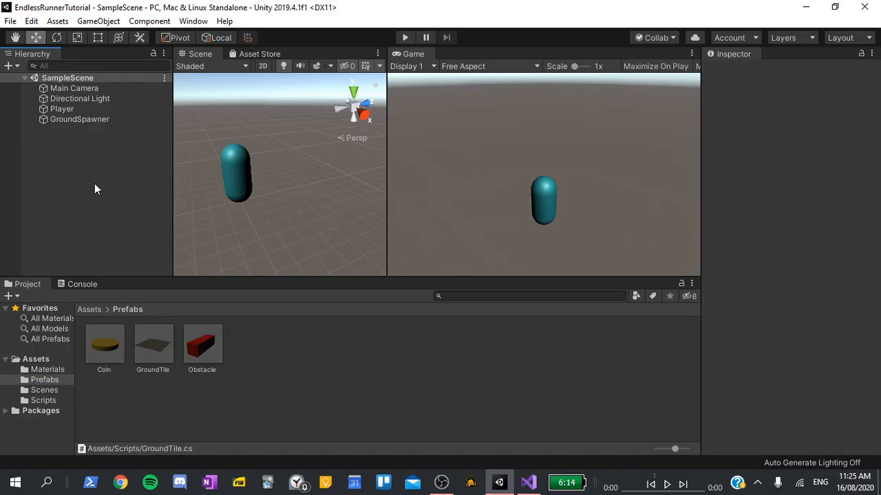
left_click(44, 399)
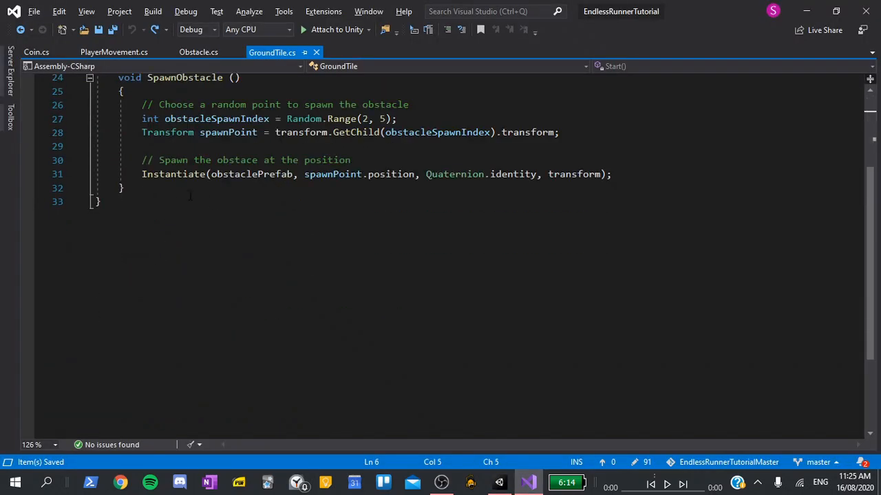
Step: Declare public GameObject coinPrefab and start SpawnCoins() with int coinsToSpawn = 10
type("public G")
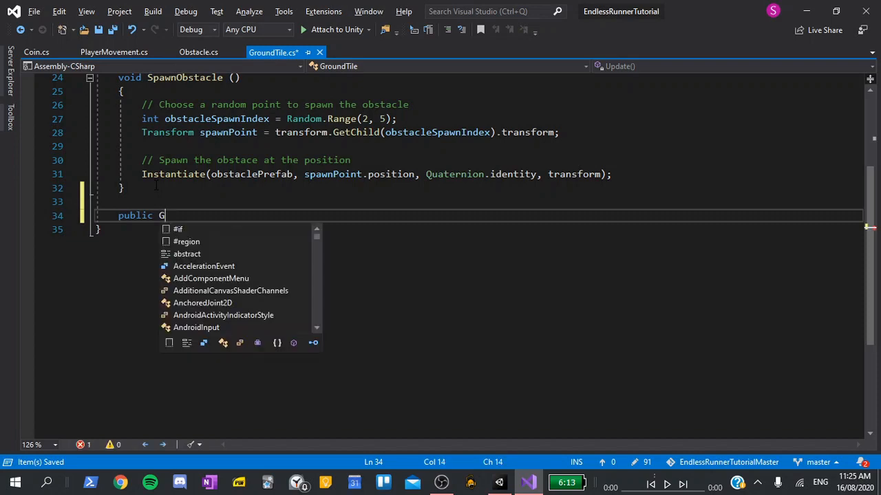
type("ameObject")
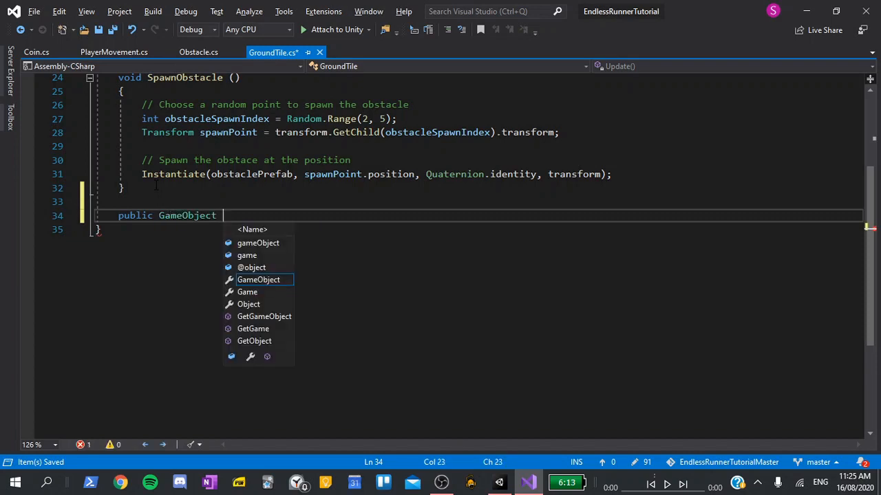
type("coinPrefab;")
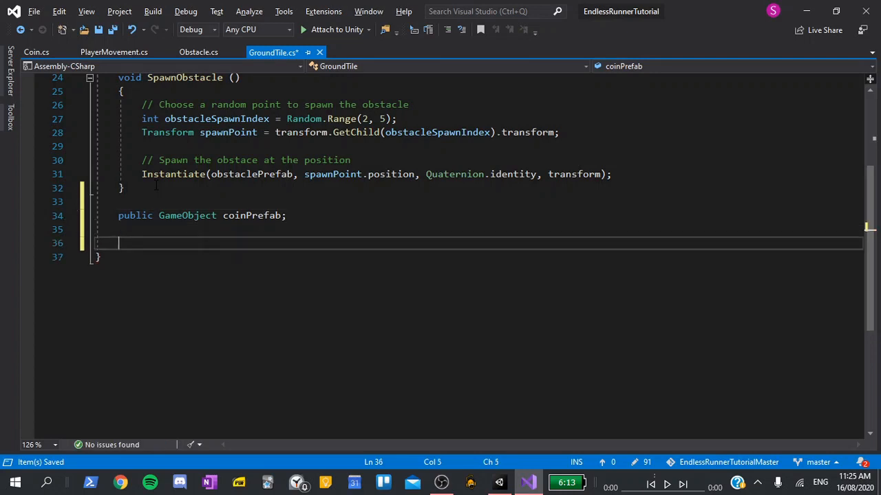
type("void Spawn")
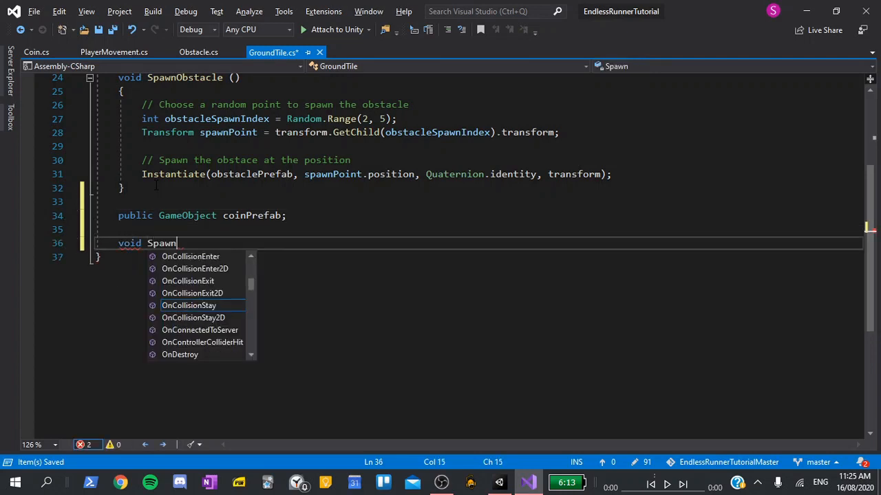
type("Coins ()")
type("{")
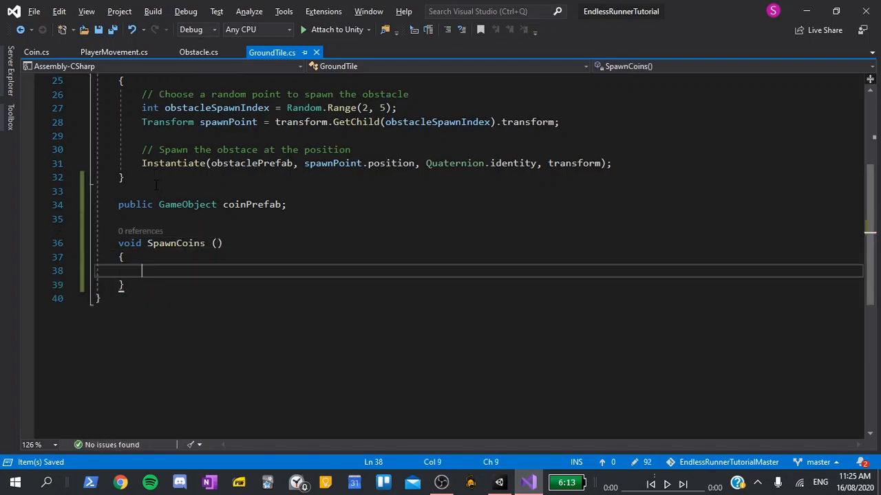
type("int")
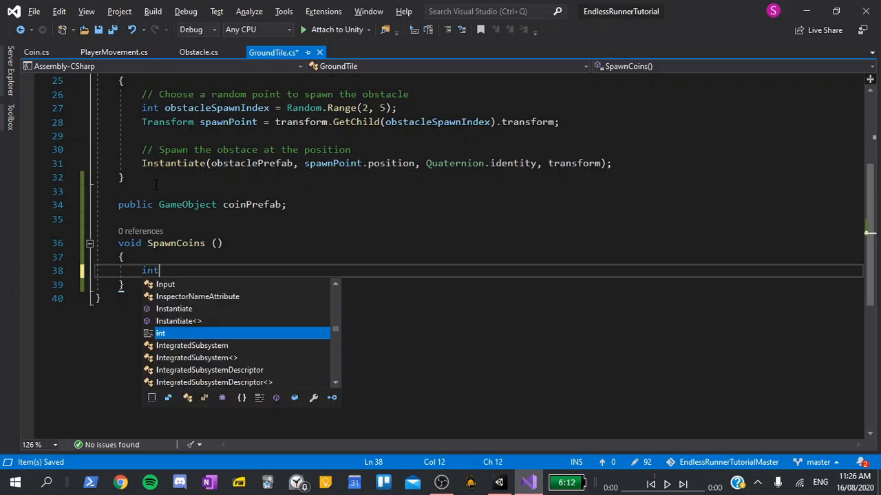
type("int")
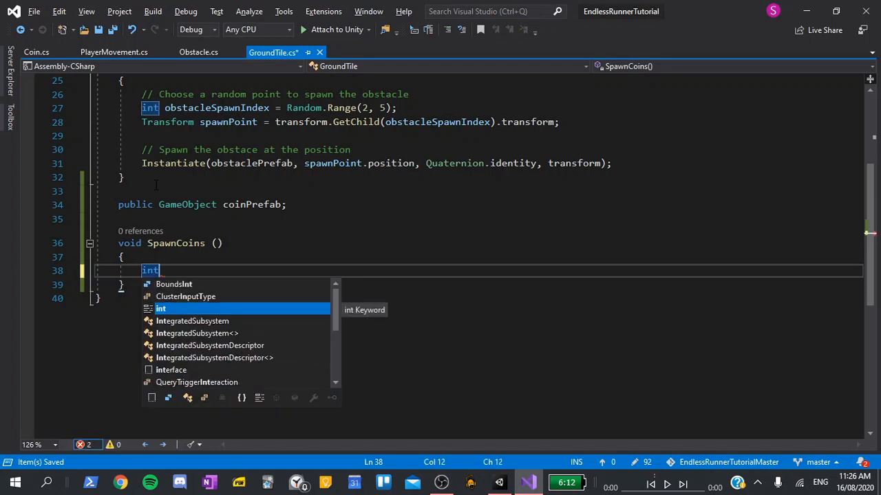
type("coinsTo")
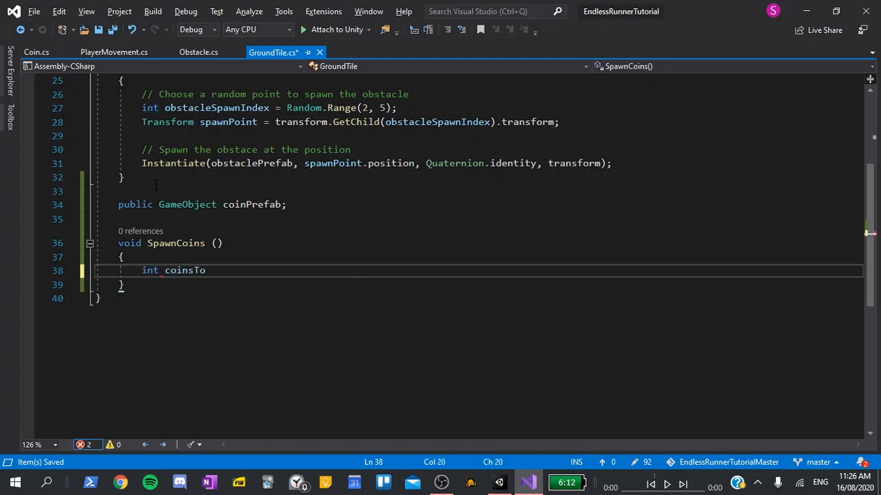
type("Spawn")
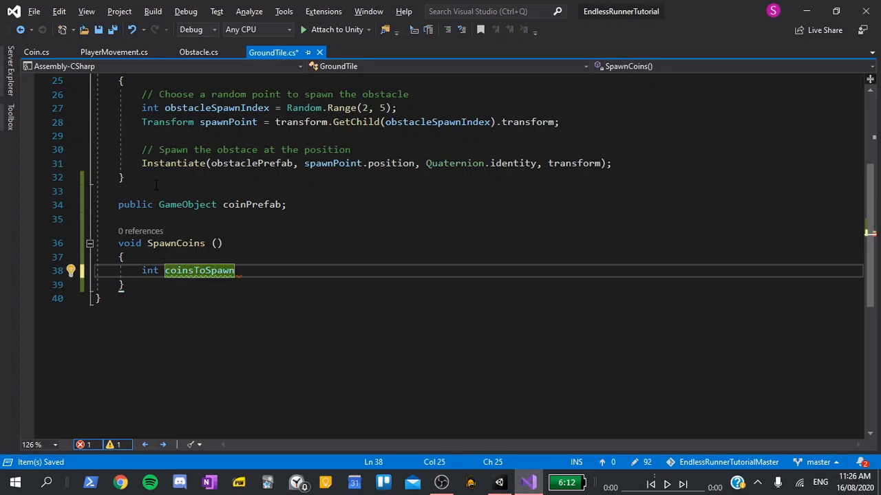
type("= 10;")
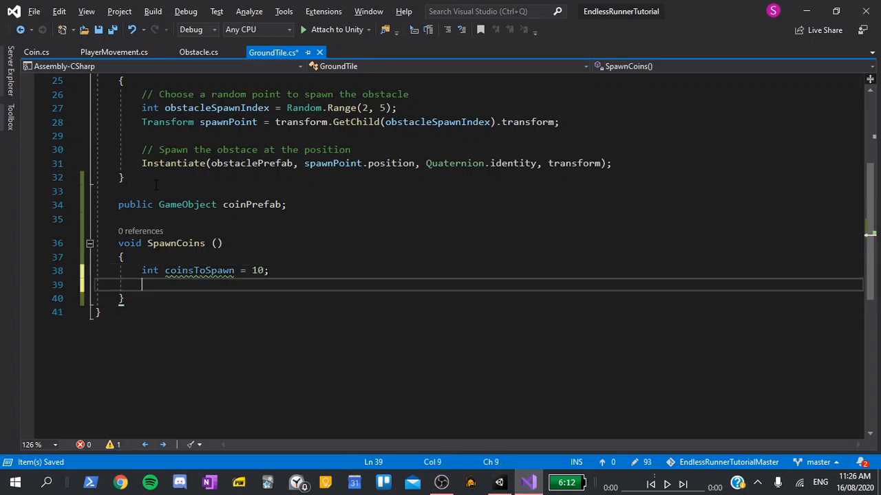
Step: Loop coinsToSpawn times instantiating coinPrefab into a GameObject temp
type("for (int i = 0; i < length; i++) {")
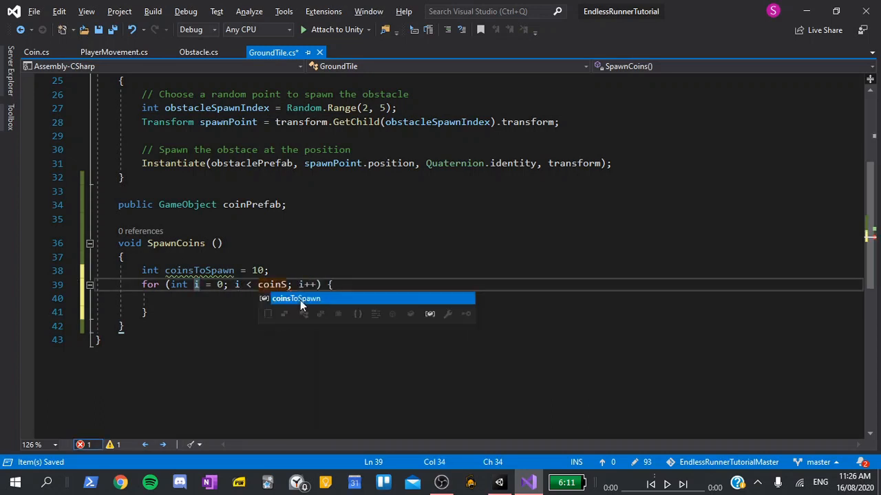
key("Tab")
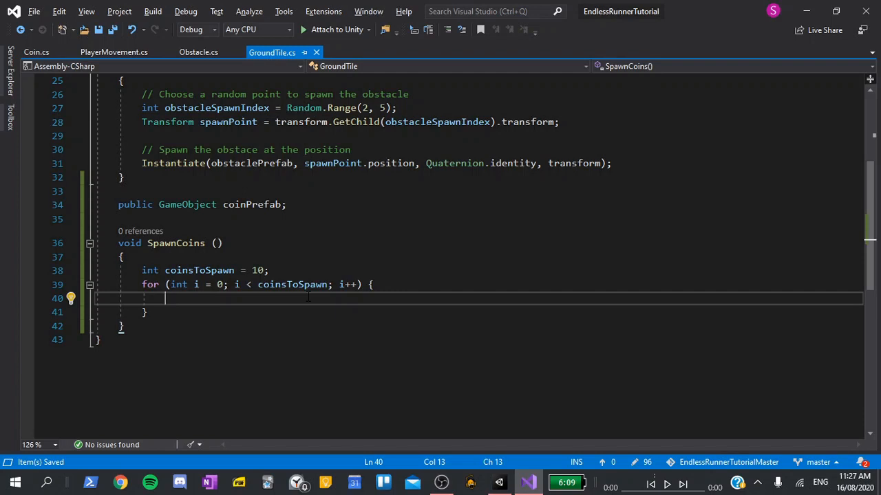
type("Instantiate()")
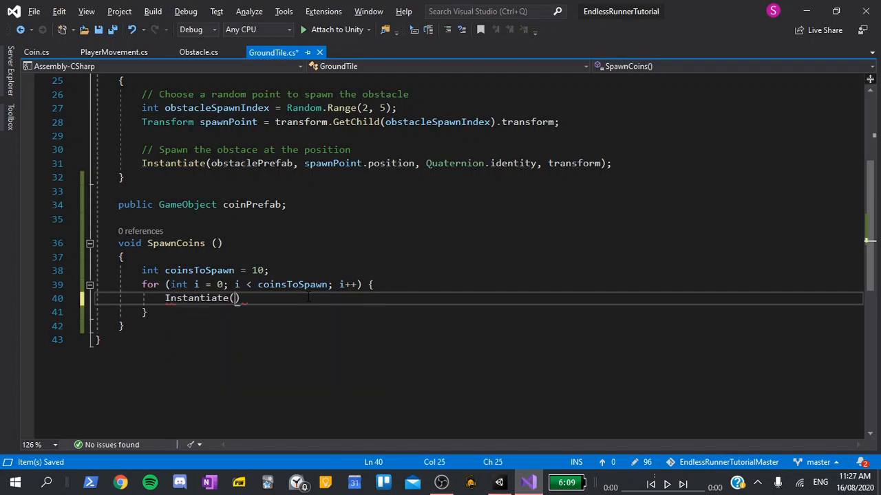
type("coinPrefab")
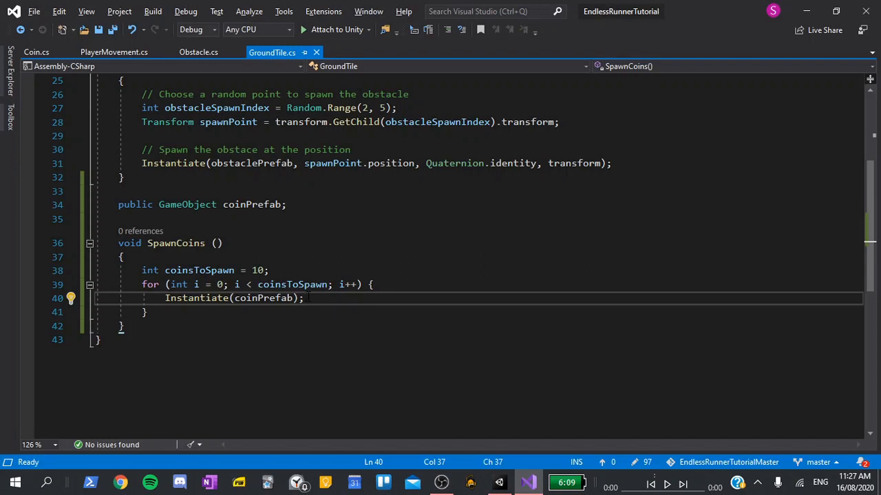
double_click(195, 297)
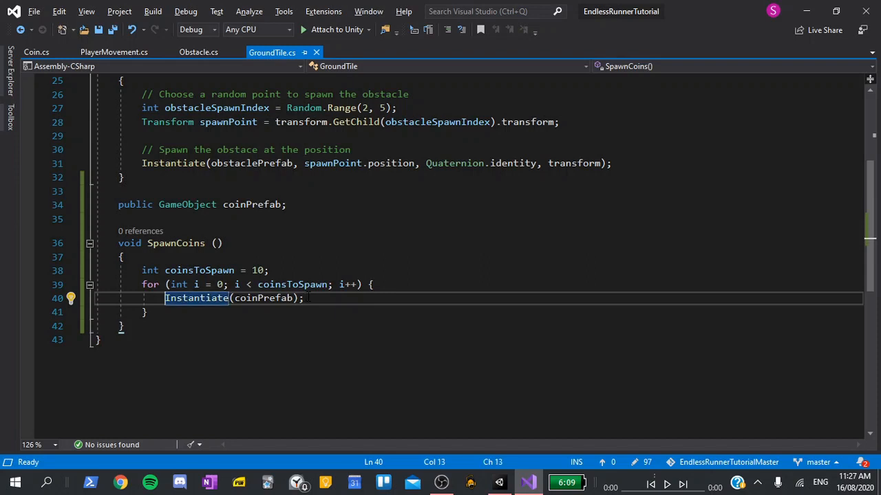
type("GameO")
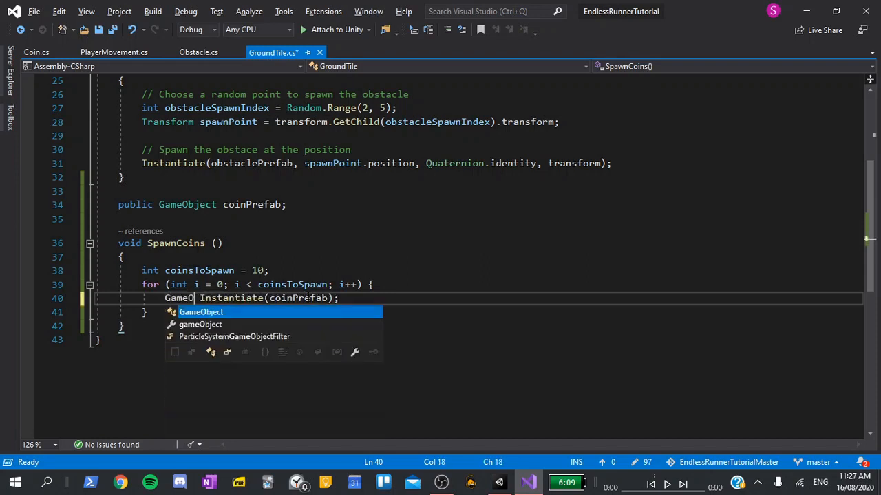
type("temp =")
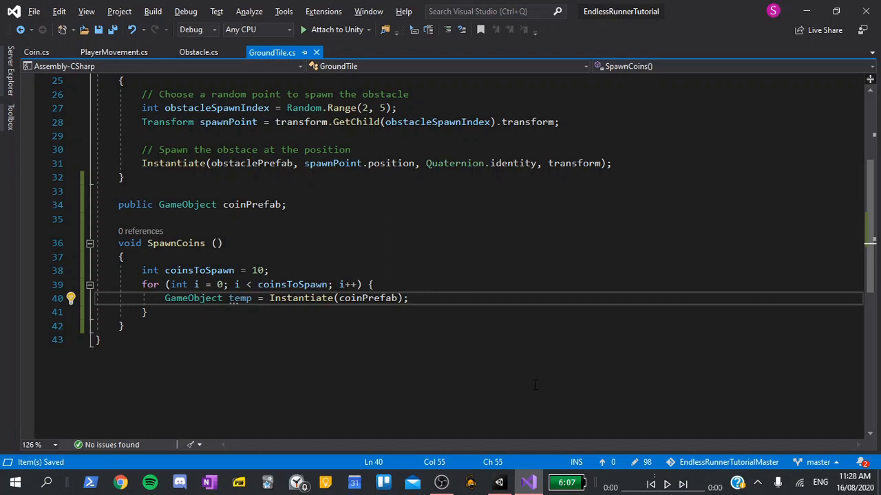
mouse_move(518, 377)
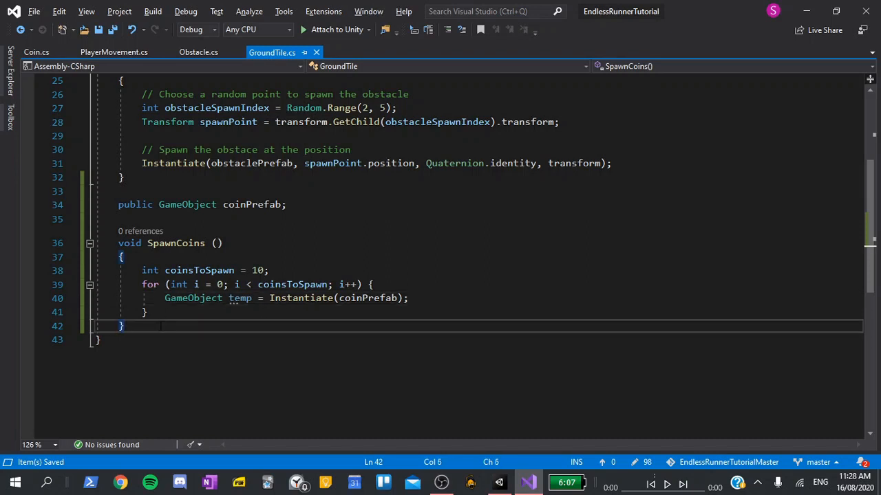
Step: Declare Vector3 GetRandomPointInCollider(Collider collider) below SpawnCoins
type("v")
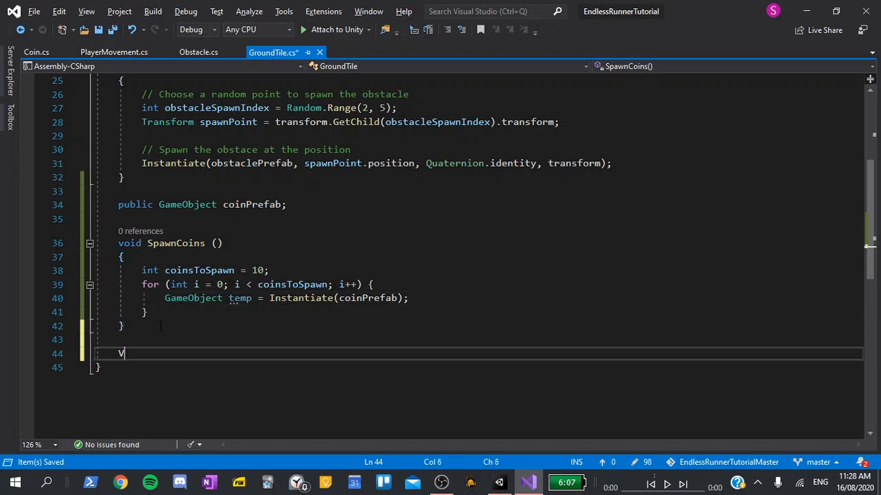
type("ector3 GetR")
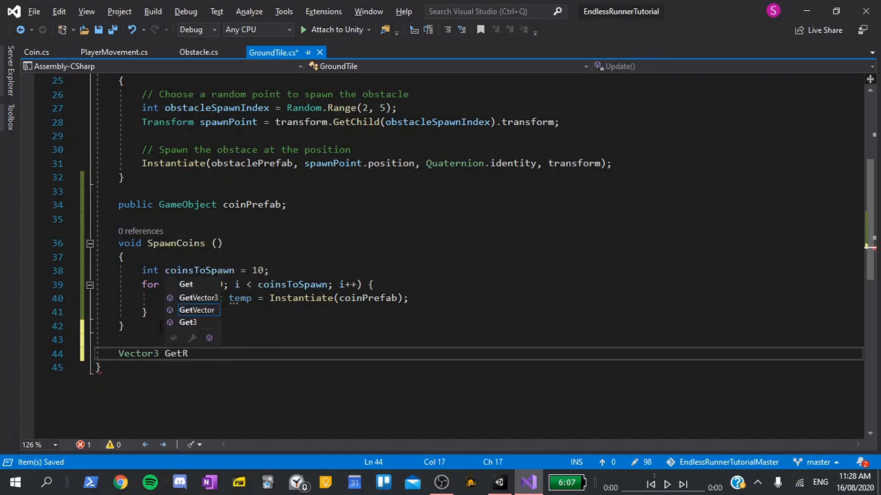
type("andomPointIn")
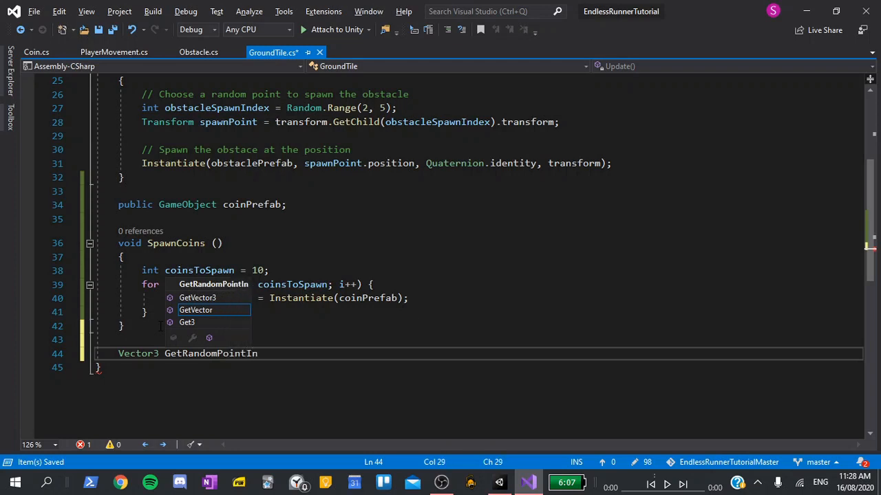
type("Collider (C")
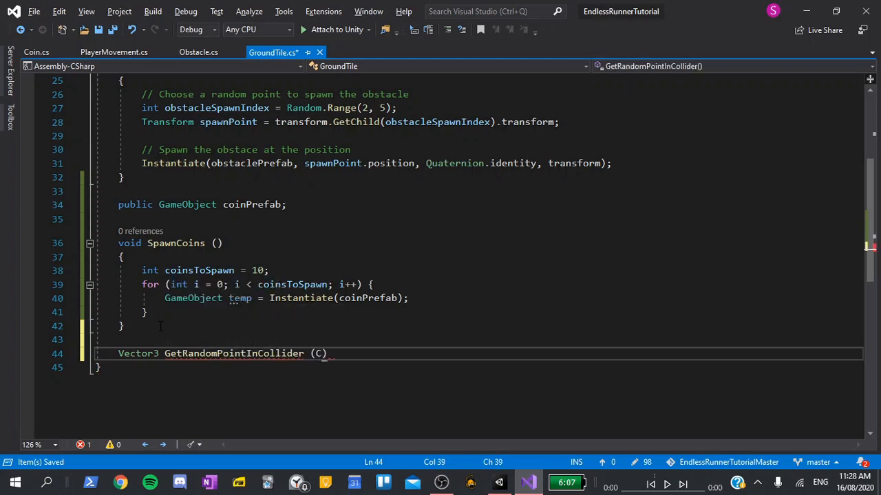
type("ollider")
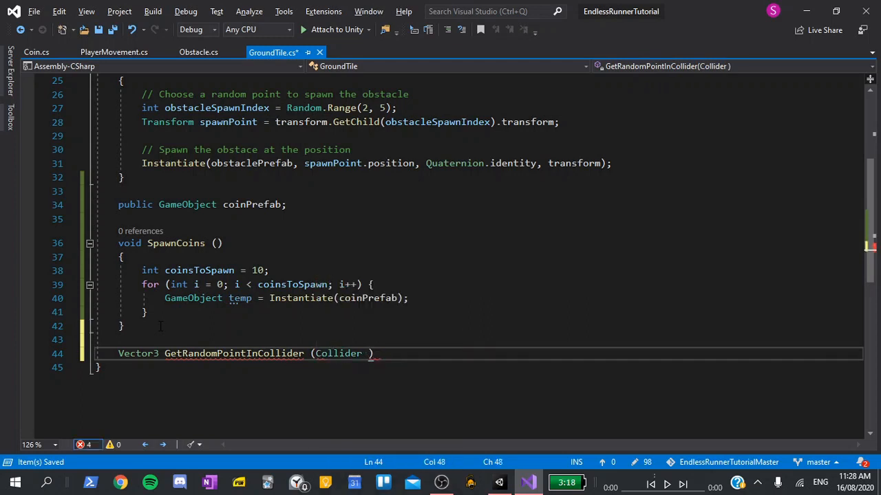
type("collider")
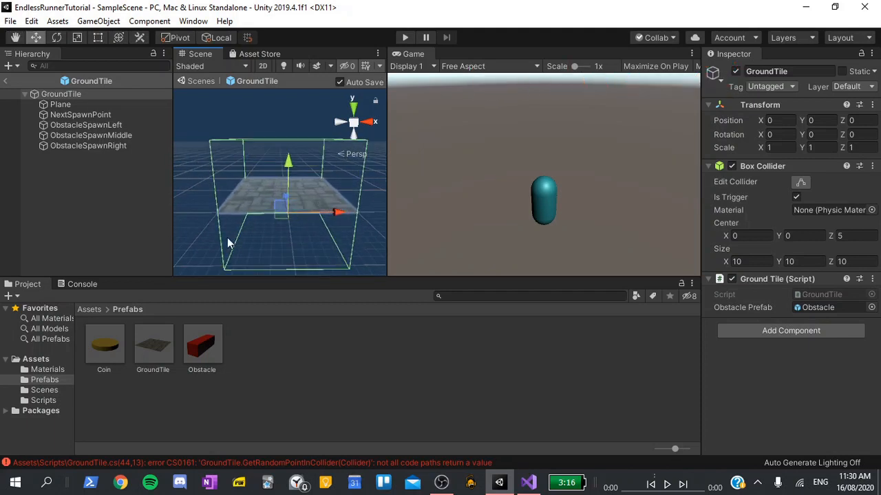
mouse_move(221, 213)
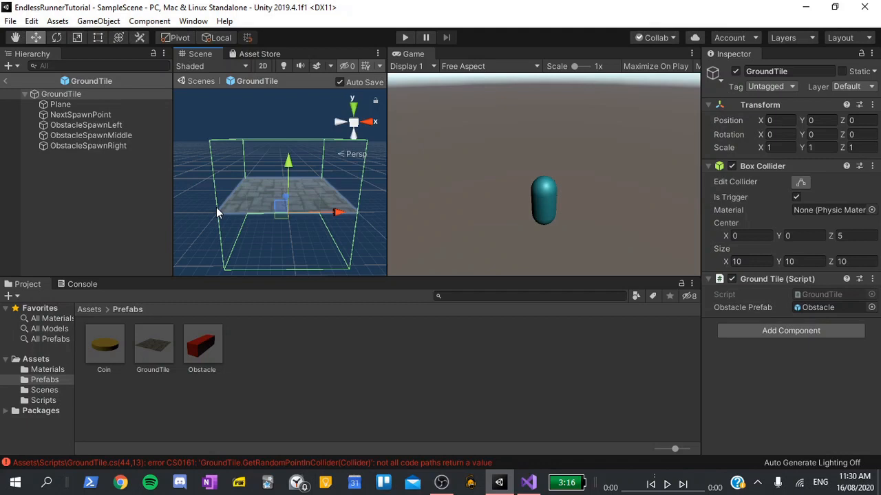
mouse_move(363, 214)
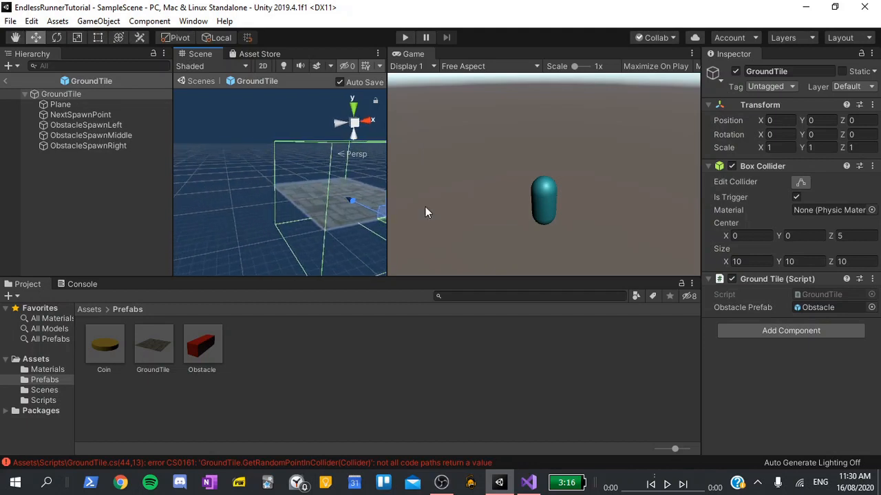
mouse_move(338, 200)
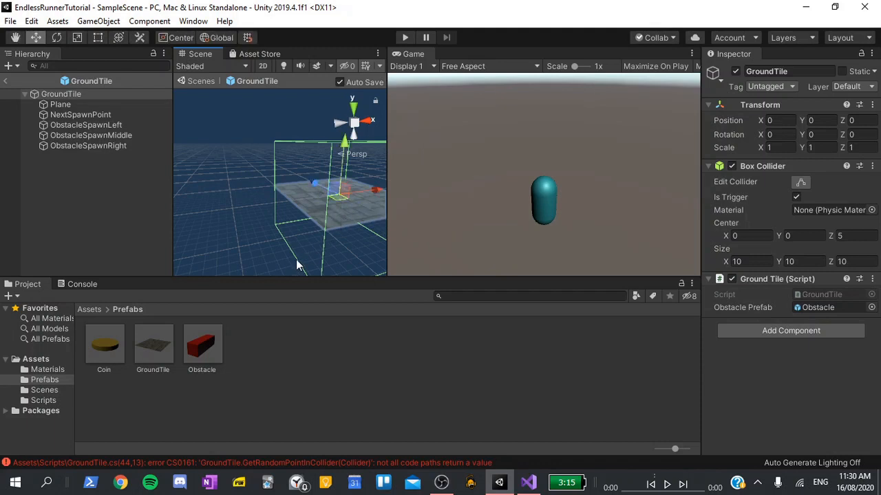
mouse_move(313, 150)
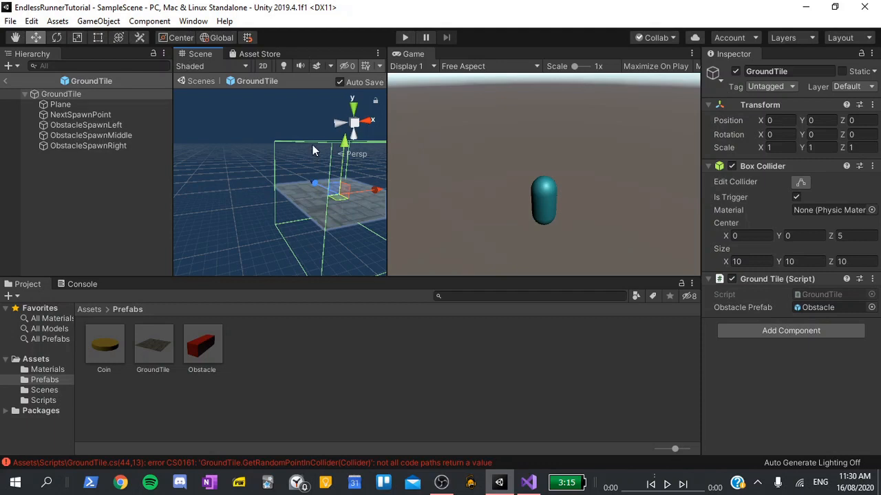
mouse_move(308, 145)
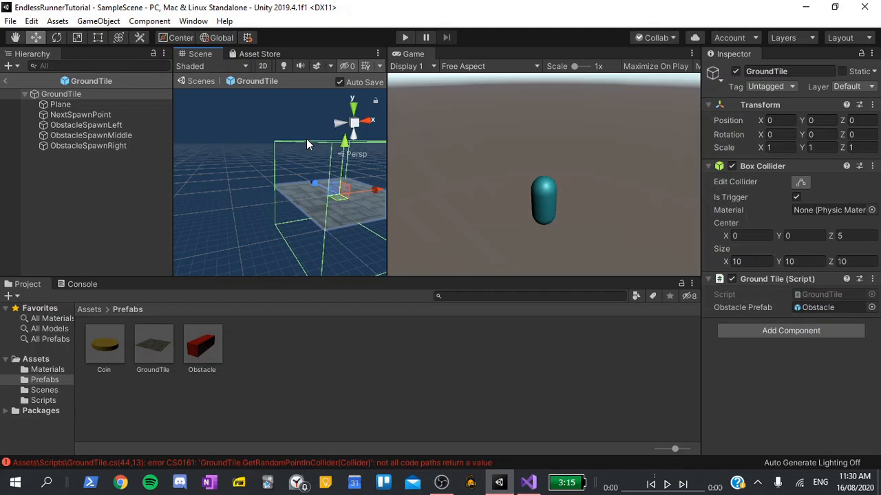
mouse_move(286, 212)
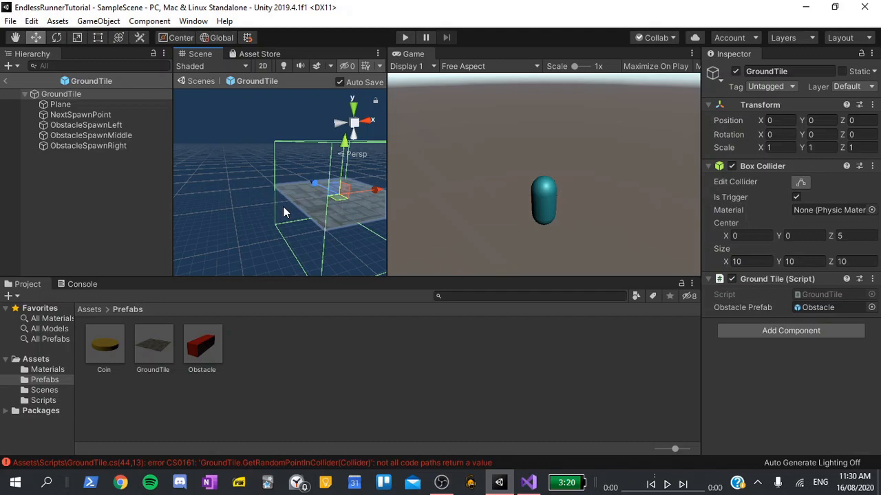
mouse_move(290, 215)
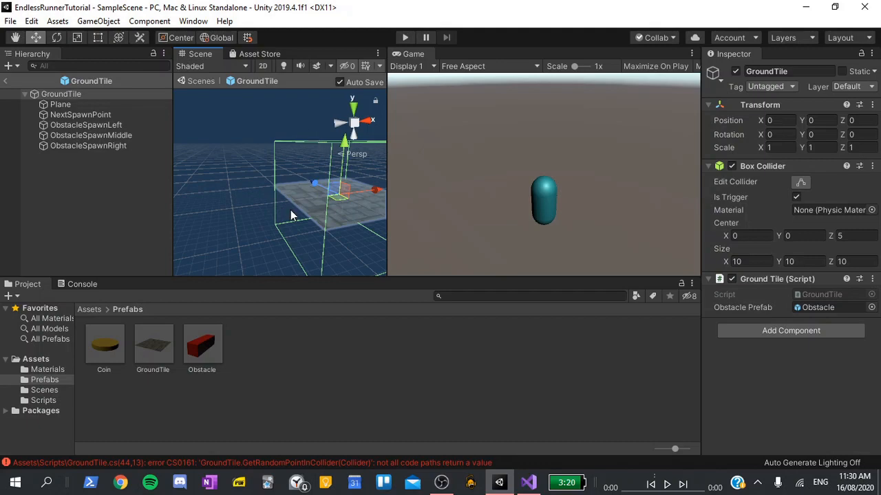
left_click(529, 481)
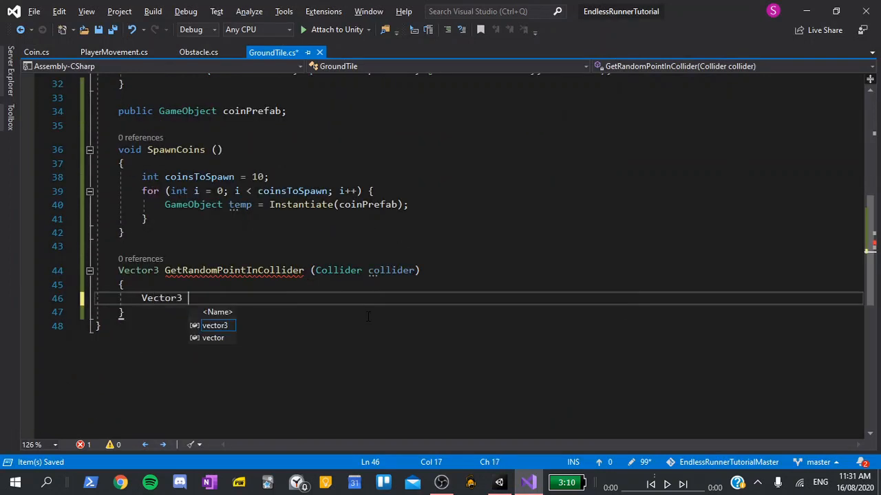
Step: Declare Vector3 point as a new Vector3 in GetRandomPointInCollider, arguments on a new line
type("point")
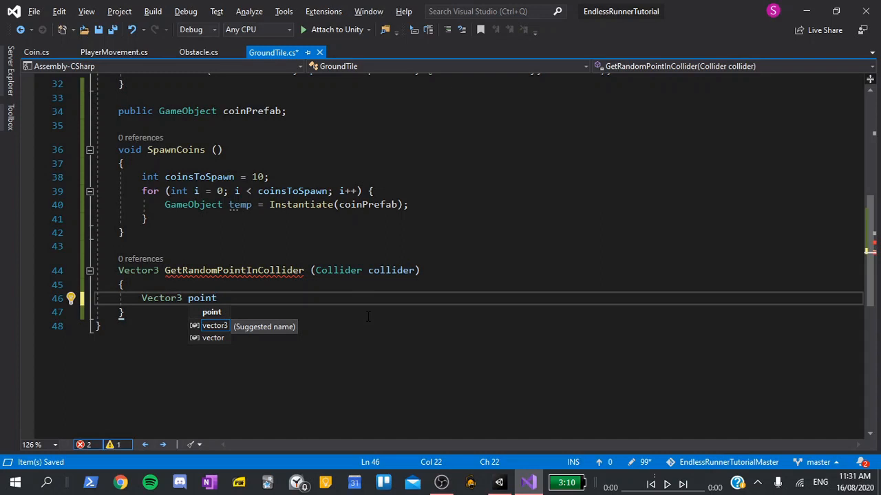
double_click(202, 298)
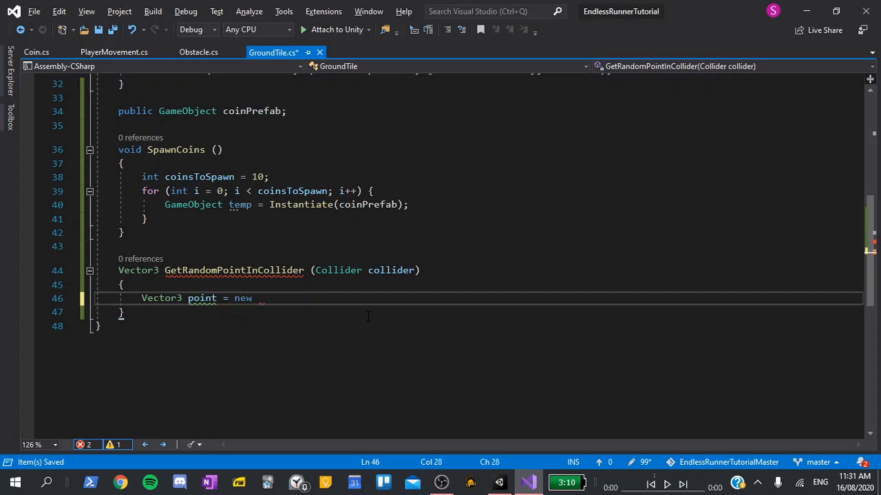
type("Vector3(")
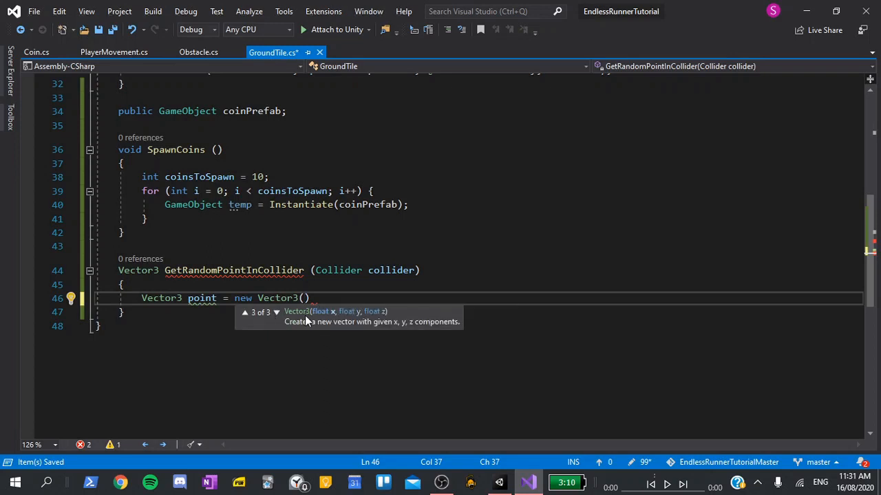
mouse_move(386, 317)
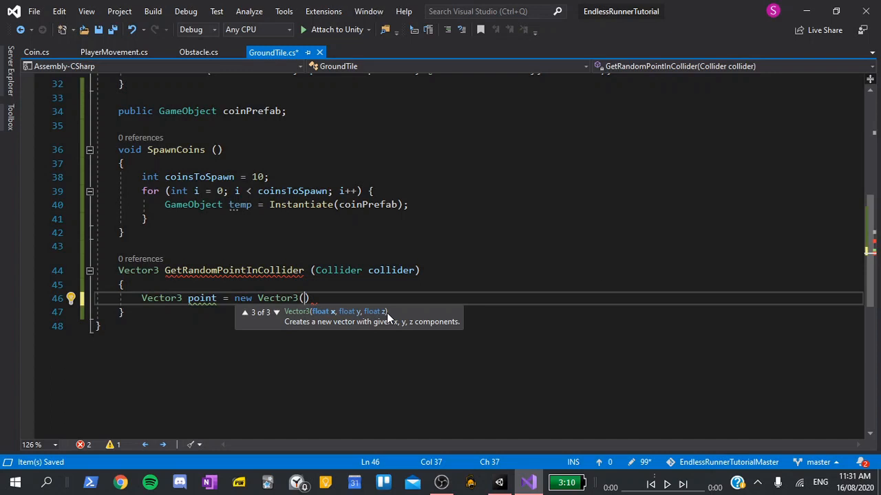
key("Enter")
type("Random.")
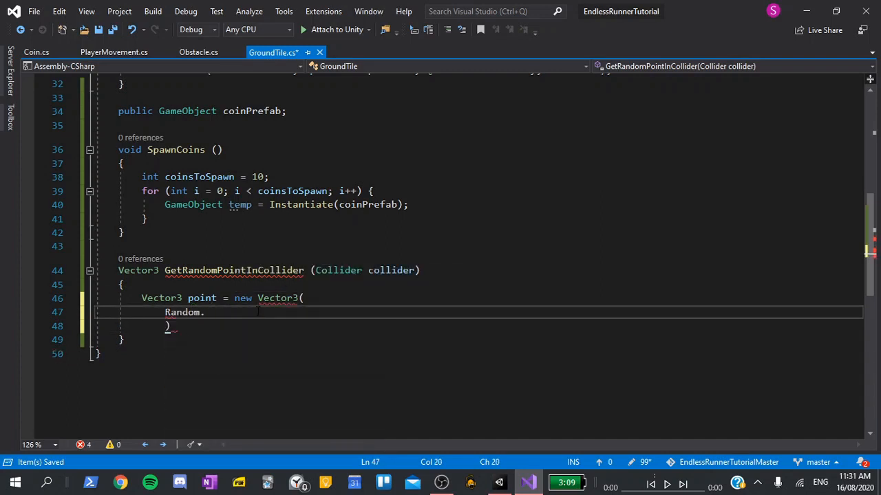
Step: Make the x argument Random.Range(collider.bounds.min.x, collider.bounds.max.x)
type("Range(")
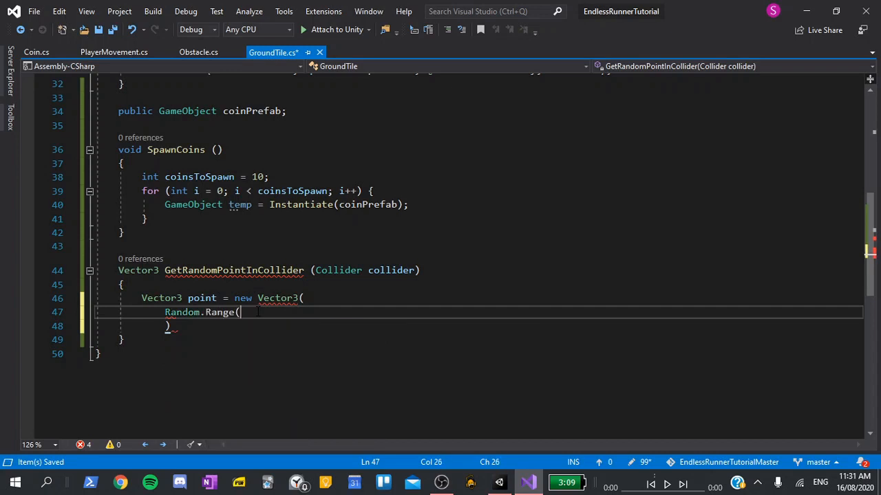
type("(")
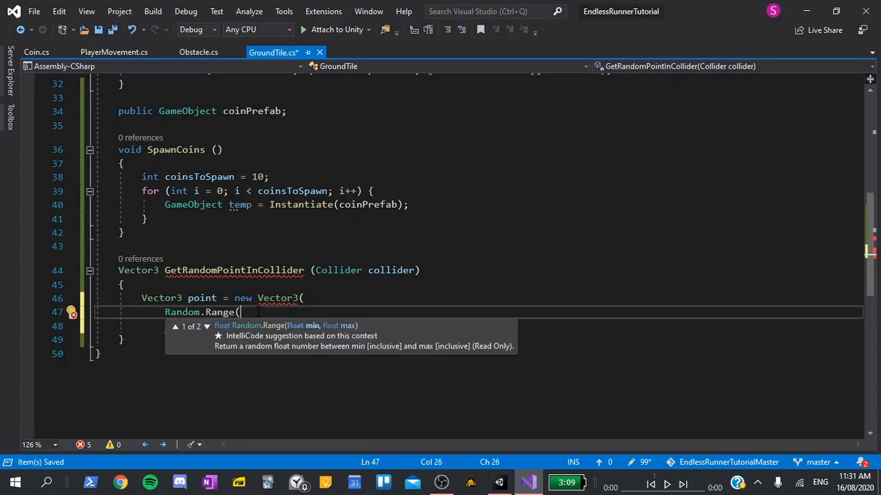
type("collider.b")
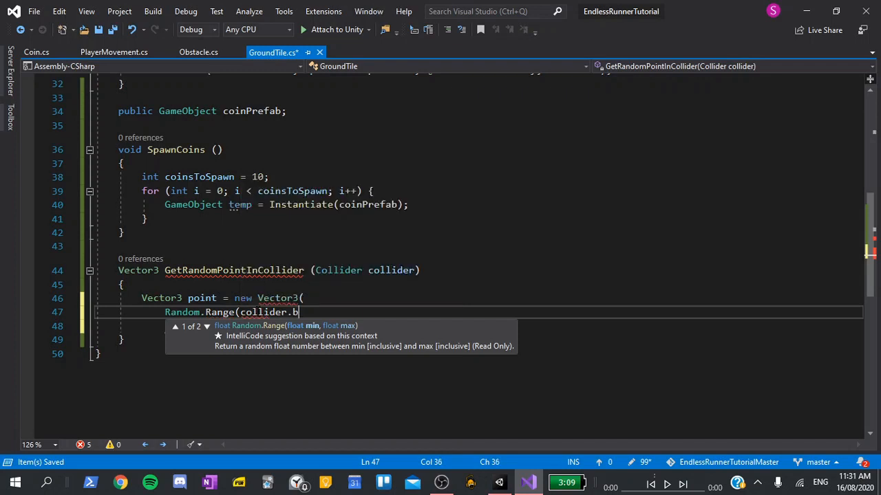
type("ounds.min")
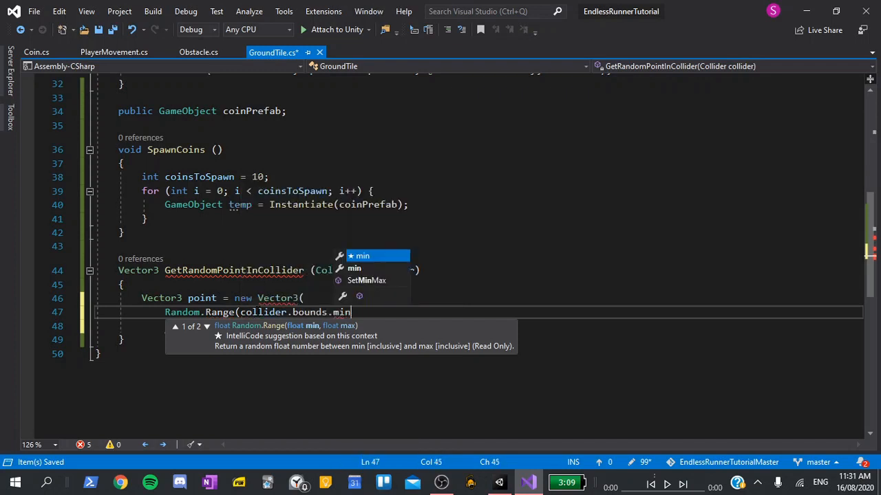
type(".x")
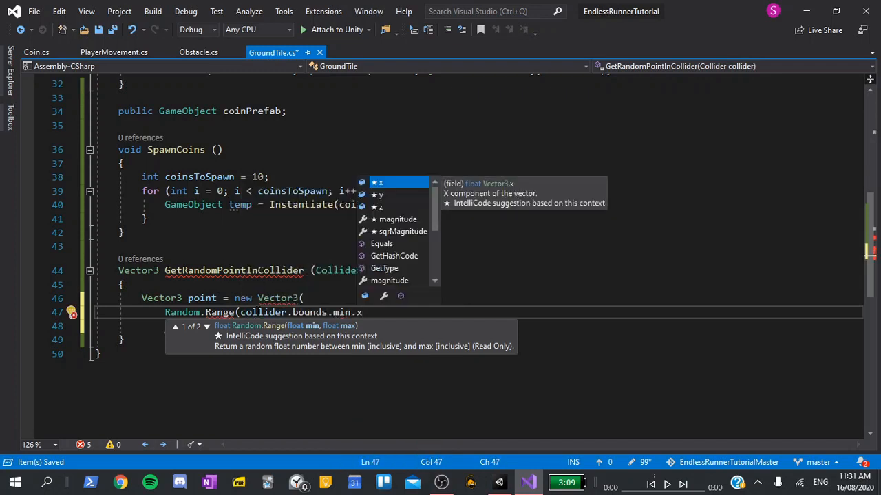
type(",")
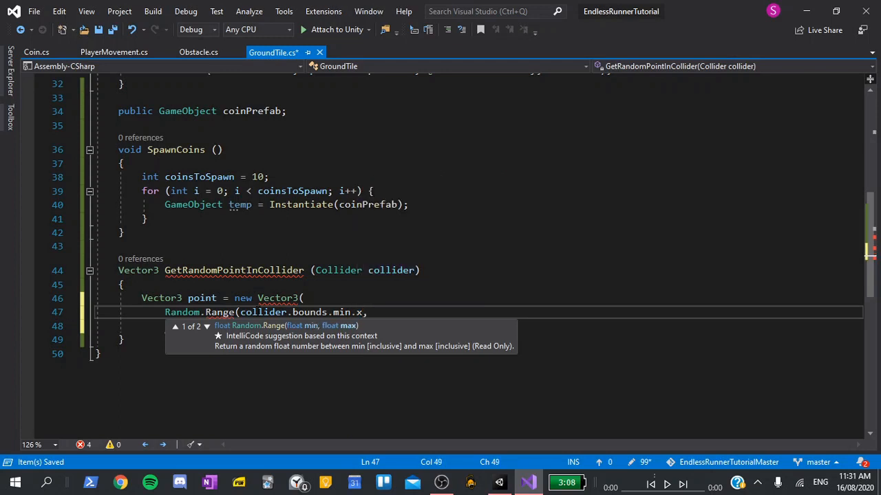
type(", collider.bounds")
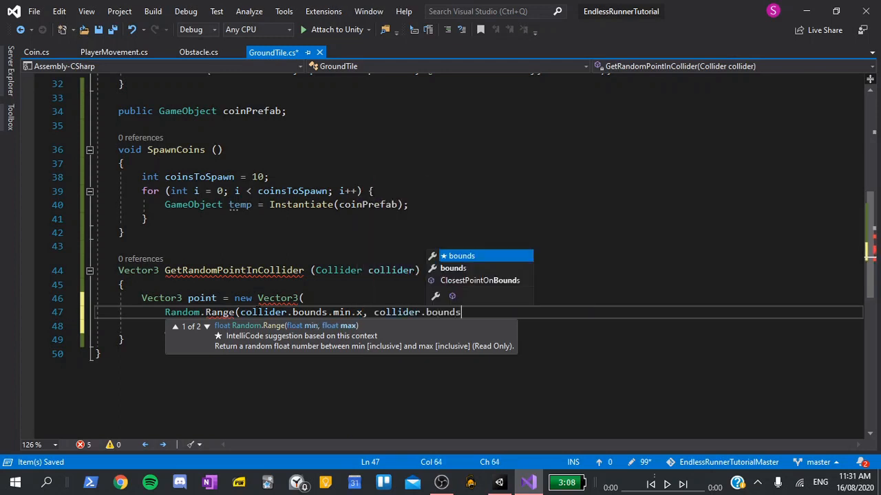
type(".max.x")
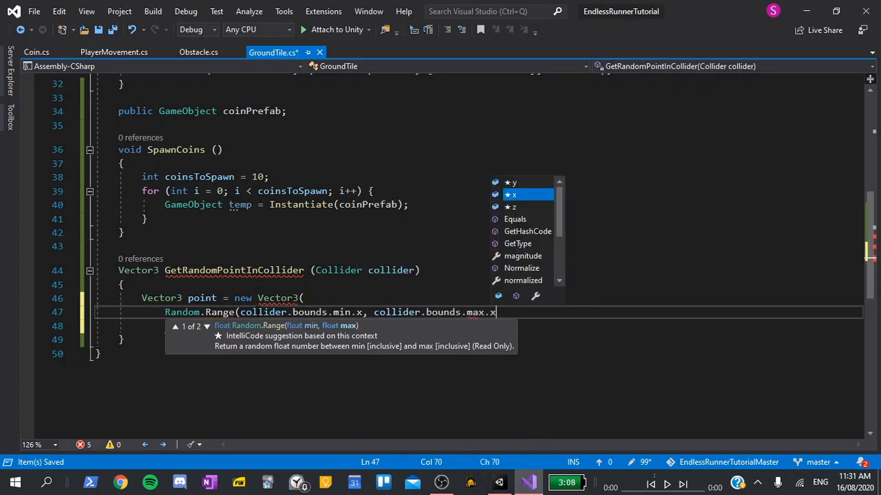
type("x")
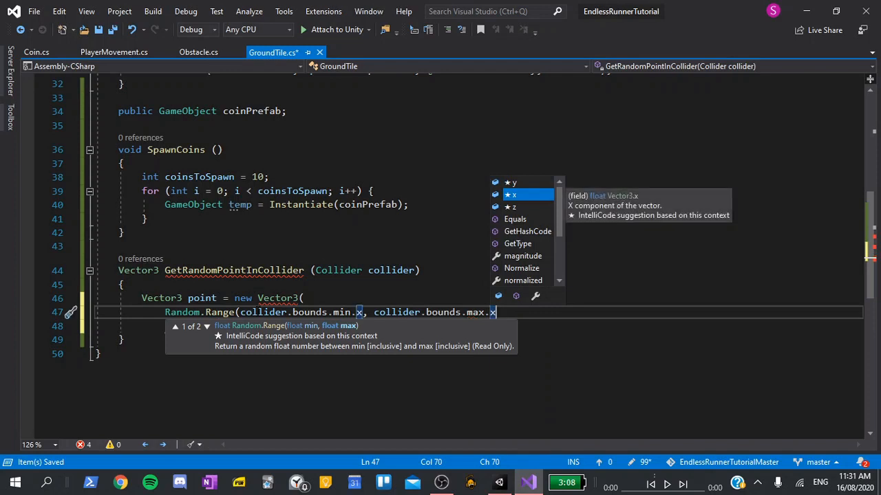
type(")")
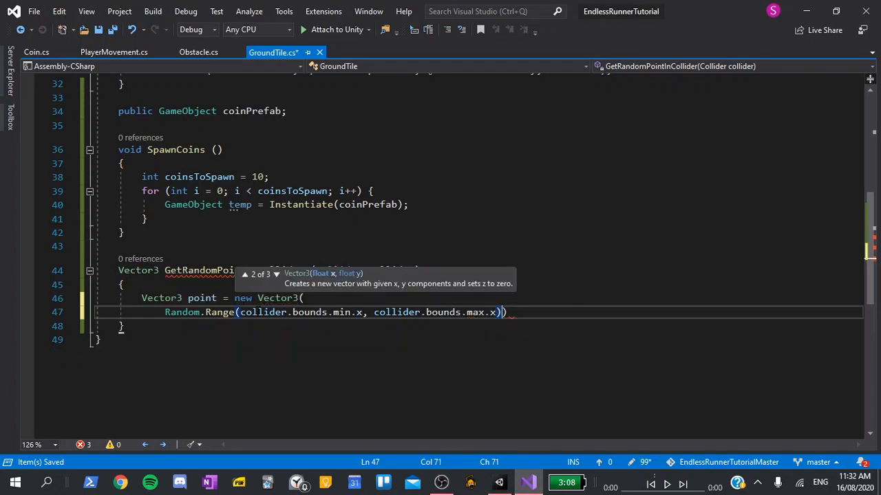
Step: Add y and z Random.Range arguments spanning collider.bounds min and max
type(",")
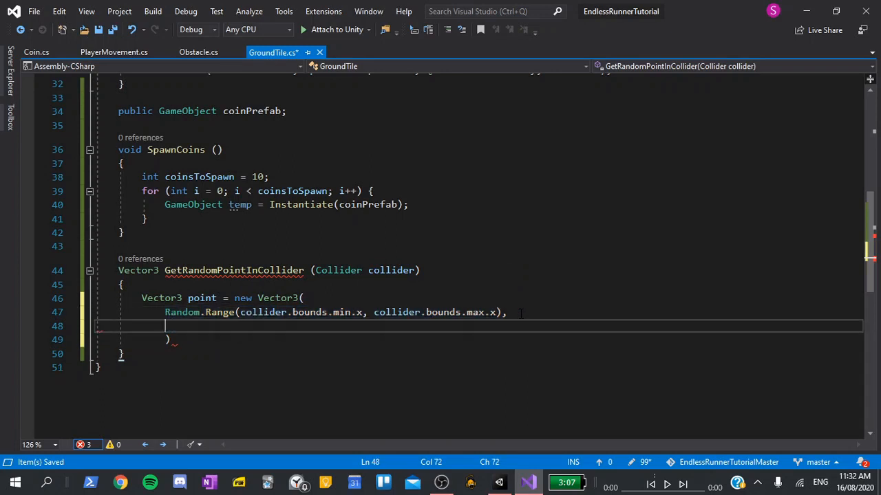
type("Random.Range(collider.bounds.min.y, collider.bounds.max.x),")
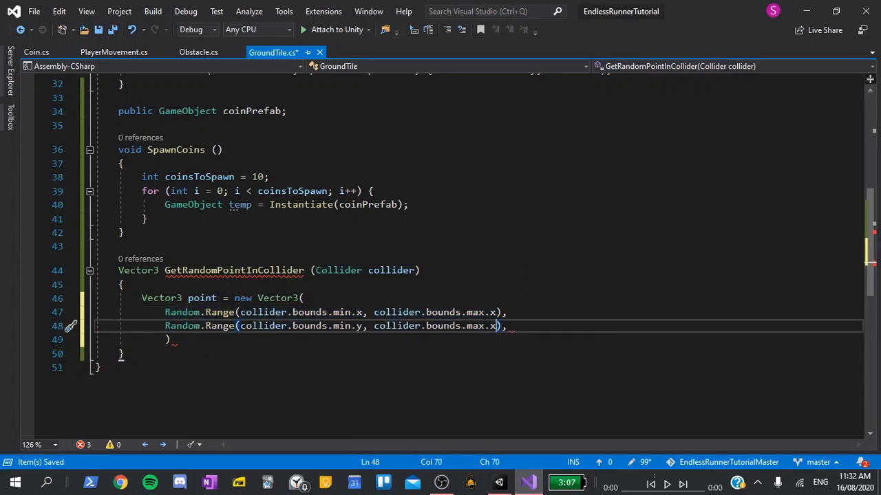
type("y")
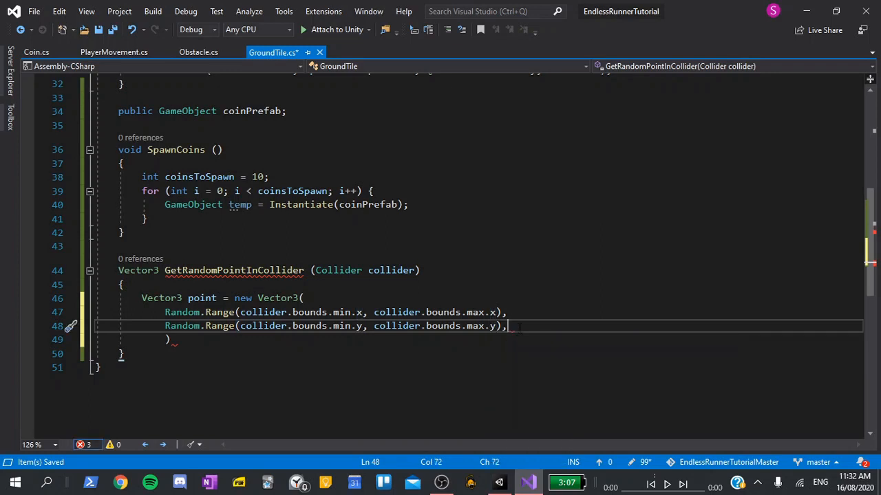
type("Random.Range(collider.bounds.min.x, collider.bounds.max.x),")
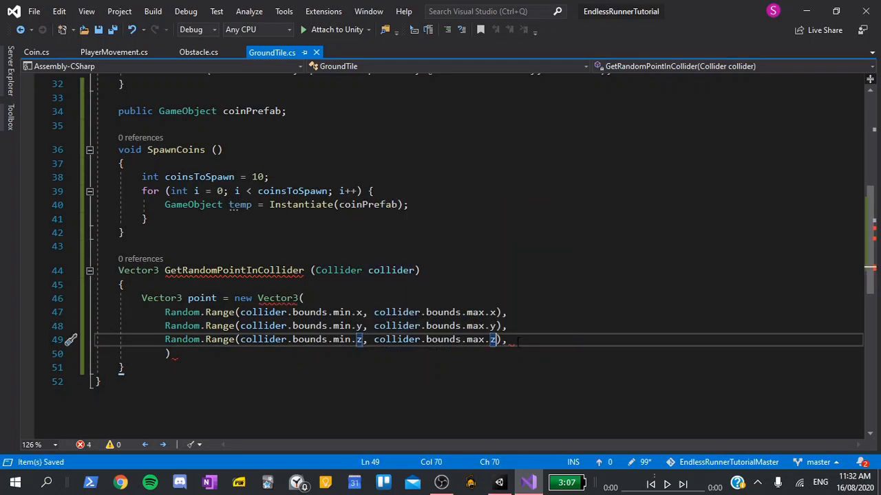
Step: Remove the trailing comma and close the point declaration with );
key("Delete")
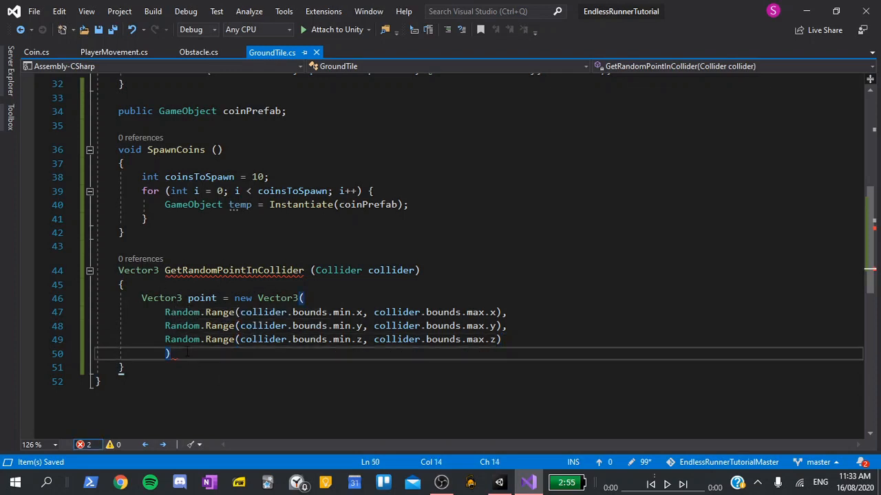
type(";")
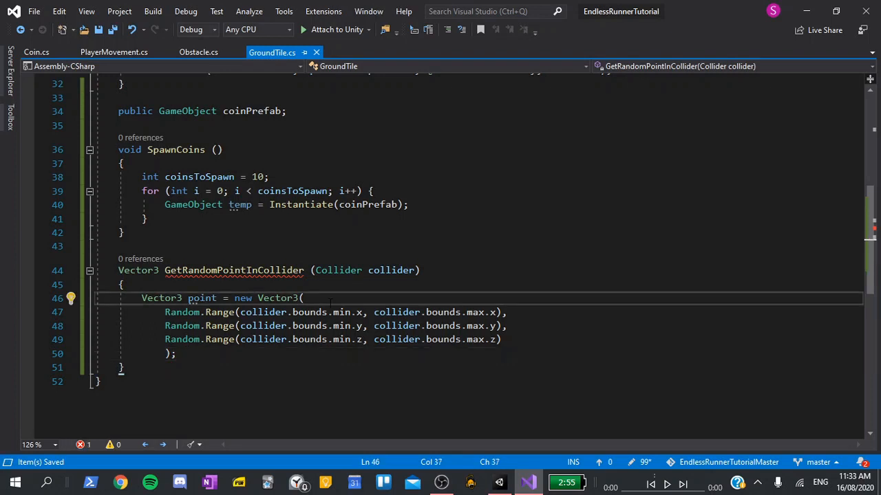
key("Backspace")
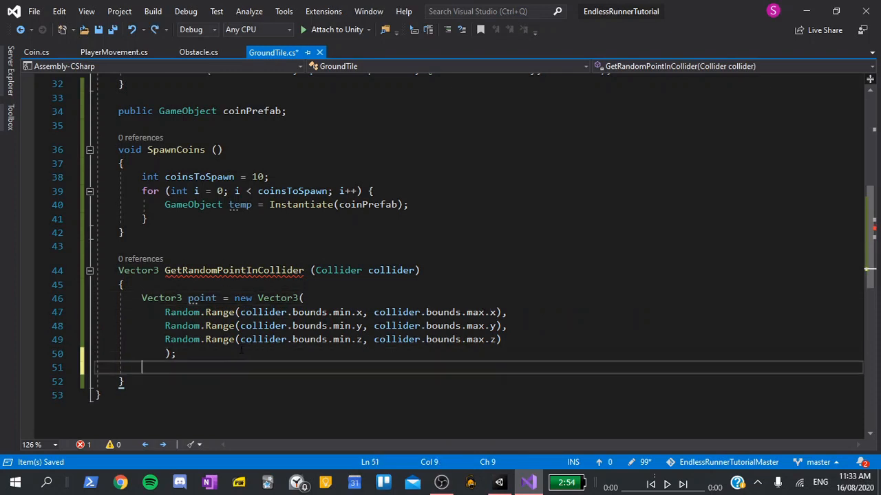
Step: Add if (point != collider.ClosestPoint(point)) reassigning point via GetRandomPointInCollider(collider)
type("if (true) {")
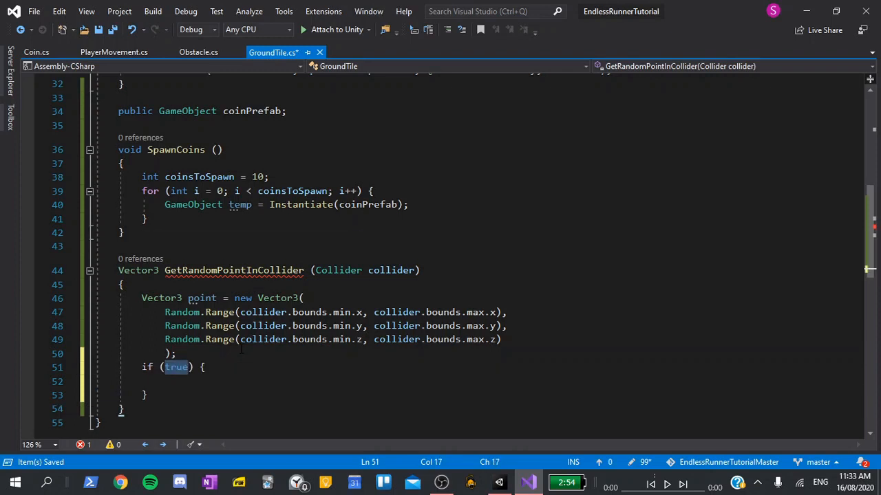
type("point != collider.ClosestPoint(")
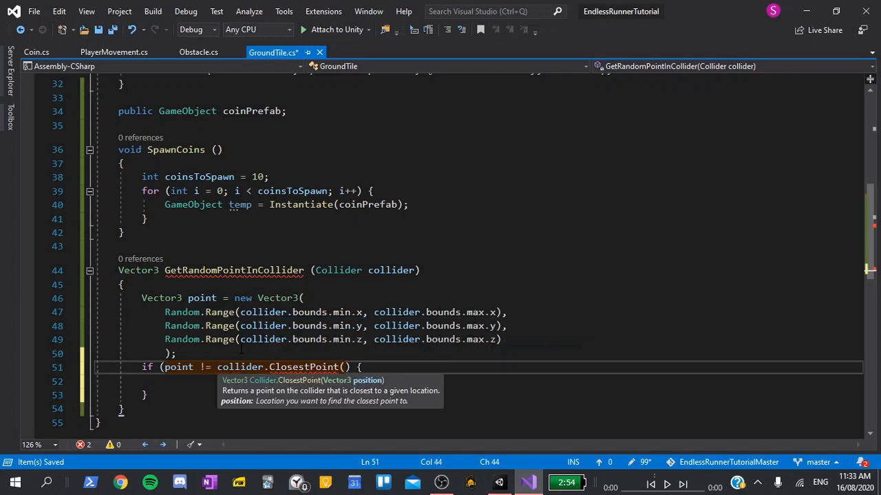
type("point)")
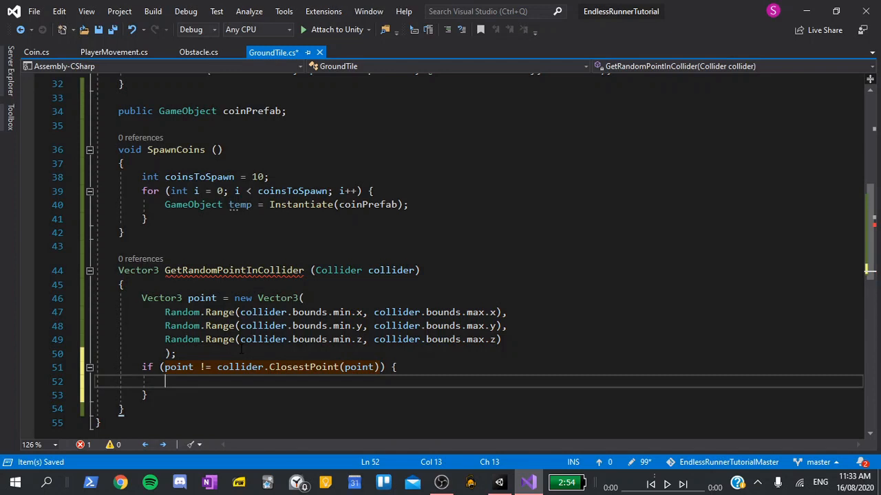
type("point =")
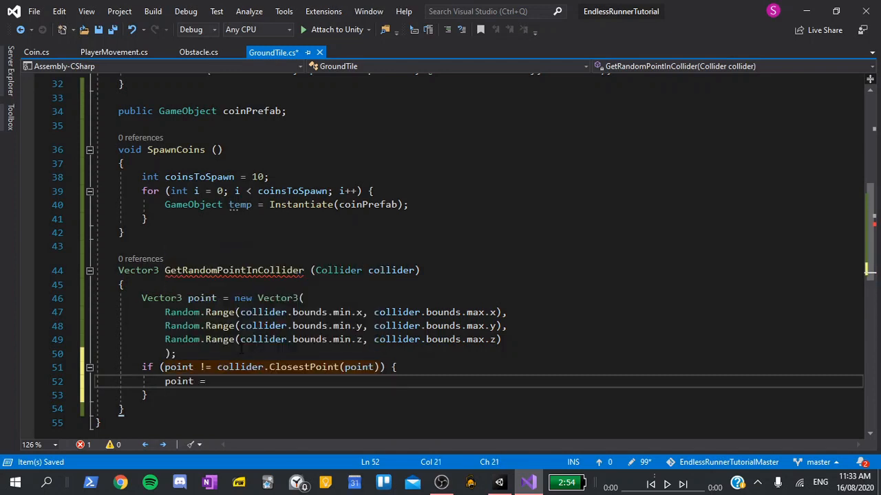
type("GetRandomPoi")
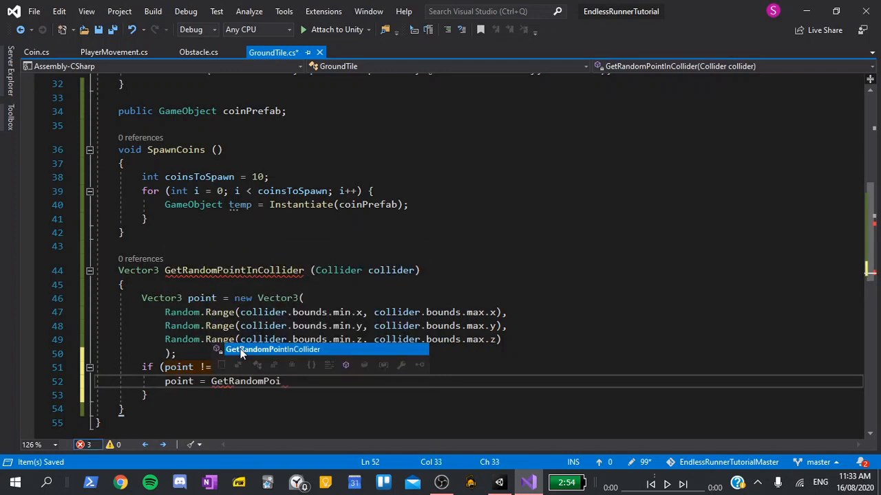
type("collider.ClosestPoint(point)) {")
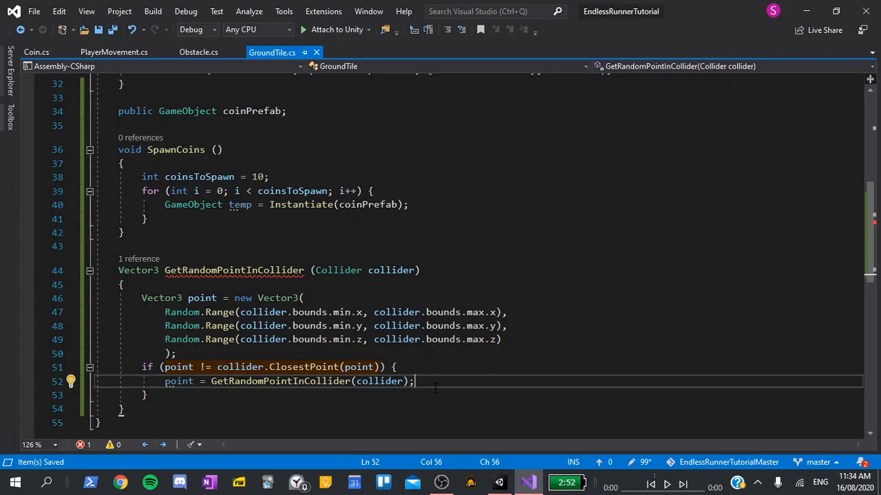
Step: Highlight collider and point usages in the new if block
double_click(179, 367)
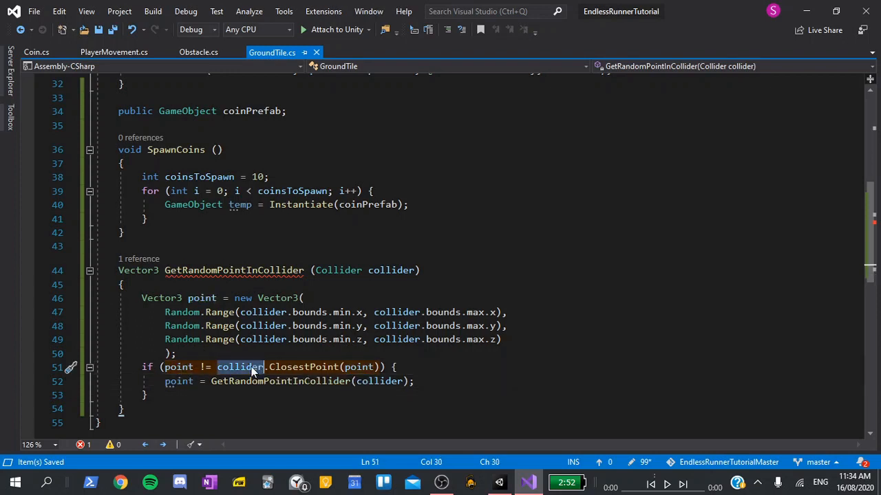
left_click(240, 366)
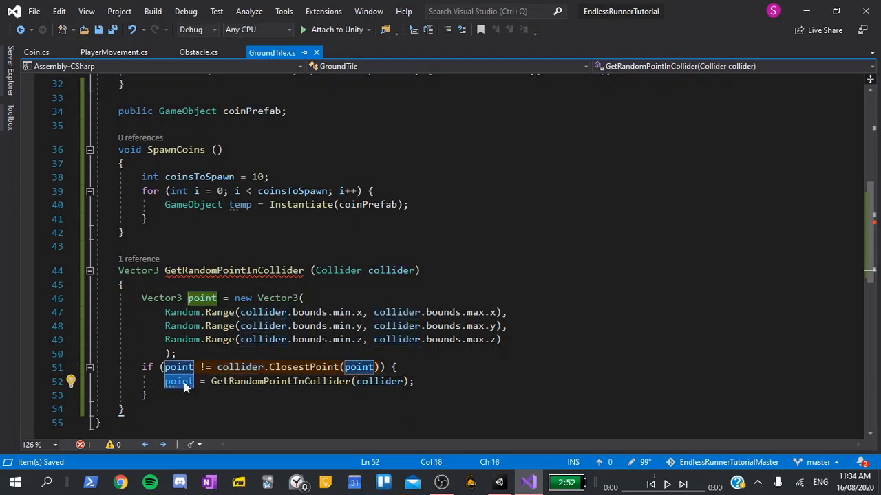
mouse_move(184, 389)
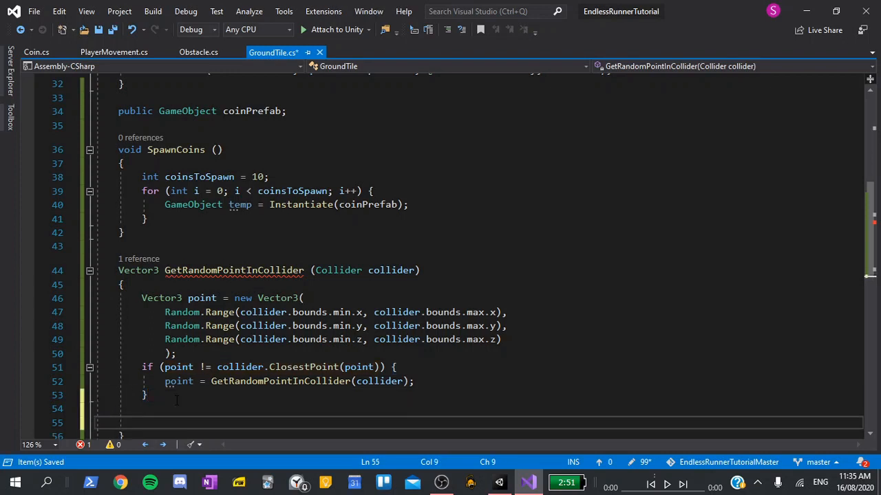
Step: Set point.y = 1 and return point at the end of GetRandomPointInCollider
type("point.y")
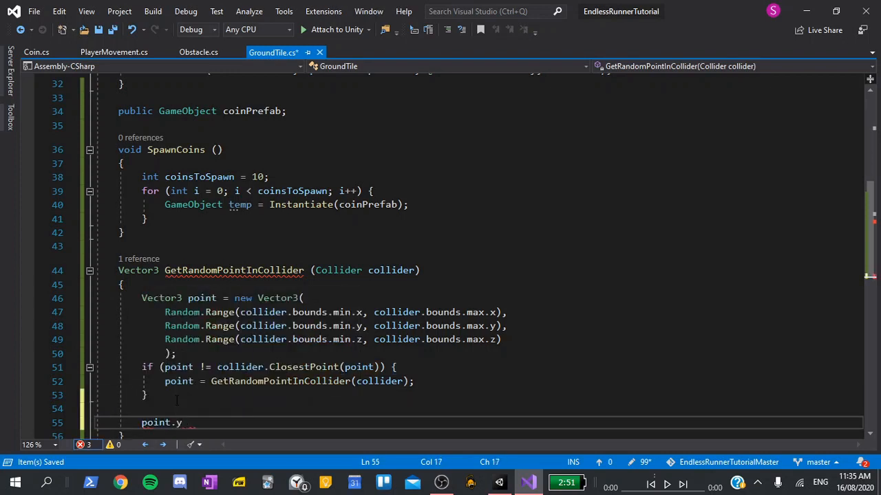
type("= 1")
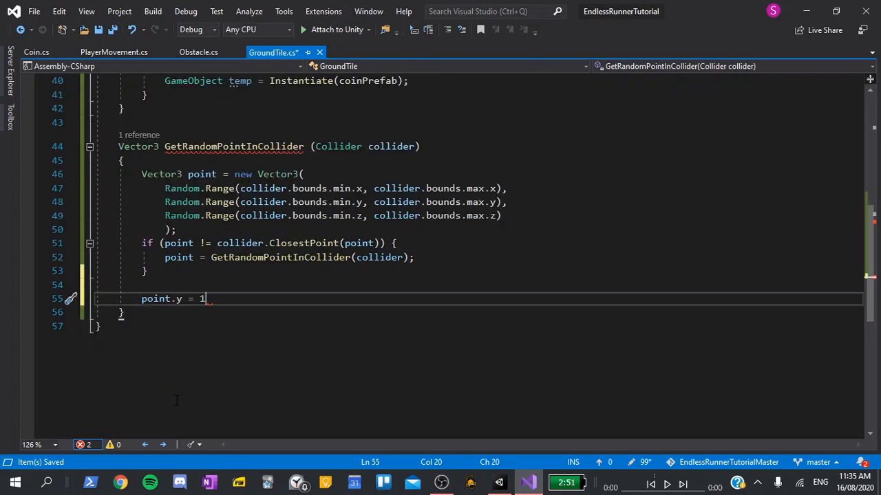
type(";")
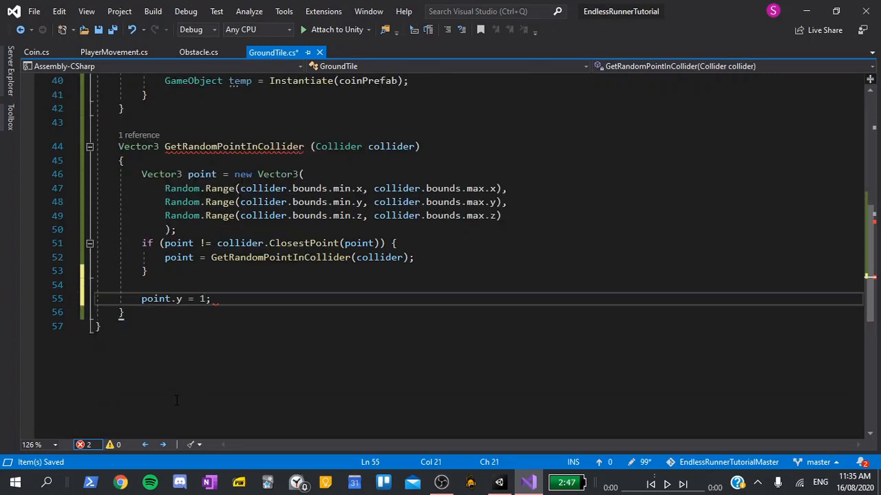
type("return point;")
type("return;")
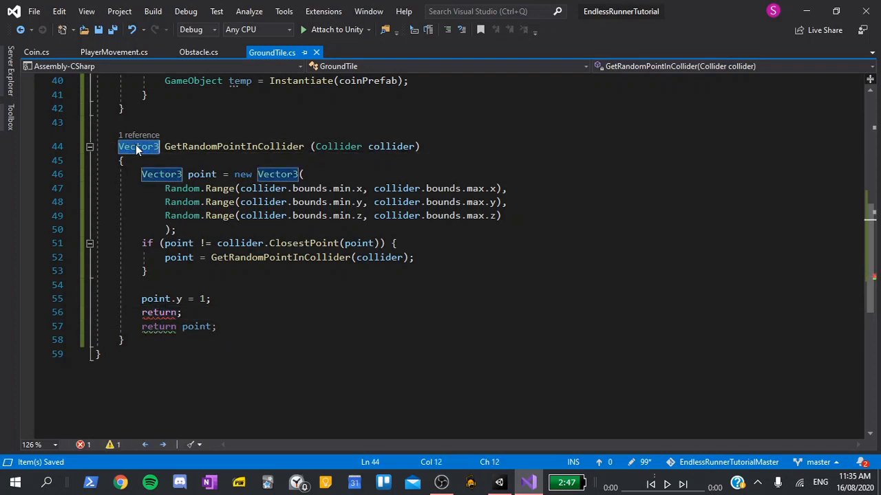
left_click(182, 313)
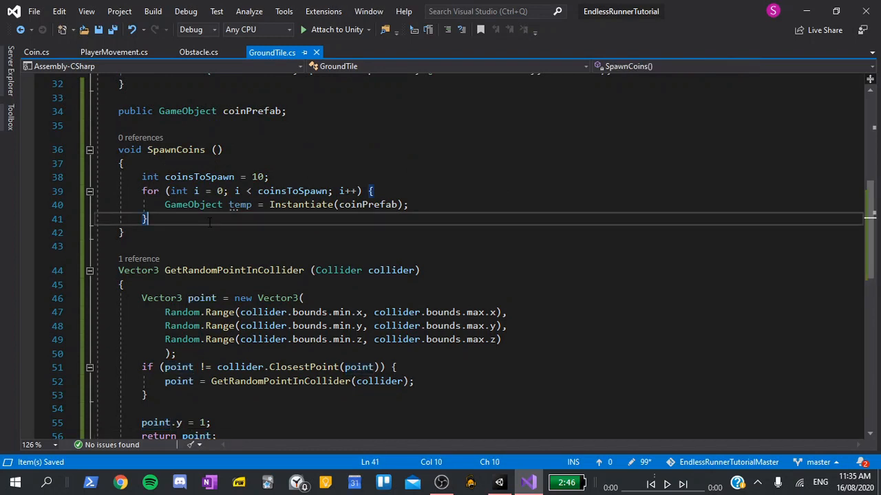
Step: In the SpawnCoins loop set temp.transform.position = GetRandomPointInCollider(GetComponent<Collider>())
type("temp.")
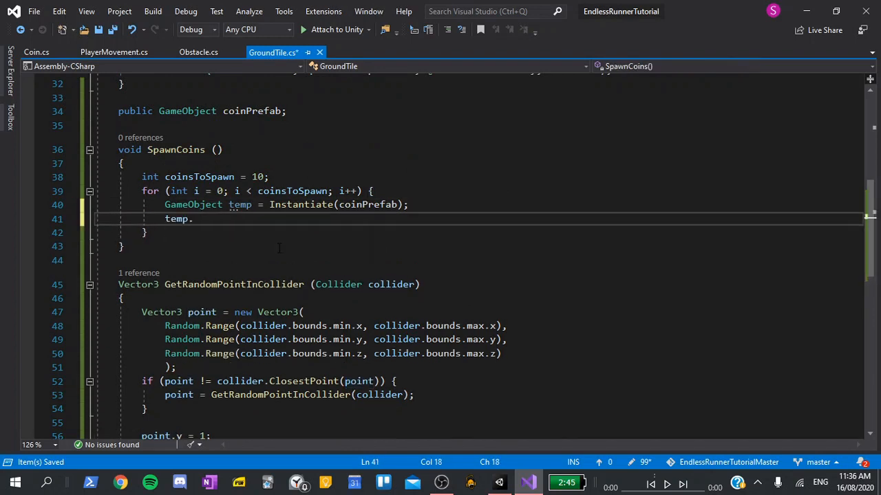
type("transform")
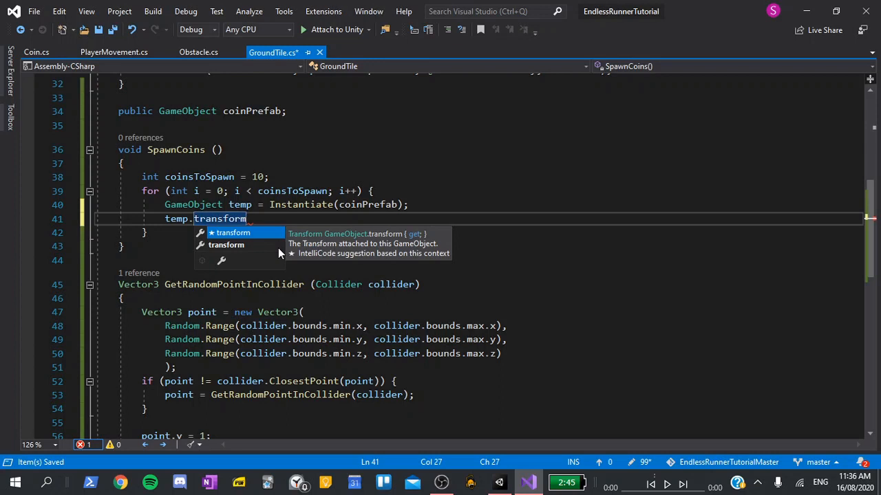
type(".po")
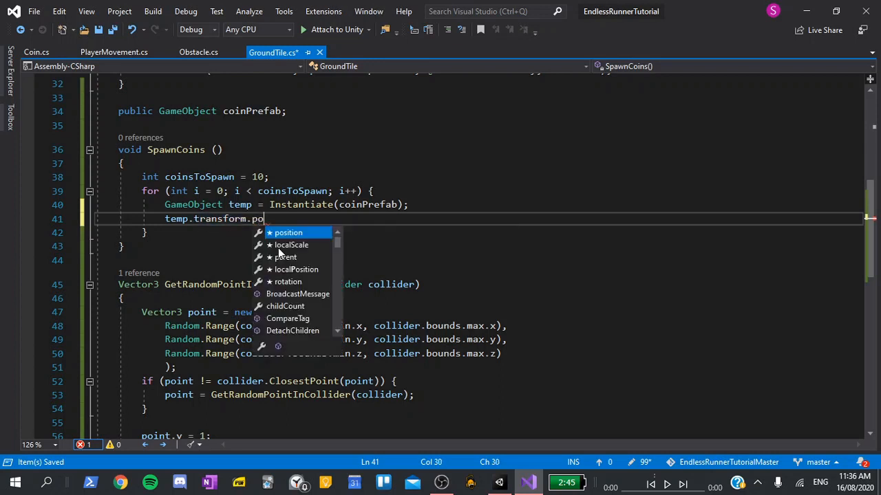
type("sition")
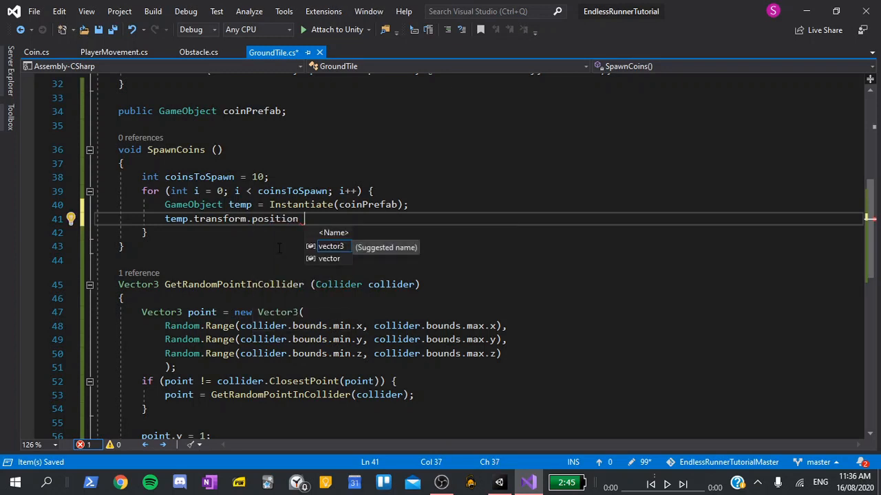
type("= G")
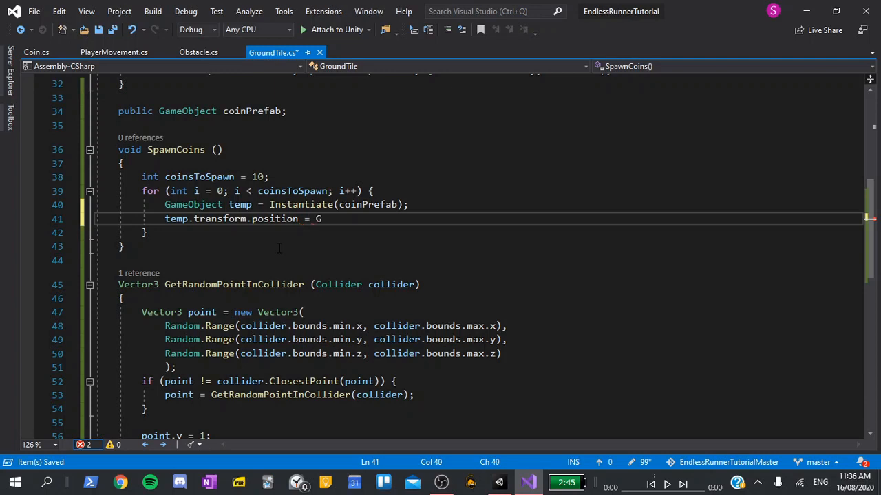
type("etRandomPointInCollider(")
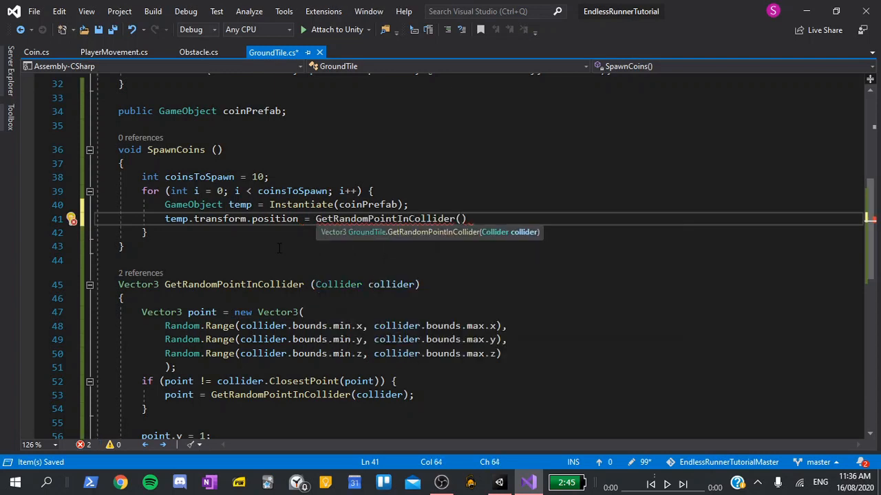
type("GetComponent<>")
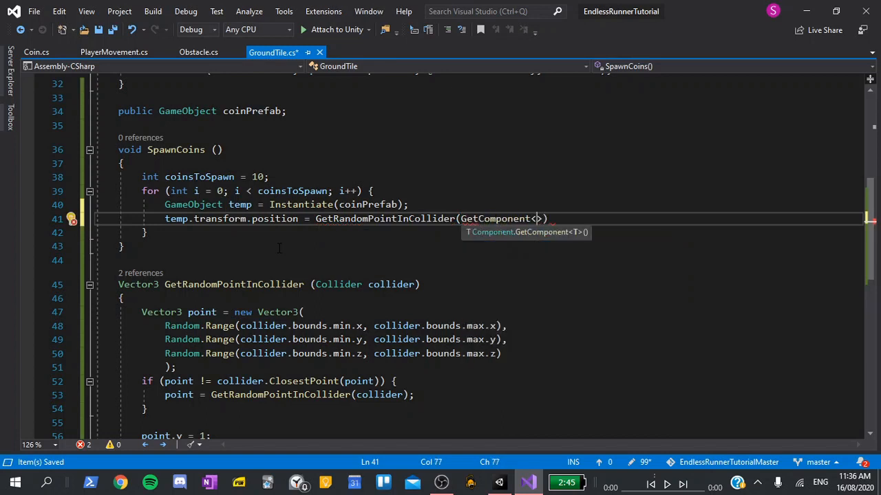
type("Collider")
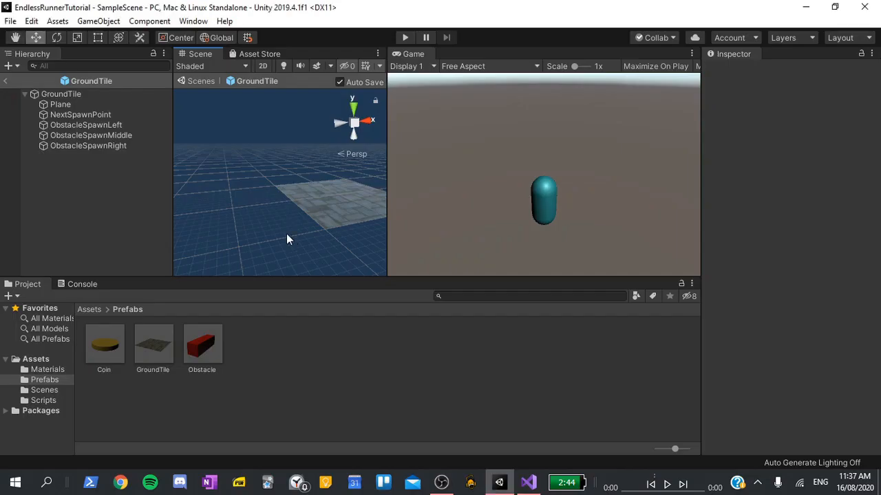
Step: Select the GroundTile prefab root to inspect its Ground Tile script, then return to Visual Studio
left_click(60, 93)
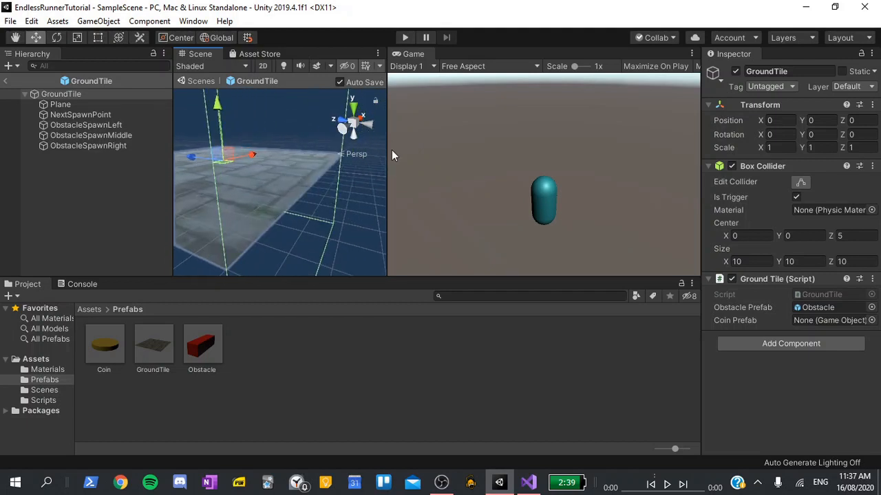
mouse_move(338, 185)
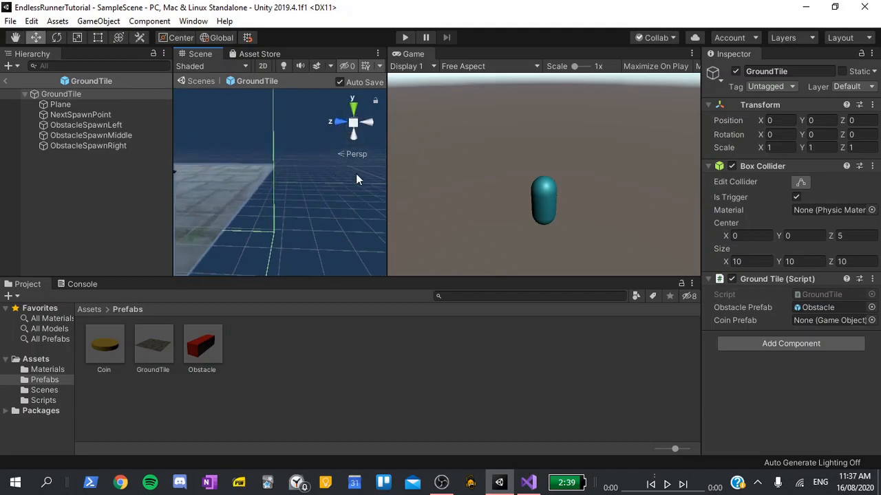
left_click(528, 482)
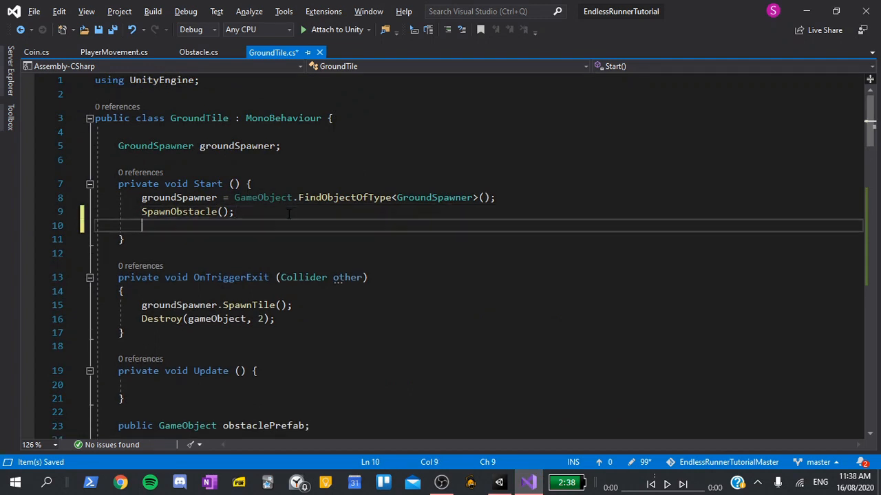
Step: Call SpawnCoins(); in Start right after SpawnObstacle();
type("S")
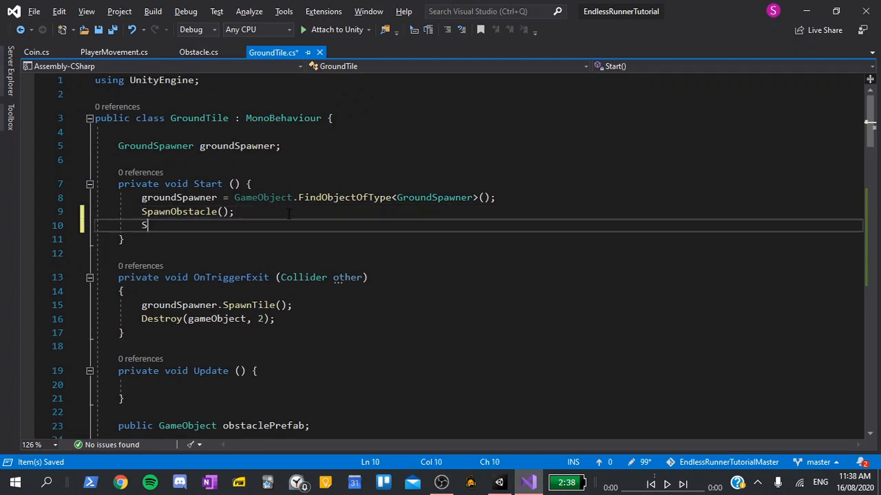
type("pawnCoins()")
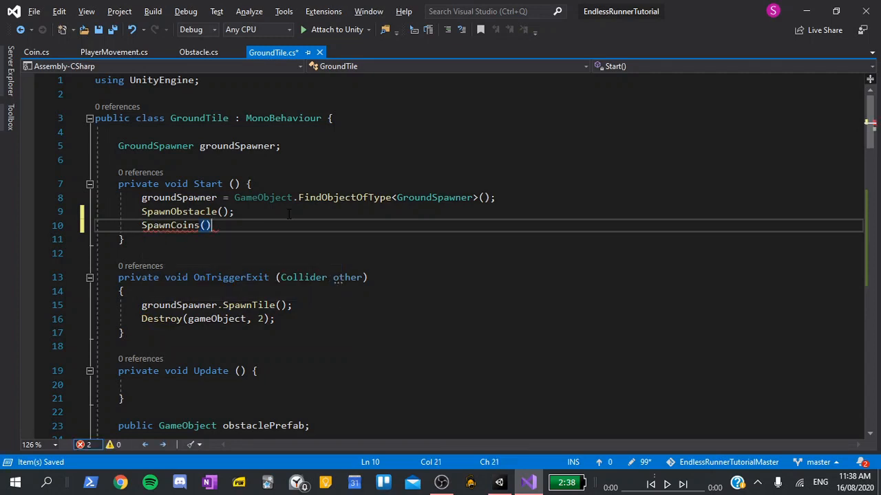
type(";")
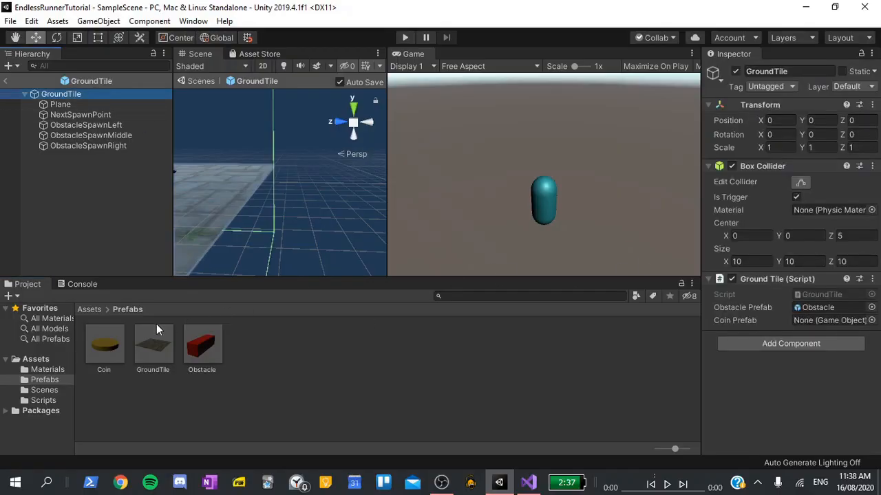
Step: Assign the Coin prefab to the Ground Tile's Coin Prefab slot and play-test coin spawning
left_click(829, 319)
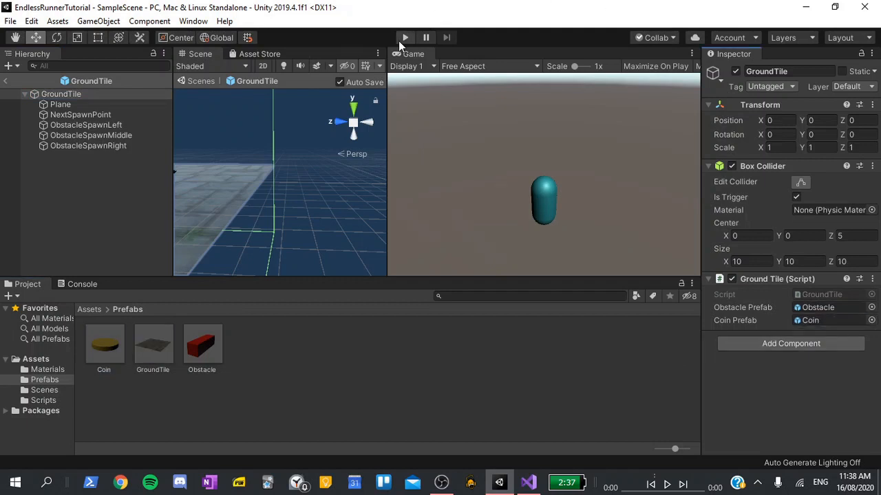
left_click(405, 37)
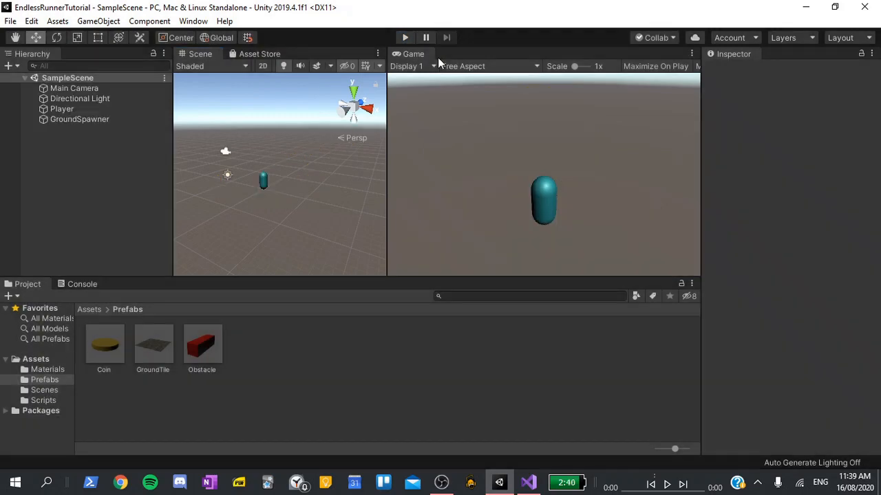
left_click(528, 482)
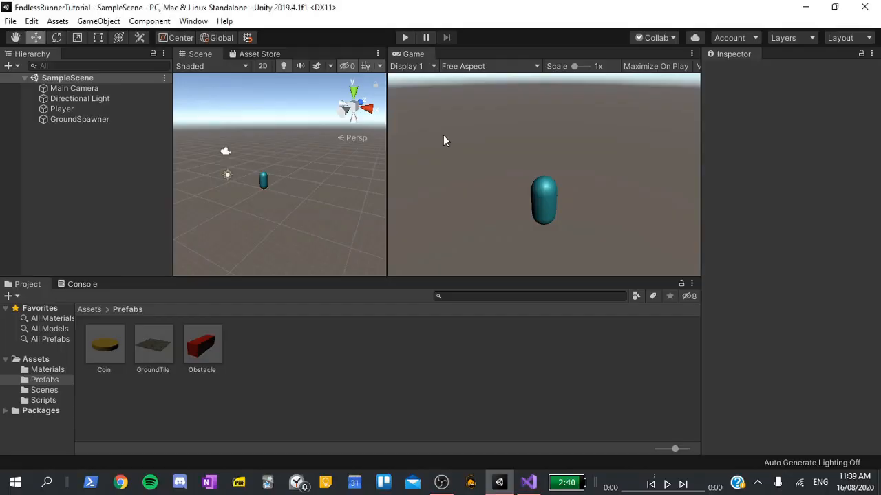
left_click(528, 482)
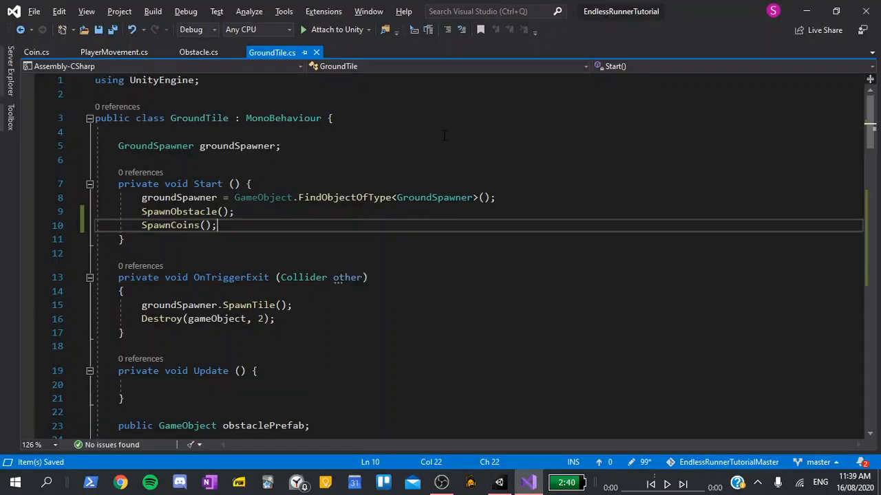
Step: Instantiate each coin with the tile's transform as parent in SpawnCoins
scroll("down", 3)
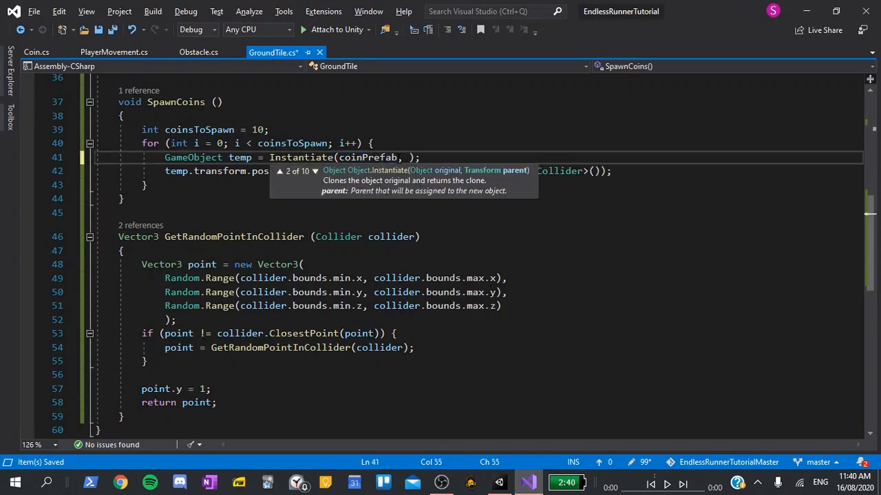
type("transform")
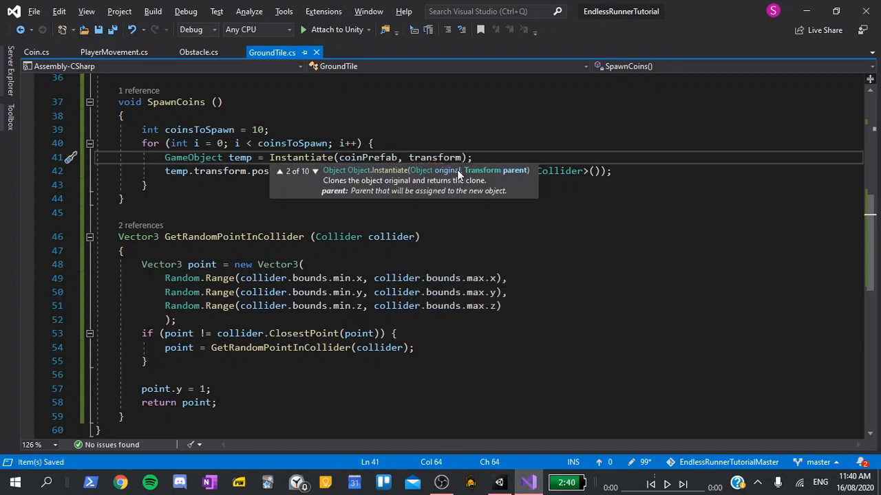
double_click(435, 157)
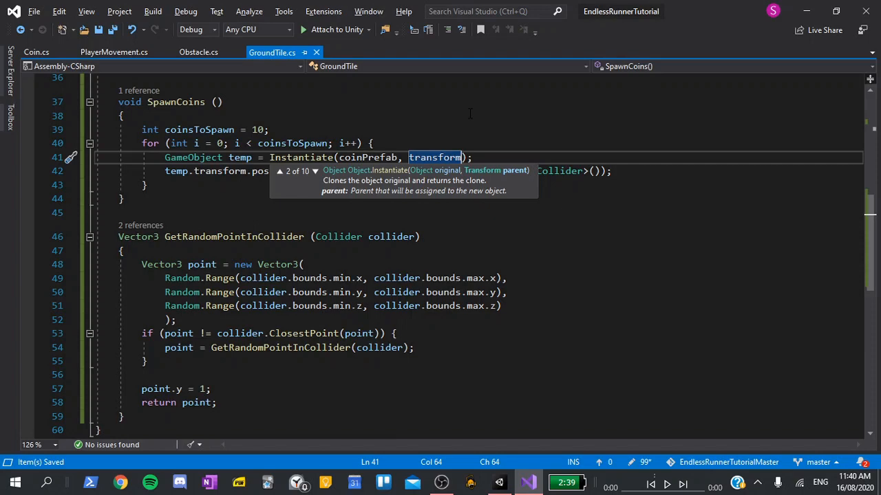
left_click(499, 481)
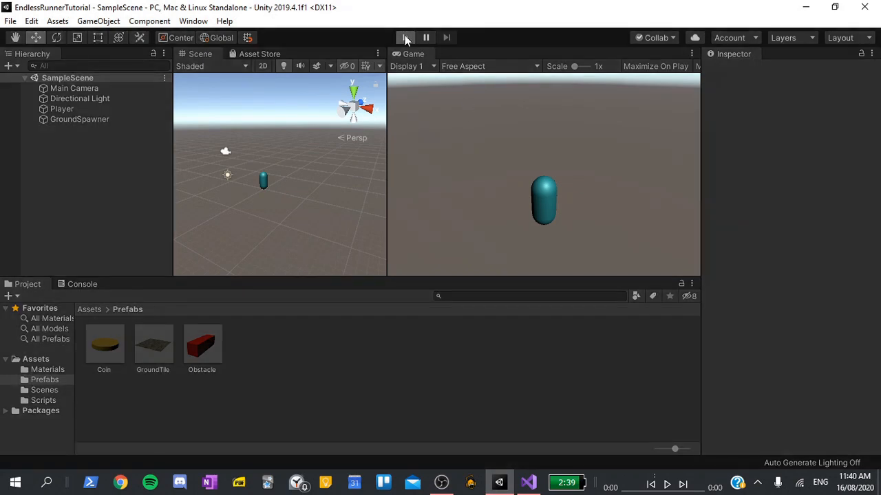
Step: Play the game to see coins scattered across spawned tiles, then stop
left_click(404, 37)
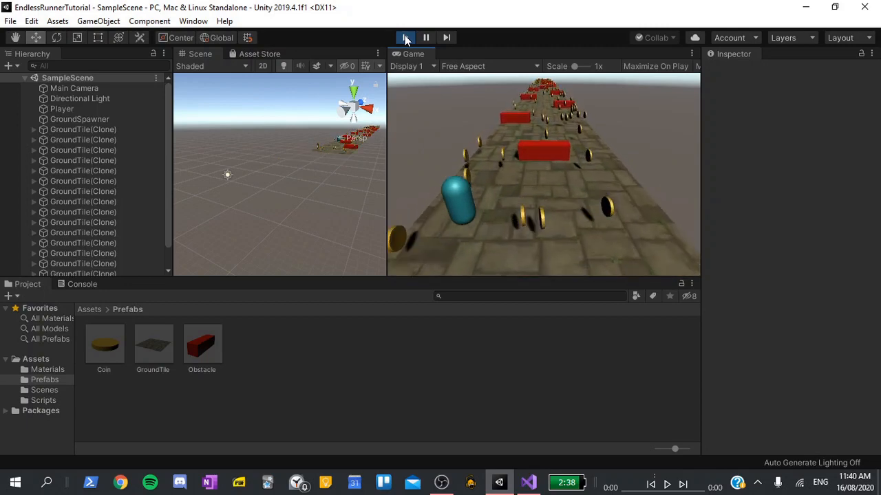
left_click(405, 37)
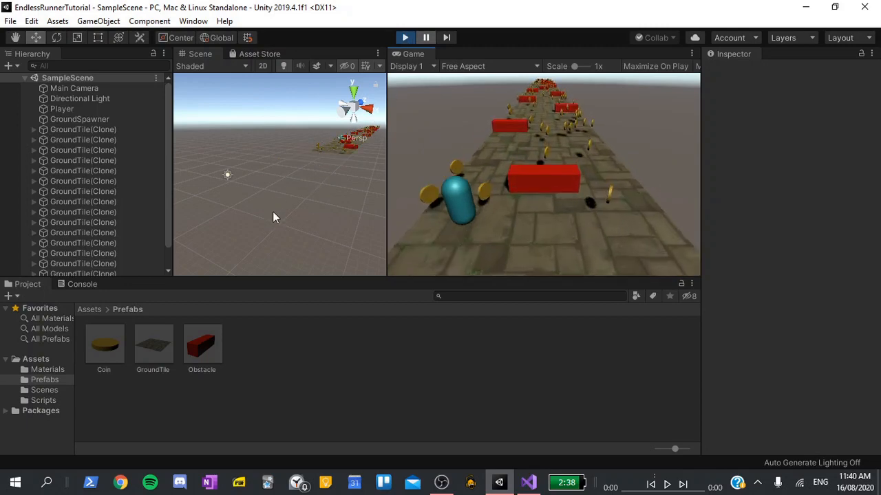
mouse_move(297, 215)
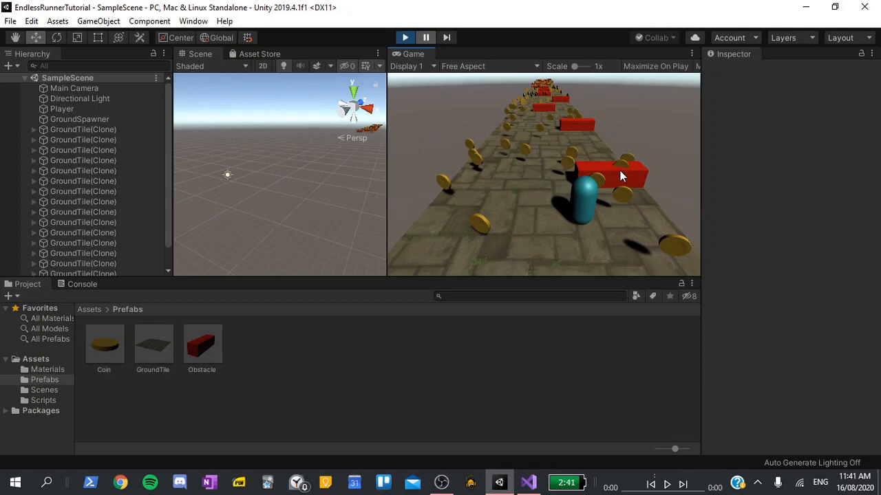
left_click(528, 482)
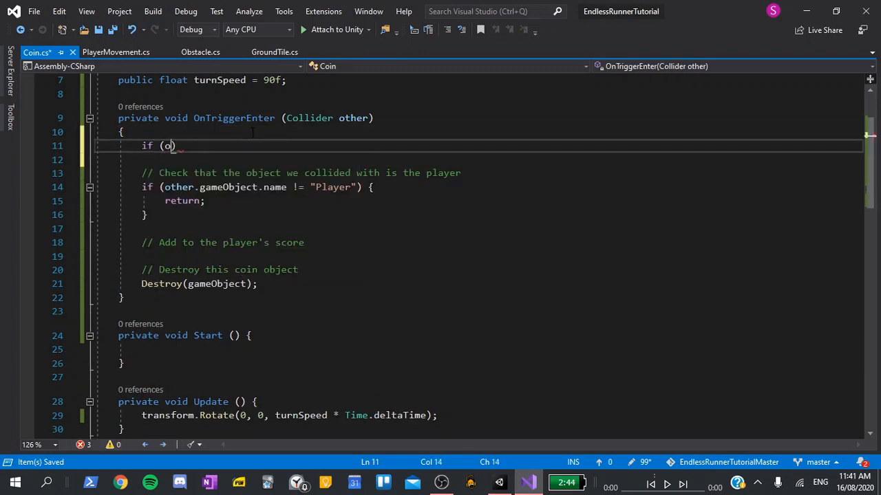
Step: Write the Obstacle component null-check that destroys the coin's gameObject and returns early
type("ther.gameObject.GetComponent<O>")
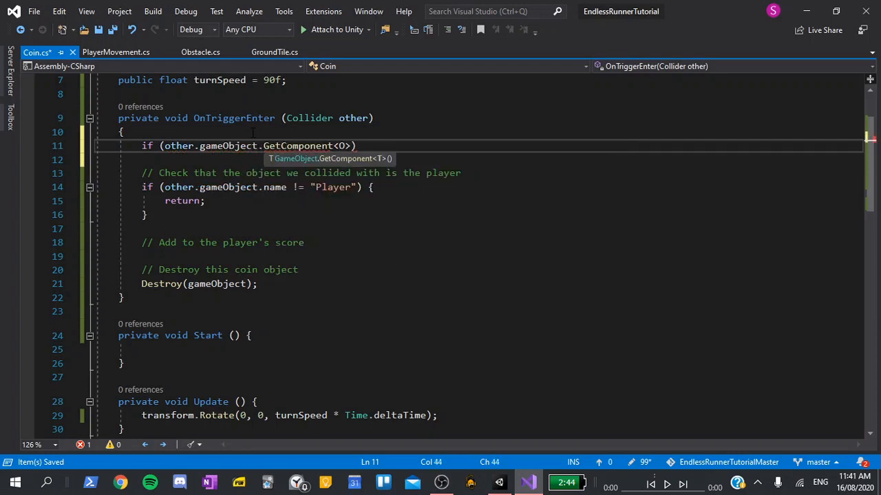
type("Obstacle")
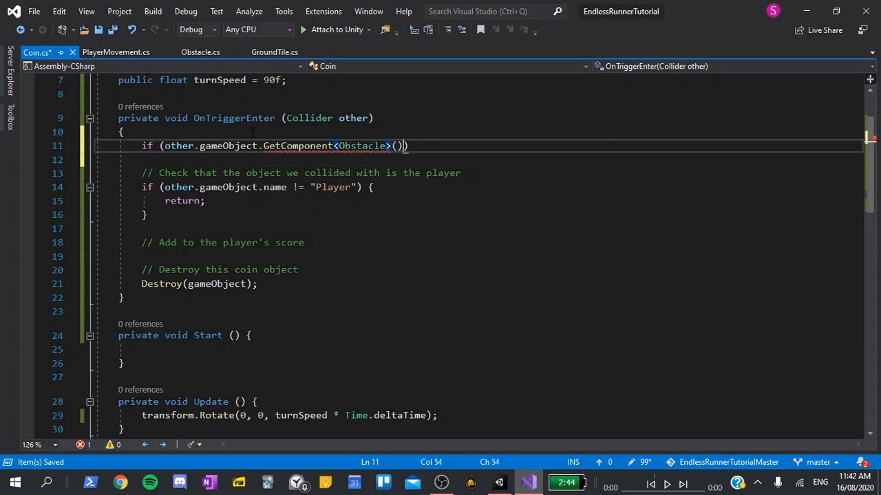
type("!= nulll")
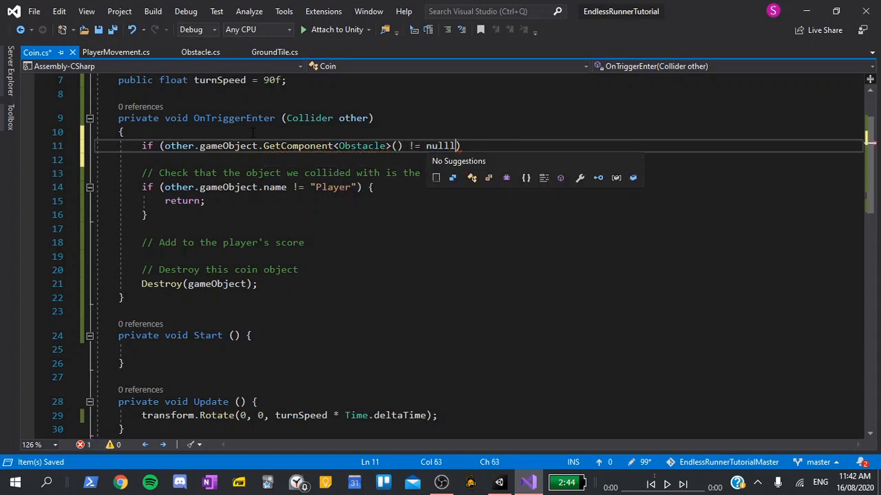
key("Backspace")
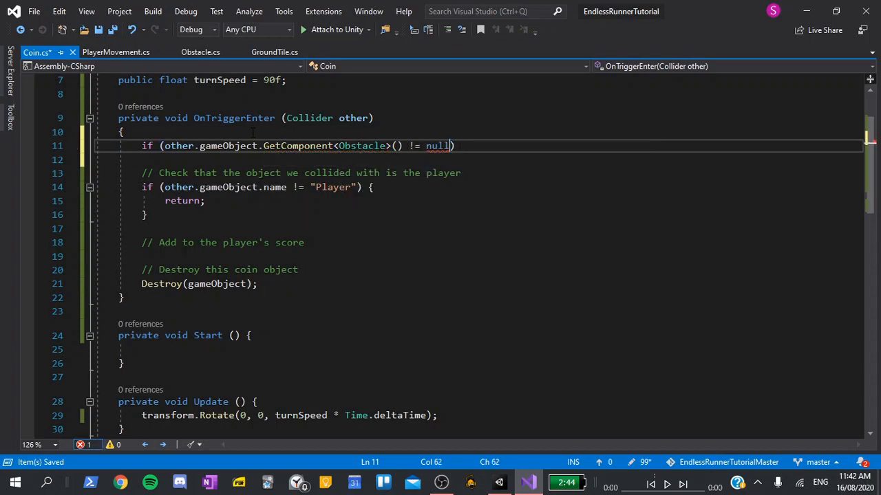
type("{")
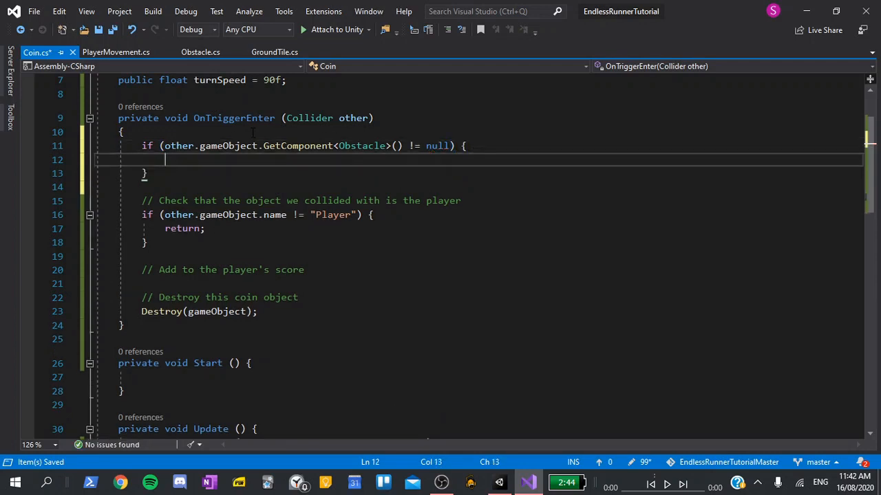
type("Destroy(gameObject);")
type("re")
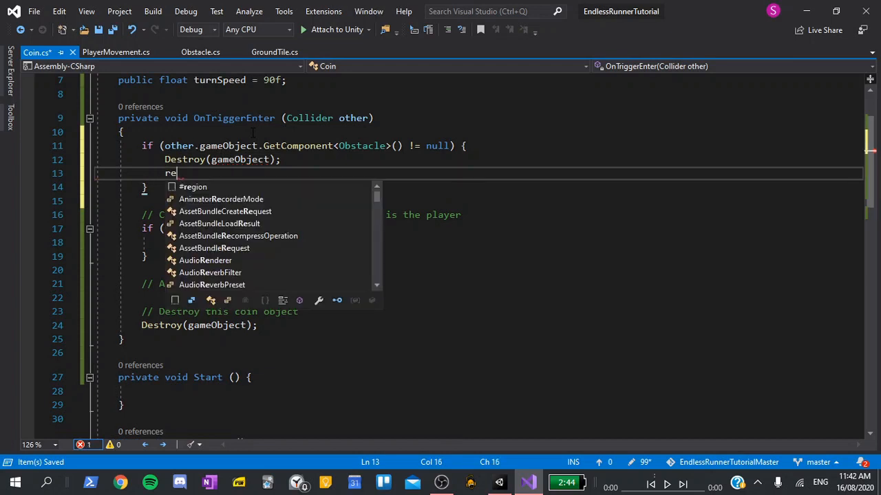
type("turn;")
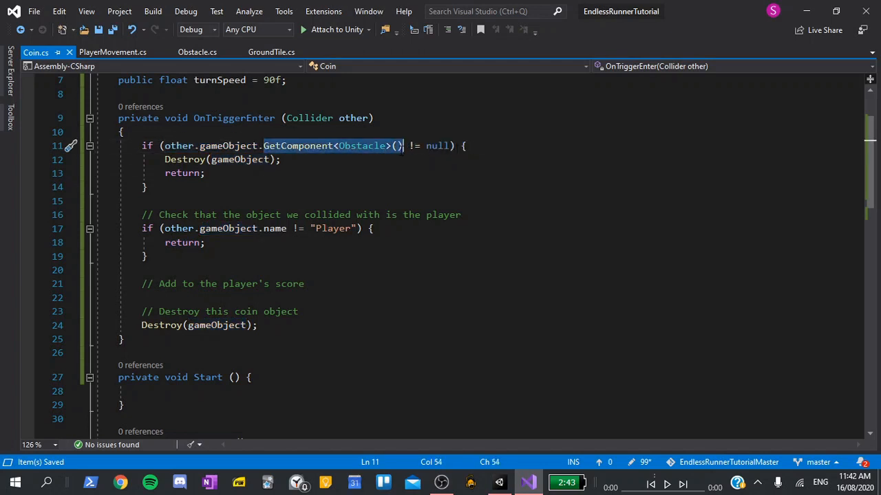
mouse_move(372, 150)
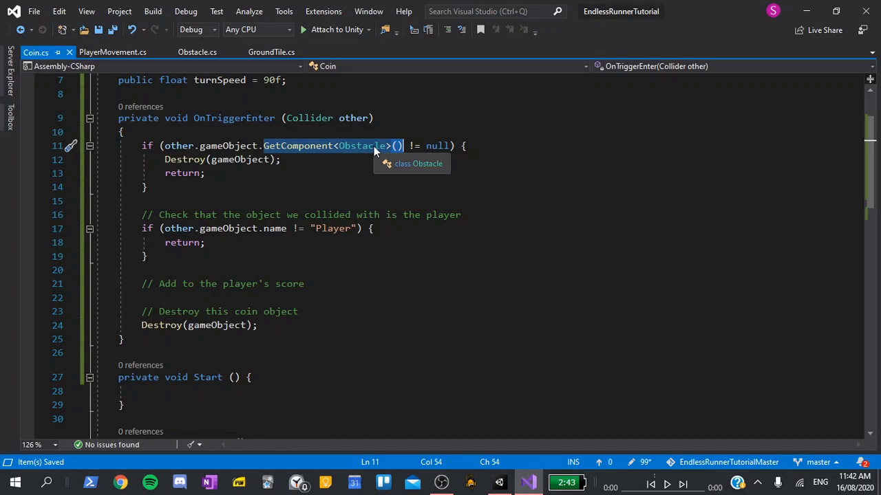
mouse_move(338, 138)
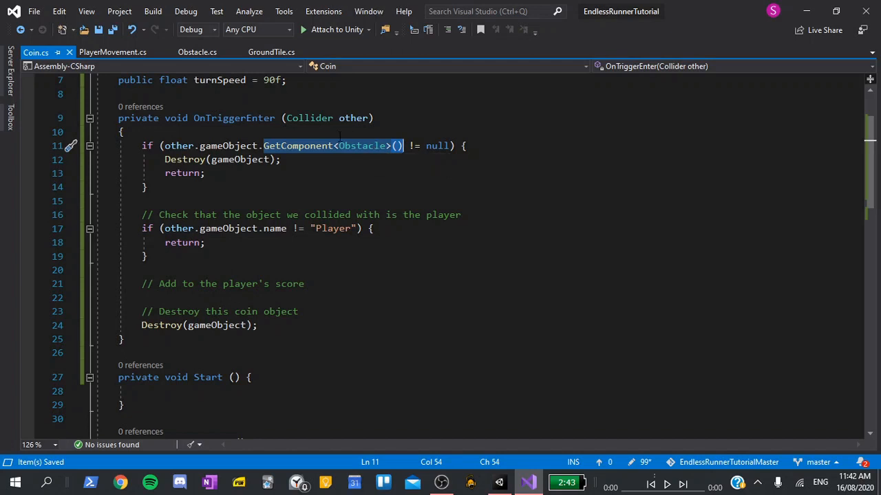
mouse_move(200, 160)
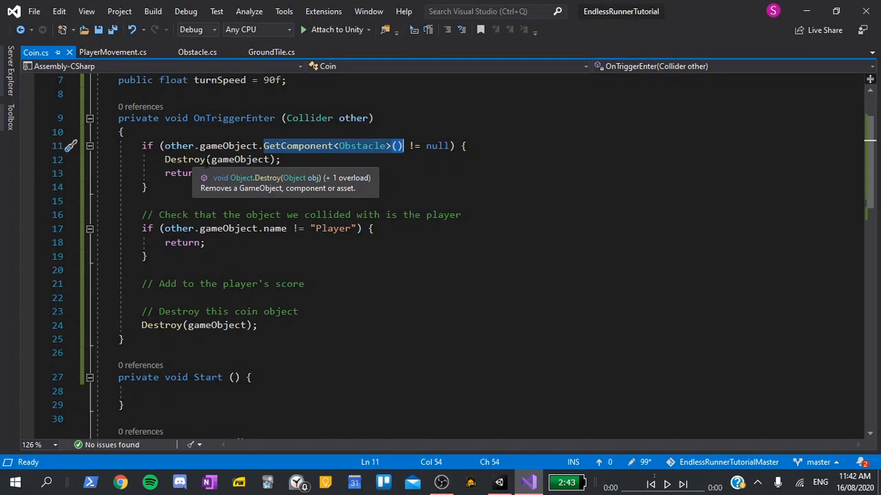
mouse_move(198, 194)
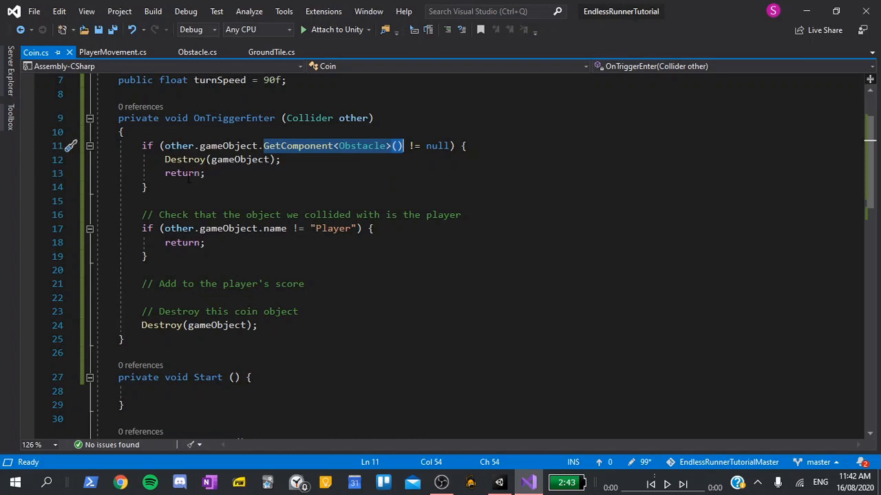
left_click(498, 482)
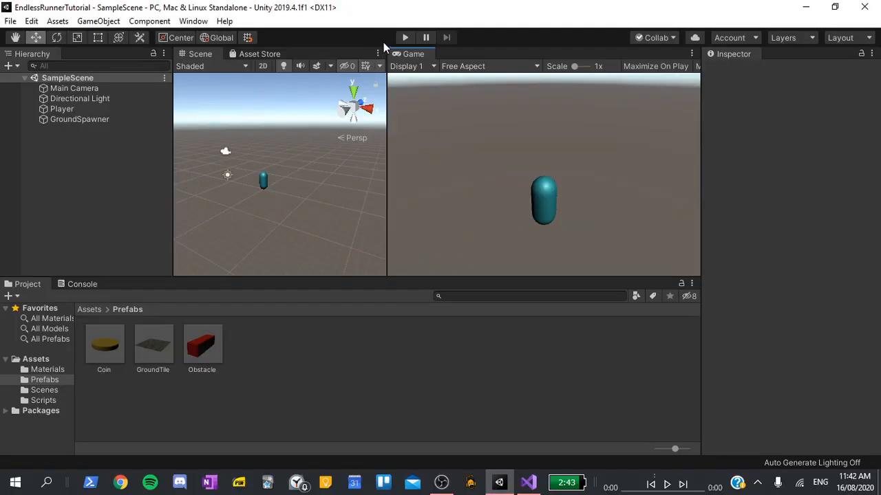
left_click(405, 39)
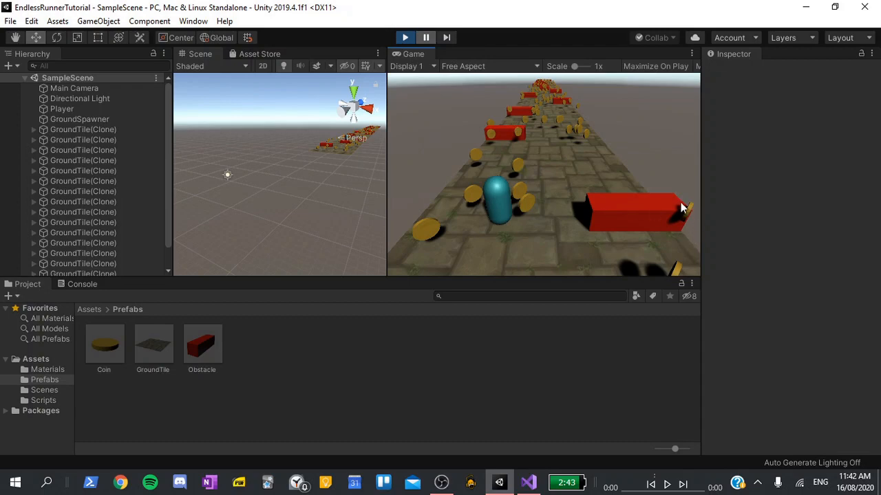
mouse_move(697, 187)
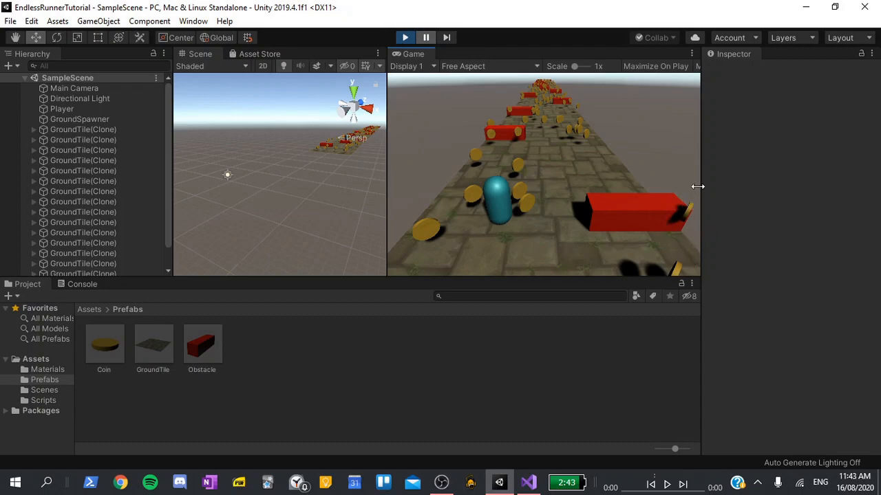
mouse_move(672, 205)
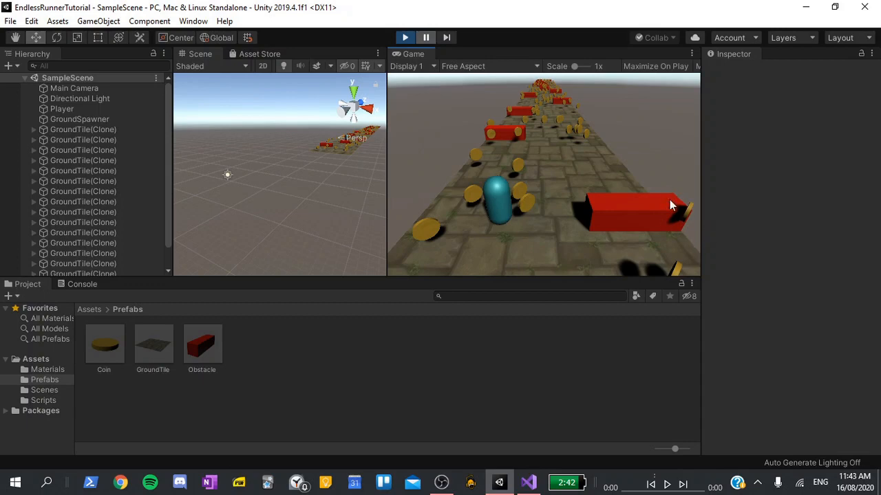
mouse_move(708, 222)
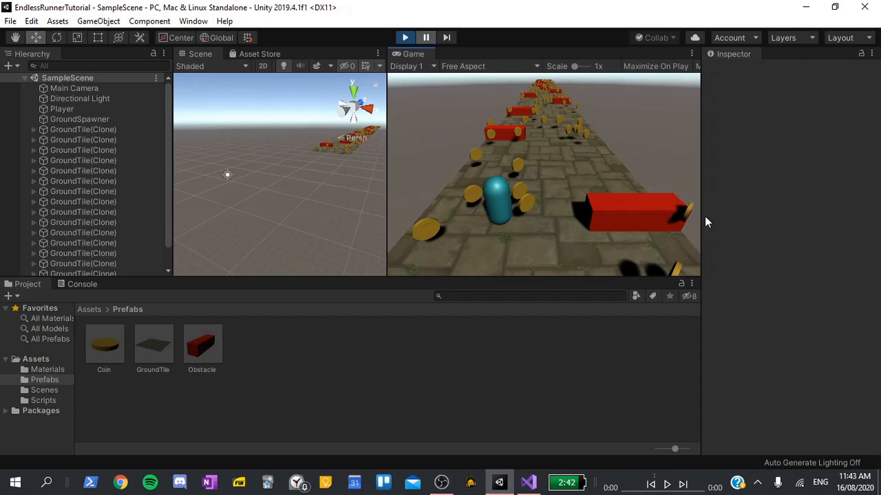
left_click(405, 37)
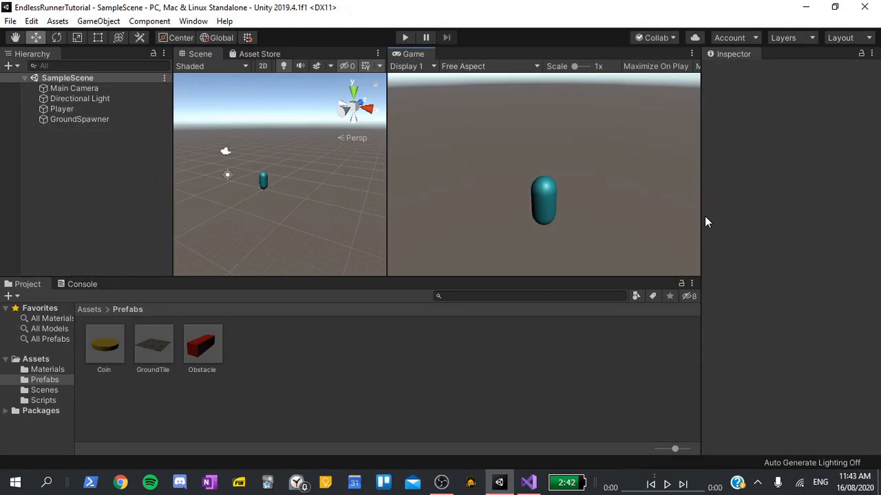
mouse_move(540, 251)
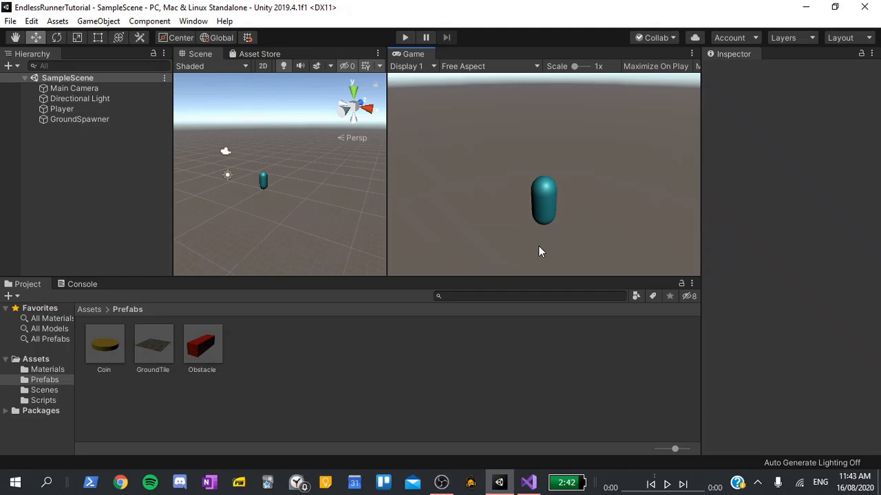
Step: Tick Is Kinematic on the Coin prefab's Rigidbody in the Inspector
left_click(104, 344)
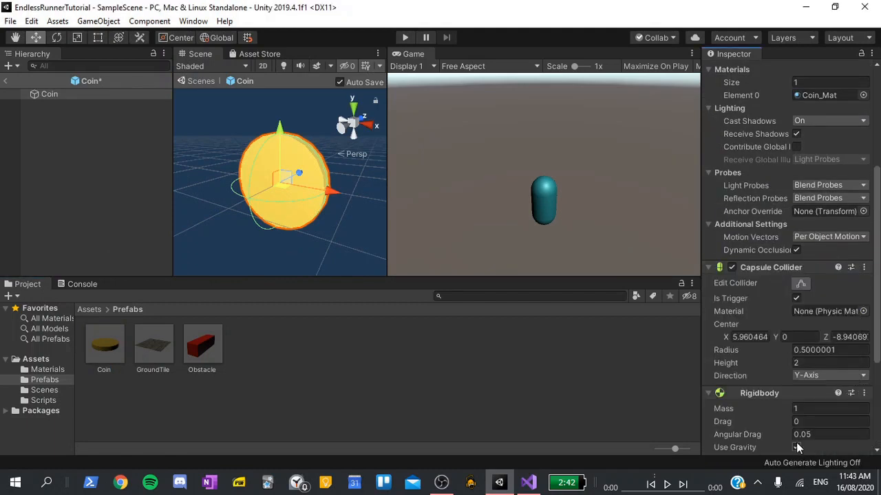
scroll("down", 3)
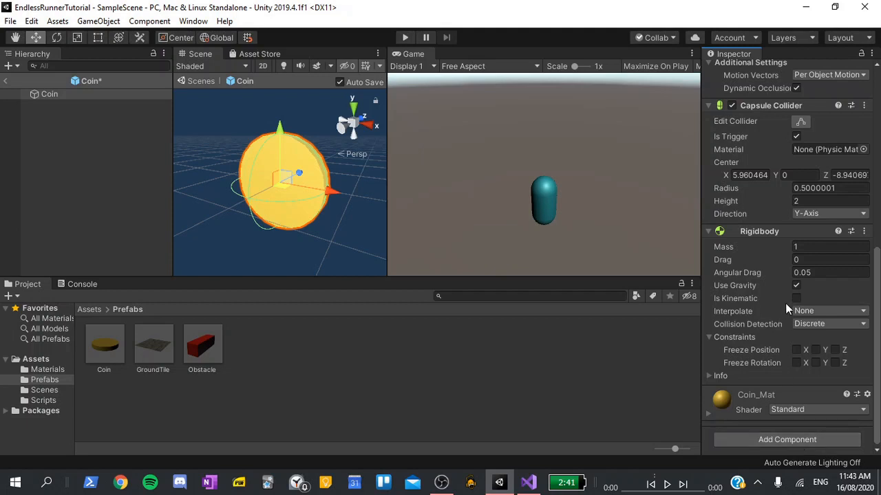
left_click(795, 297)
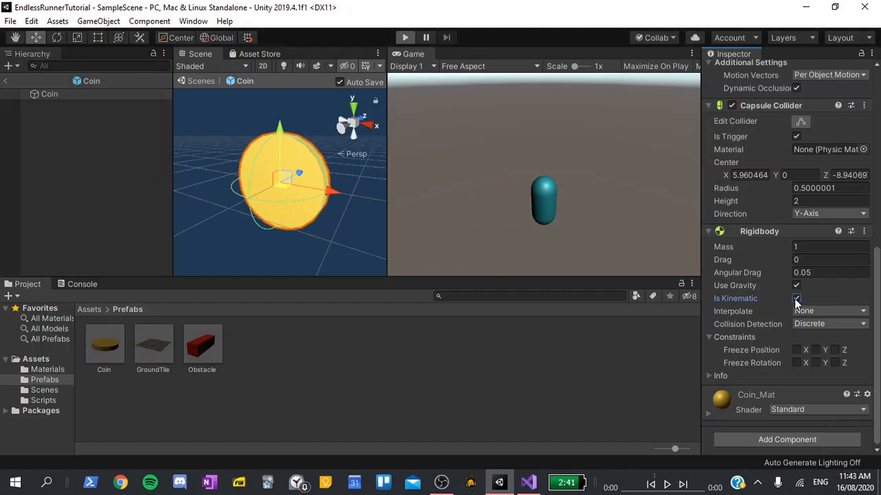
left_click(796, 299)
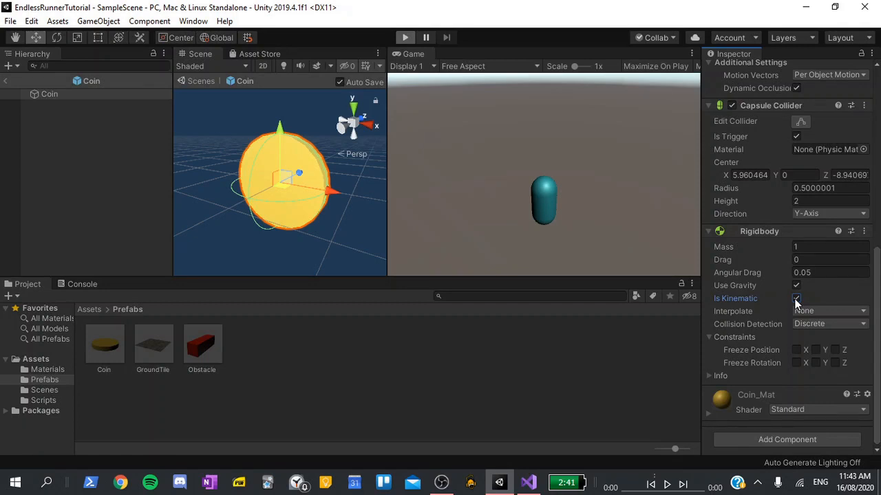
left_click(405, 37)
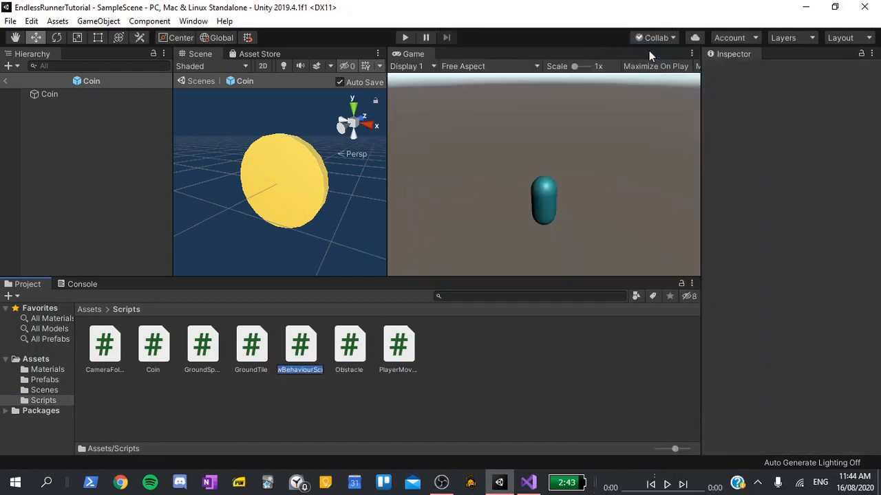
Step: Name the new C# script in the Scripts folder GameManager
type("GameMan...")
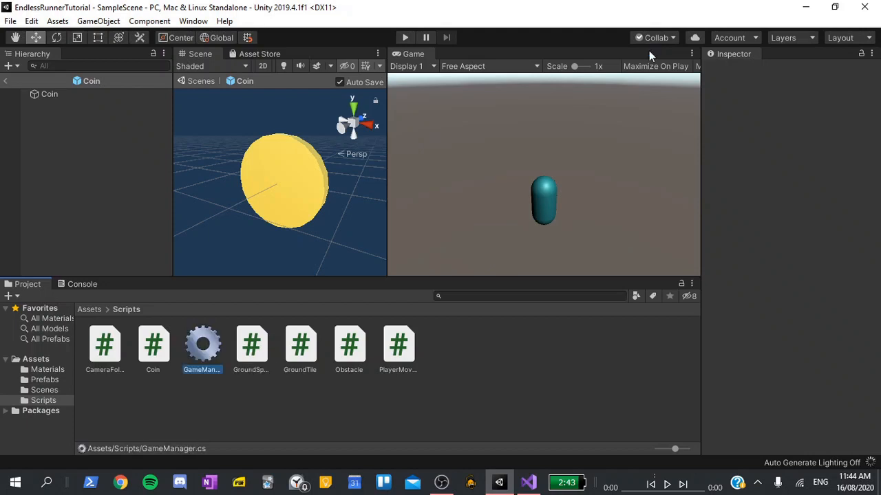
mouse_move(212, 358)
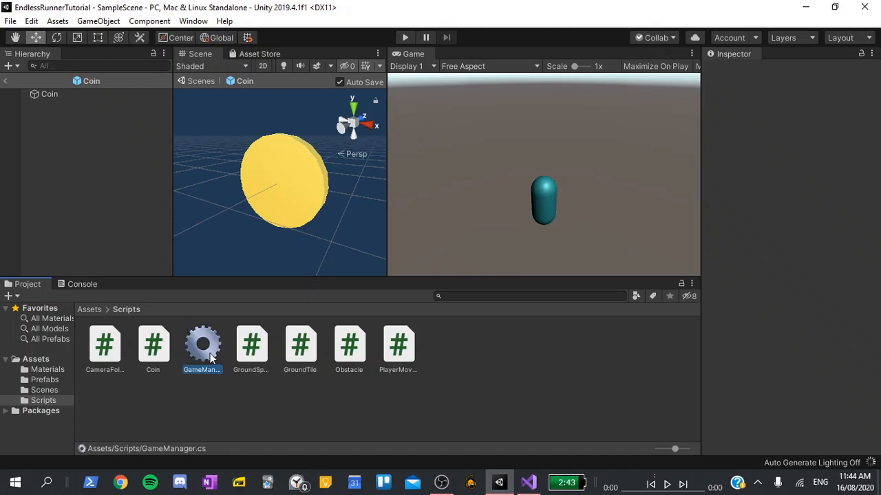
Step: Declare 'int score;' and 'public static GameManager inst;' in GameManager.cs
double_click(201, 344)
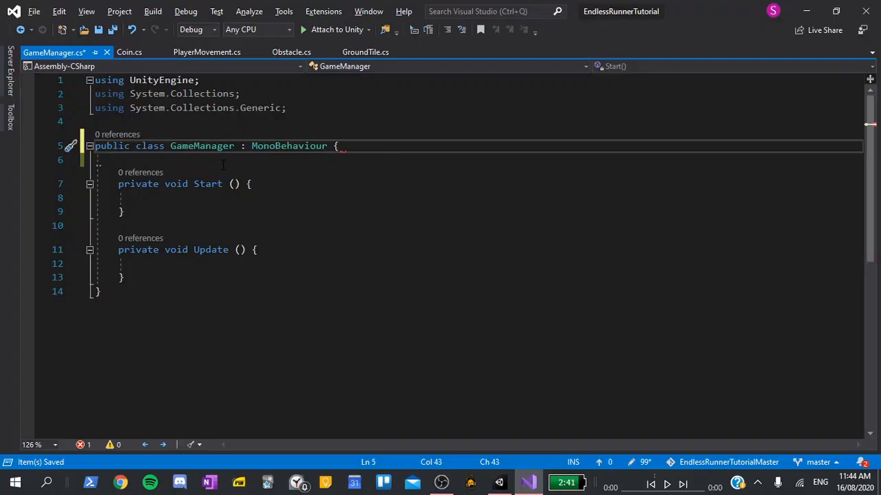
key("Enter")
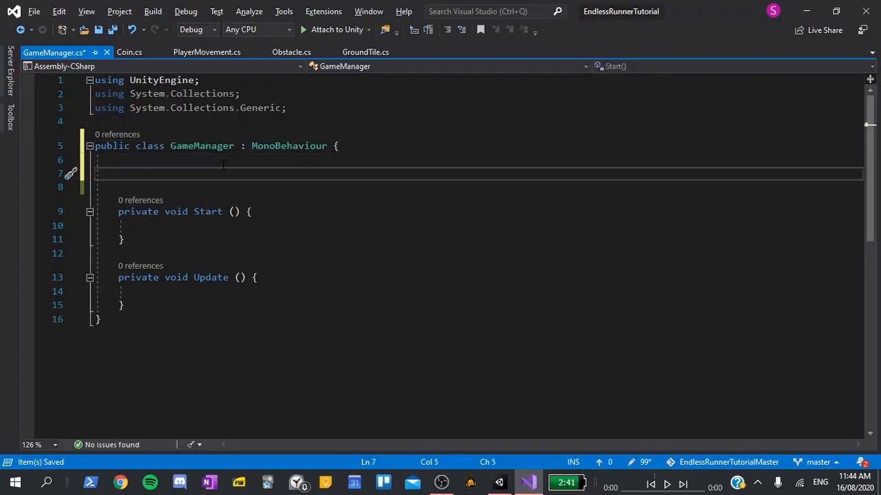
type("int scor")
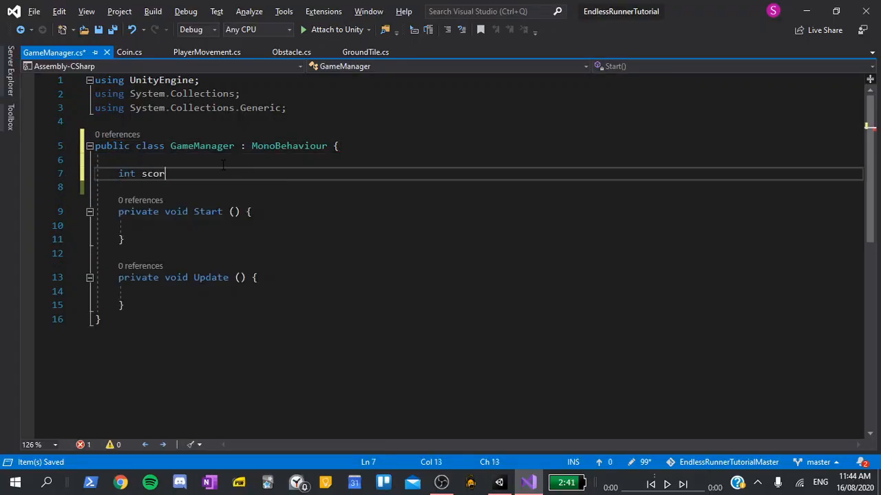
type("e;")
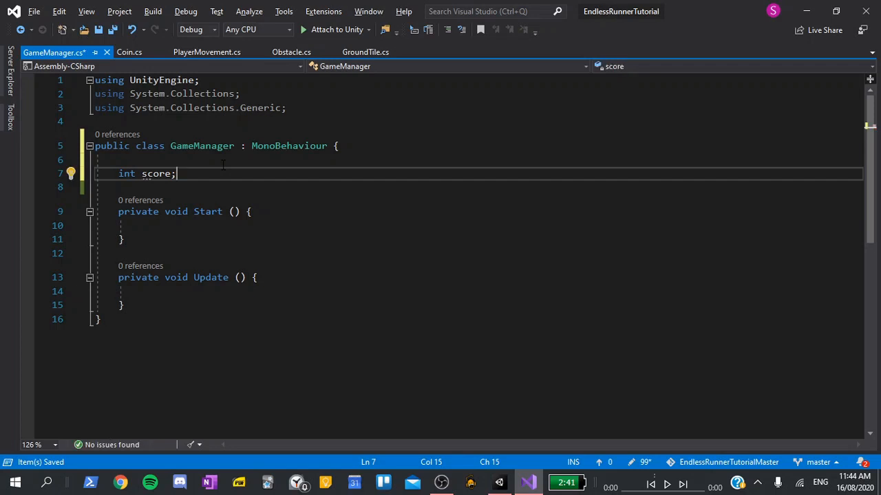
type("public stat")
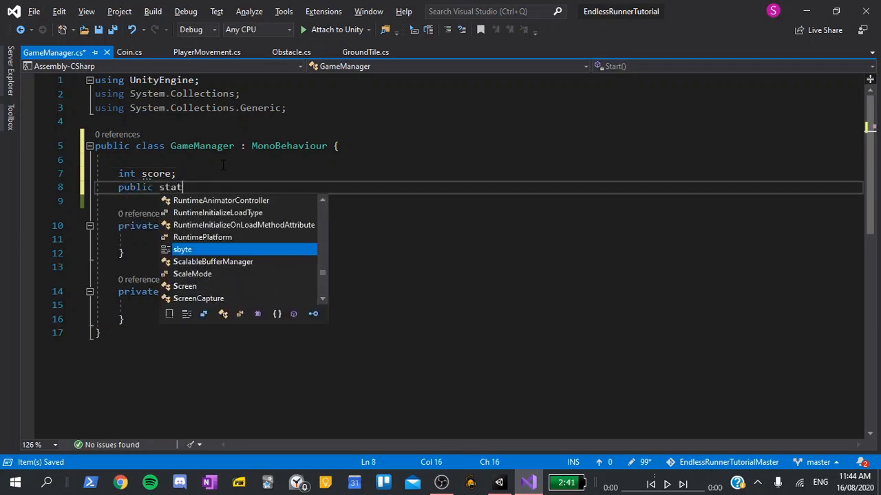
type("ic G")
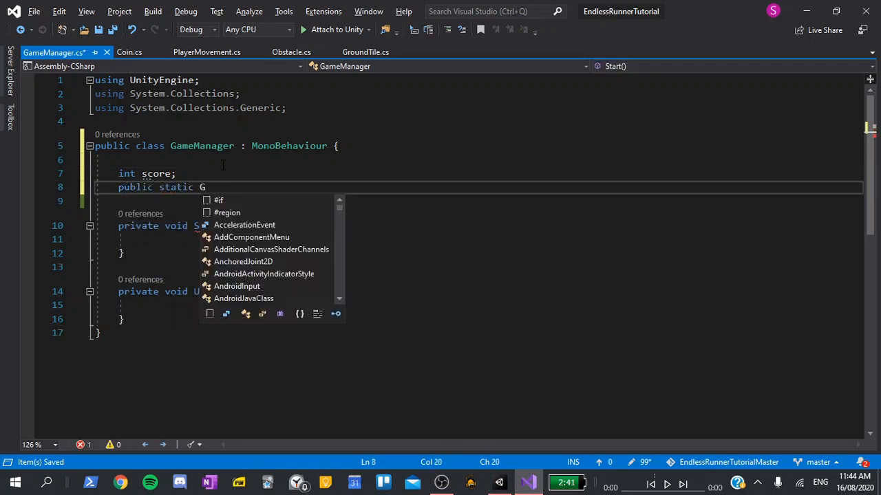
type("ameManager")
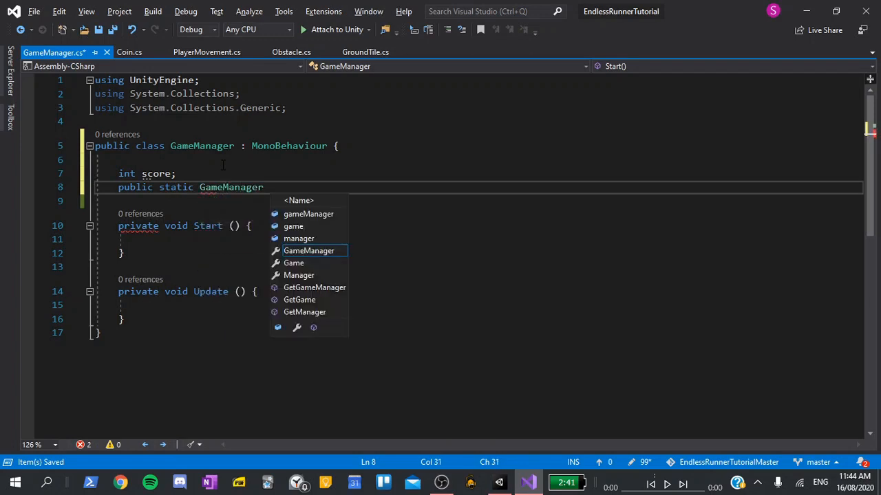
type("inst;")
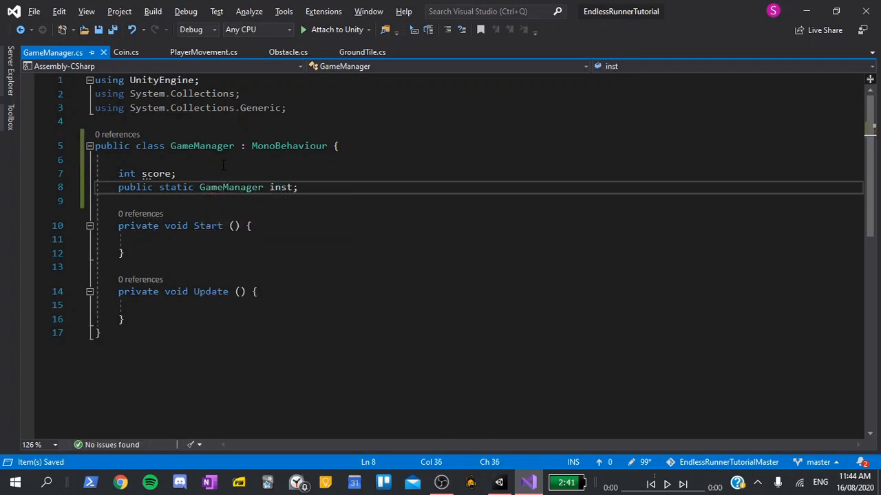
Step: Add an Awake method that assigns inst = this
type("awake (")
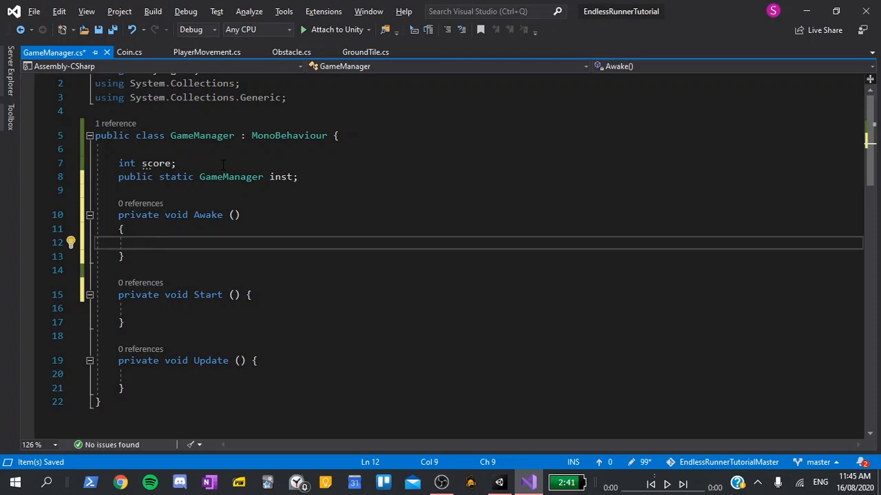
type("inst =")
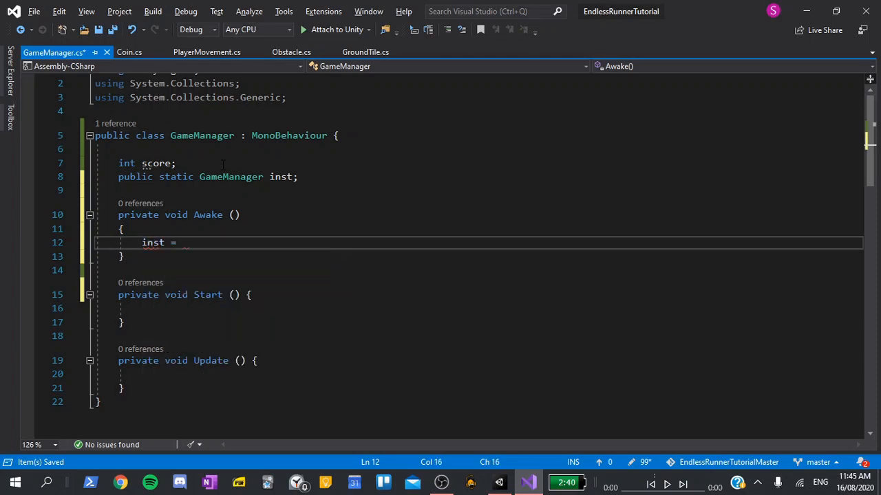
type("this;")
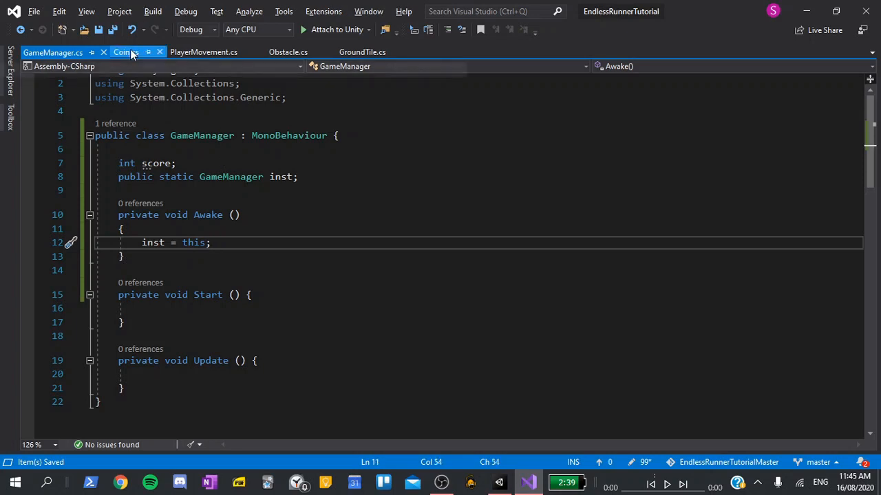
Step: Add GameManager.inst.score++; to Coin's OnTriggerEnter
left_click(127, 53)
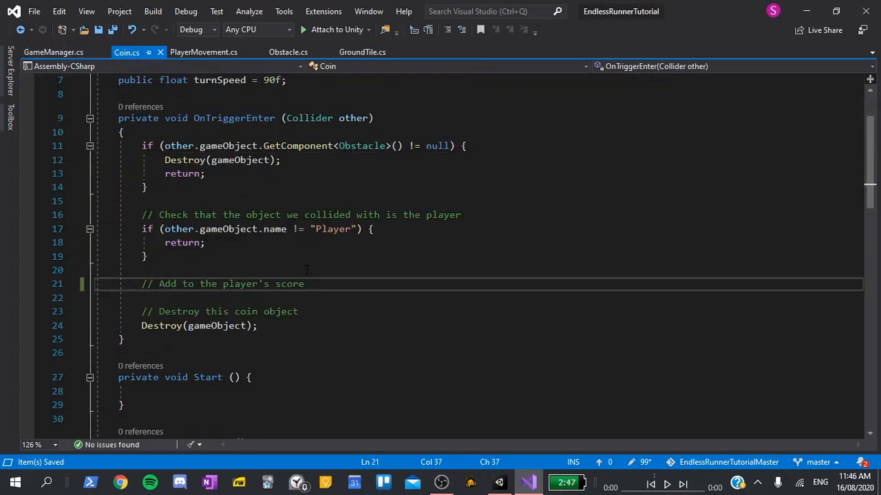
type("G")
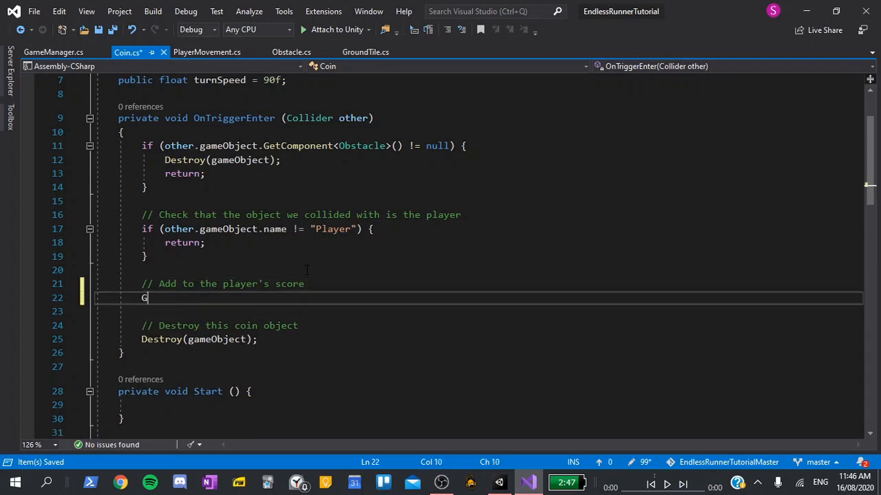
type("ameManager.")
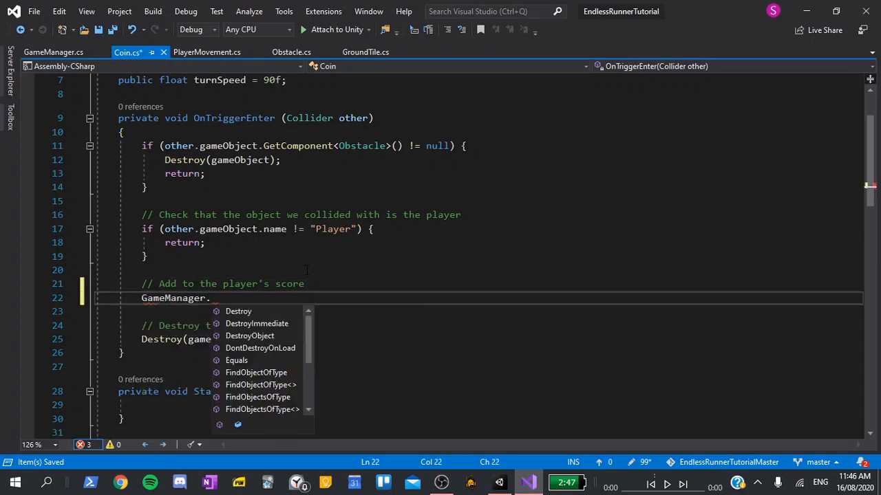
type("inst.score")
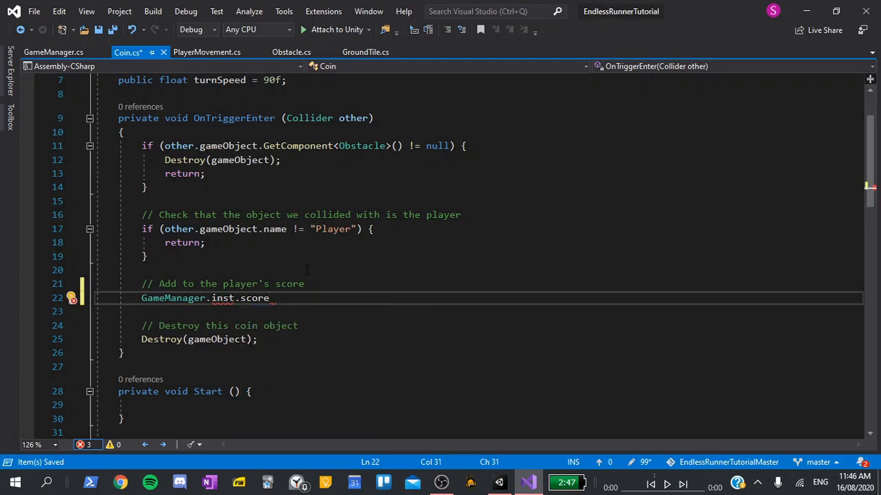
type("++;")
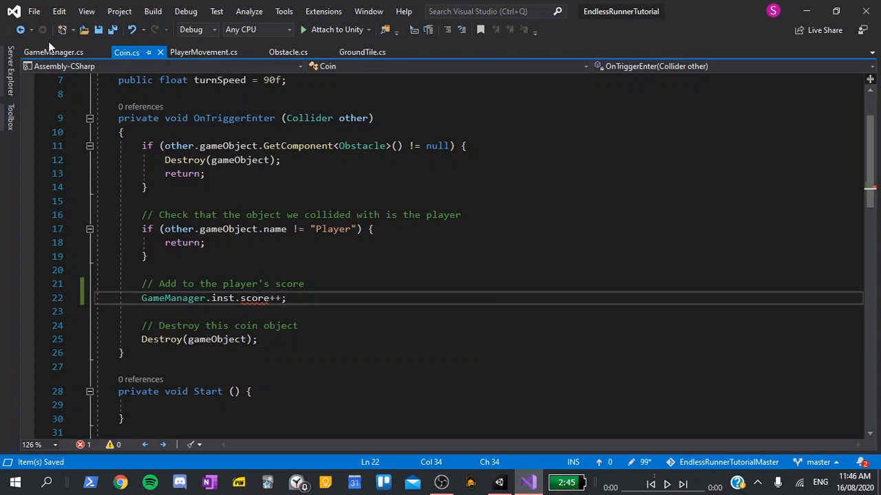
Step: Make GameManager's score field public and return to the Coin script
left_click(52, 52)
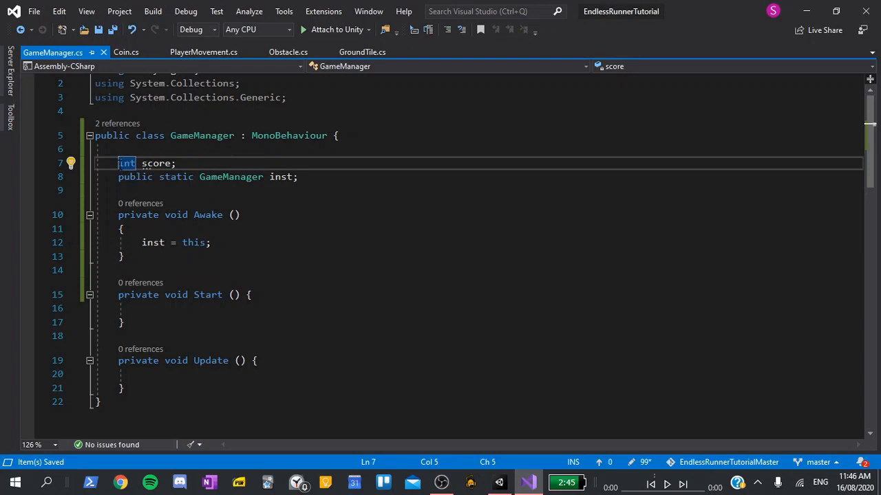
type("public")
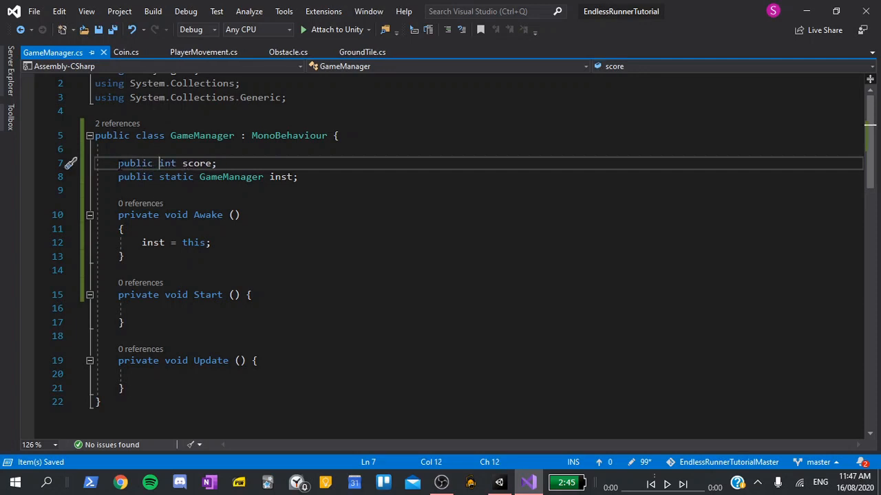
double_click(167, 162)
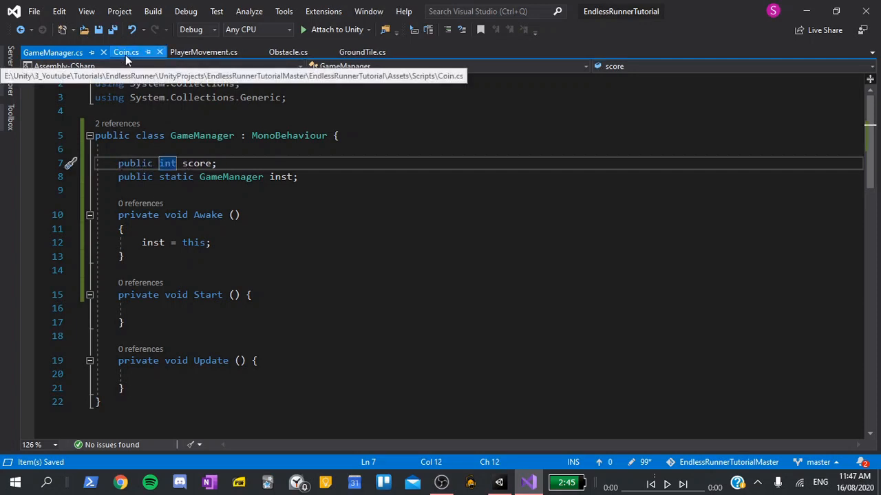
left_click(126, 52)
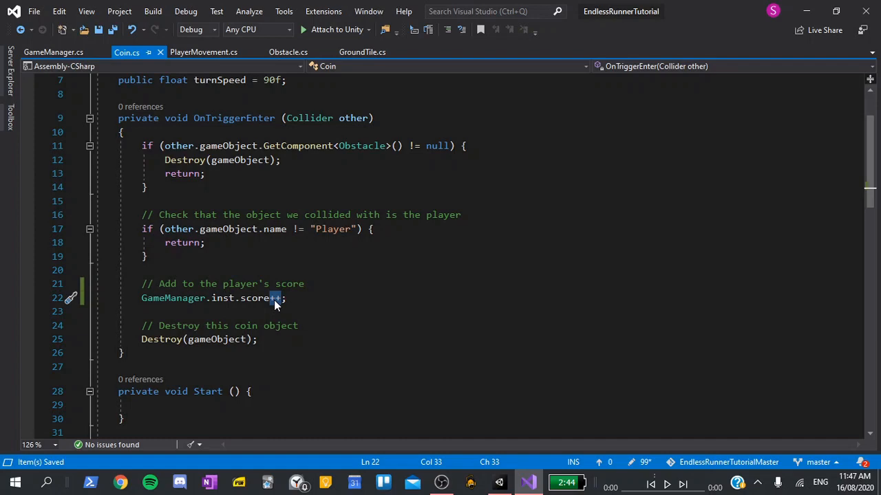
left_click(288, 297)
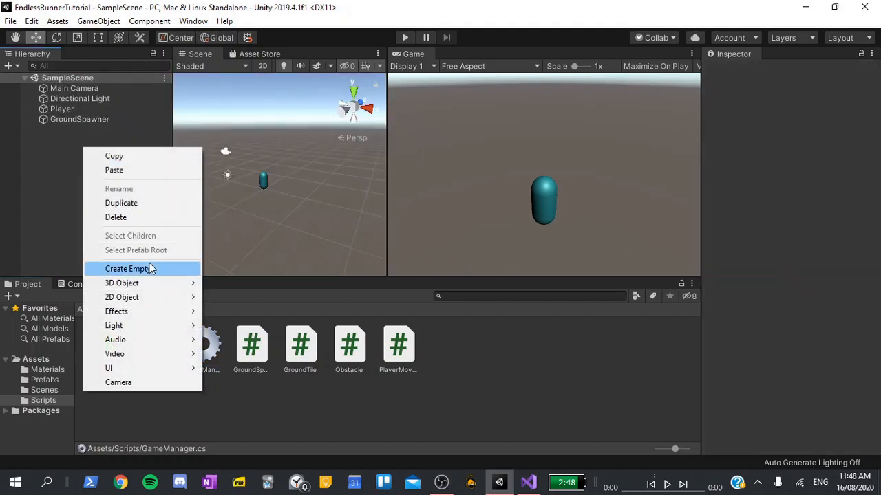
Step: Create an empty scene object named GameManager
left_click(126, 268)
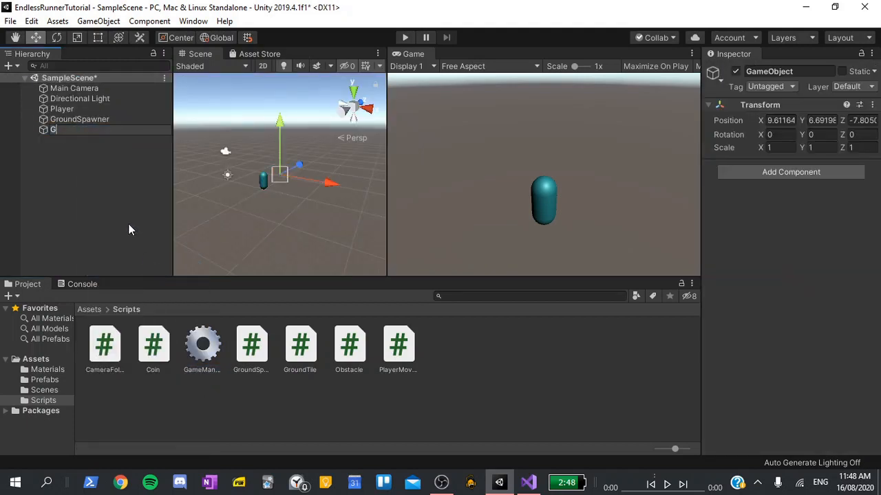
type("ameManager")
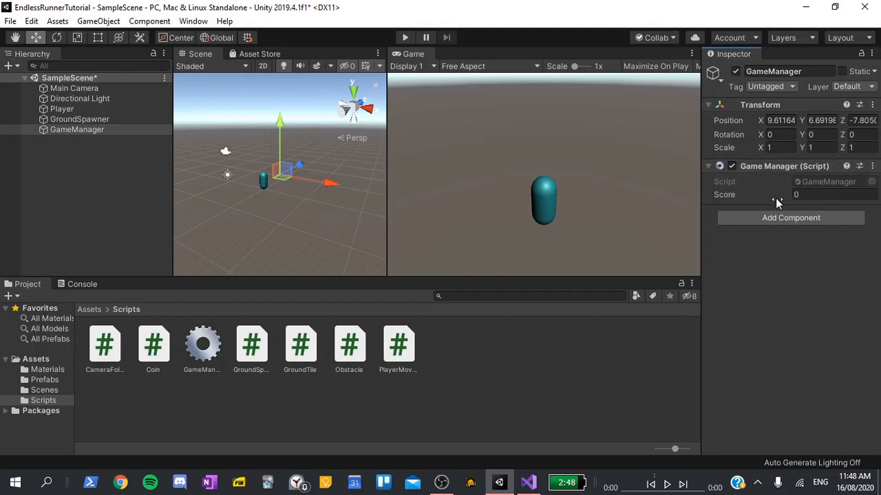
mouse_move(790, 217)
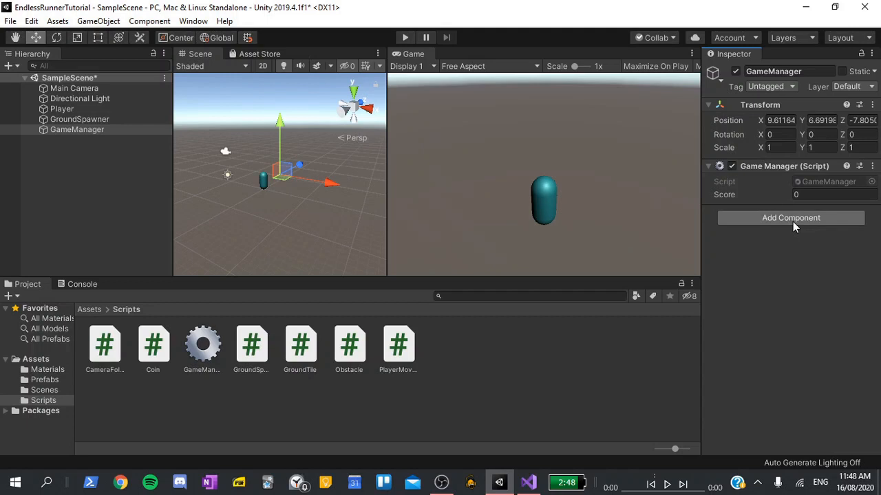
Step: Add a UI Text named ScoreText reading 'Score: 0' with font size 25
right_click(77, 129)
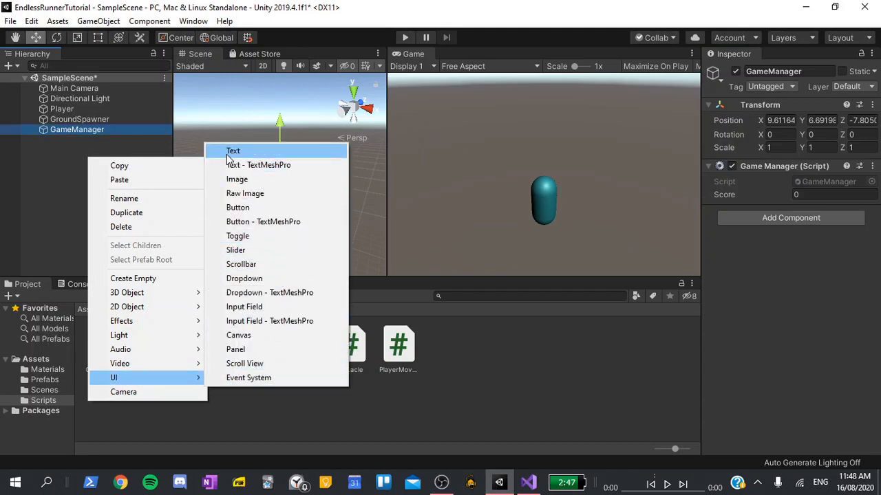
left_click(233, 150)
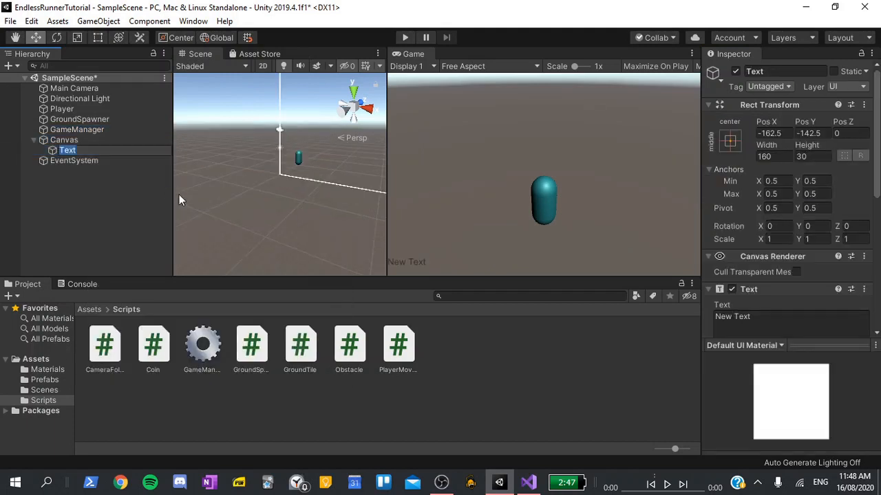
type("ScoreText")
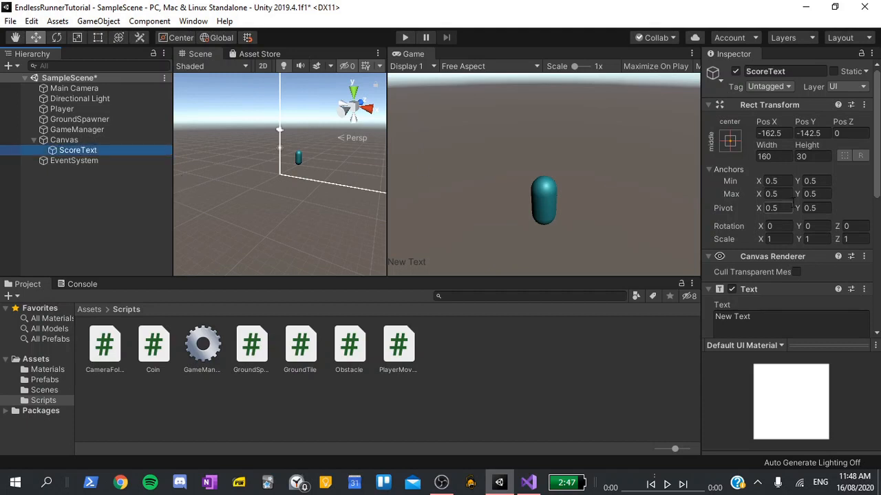
left_click(785, 139)
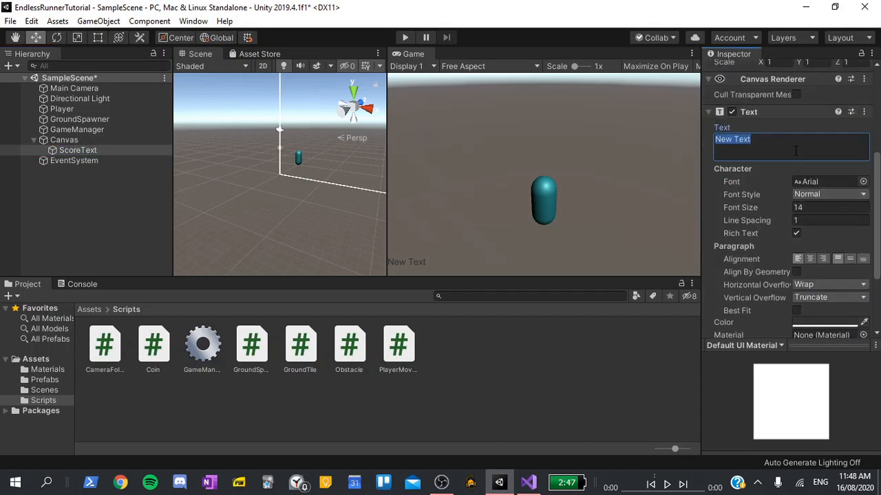
type("Score: 0")
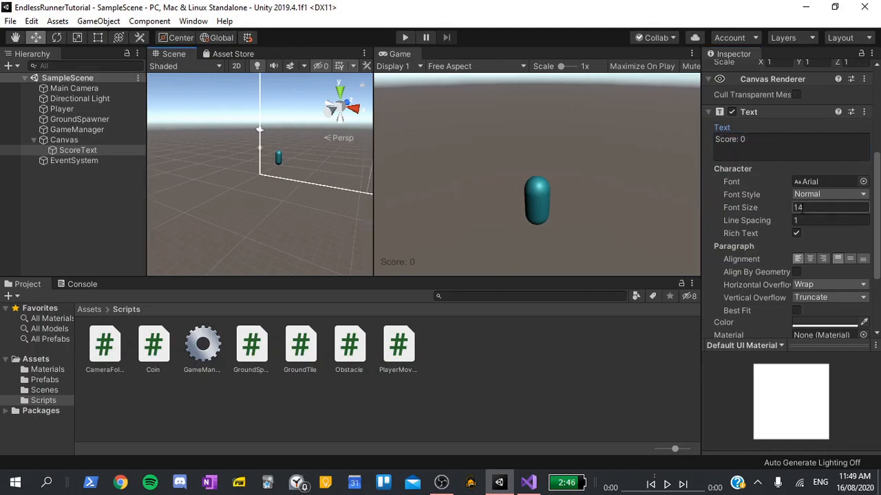
type("25")
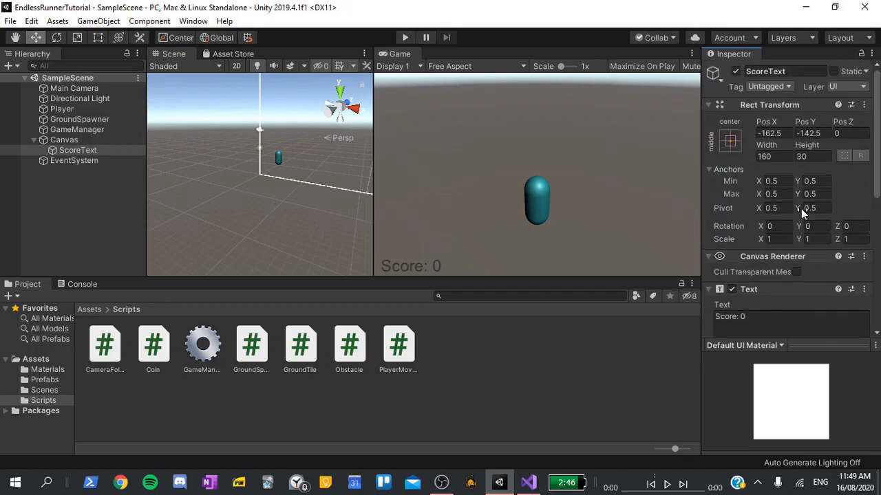
Step: Anchor ScoreText to the top-left corner and adjust its Pos X position
left_click(729, 140)
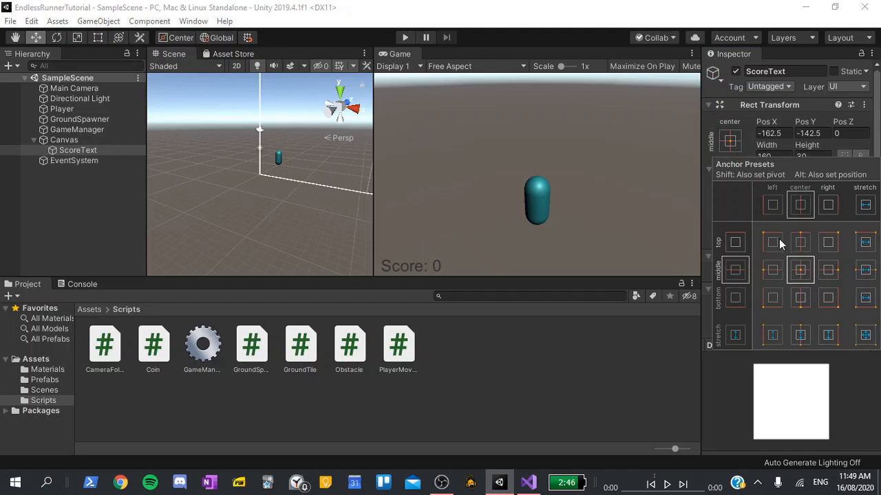
left_click(772, 242)
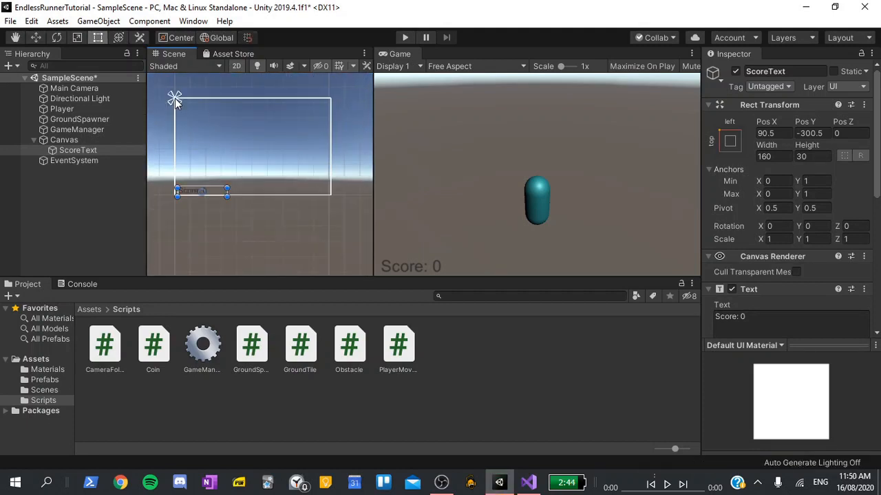
mouse_move(191, 109)
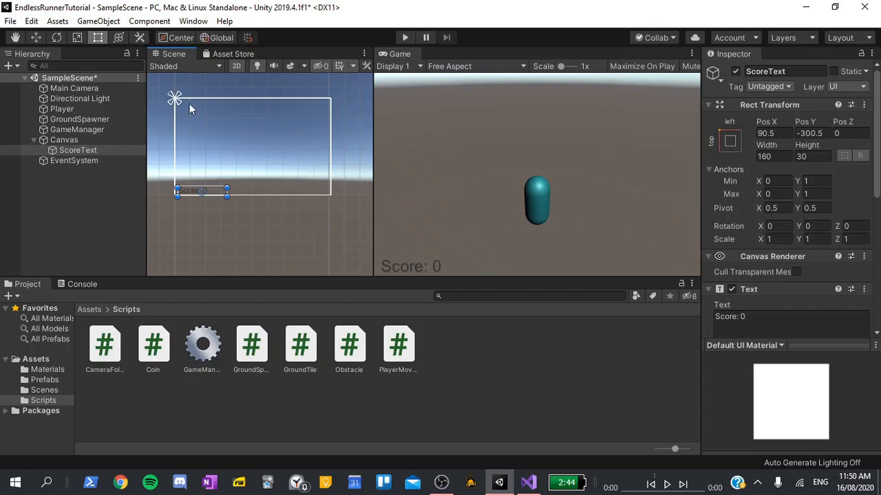
mouse_move(324, 151)
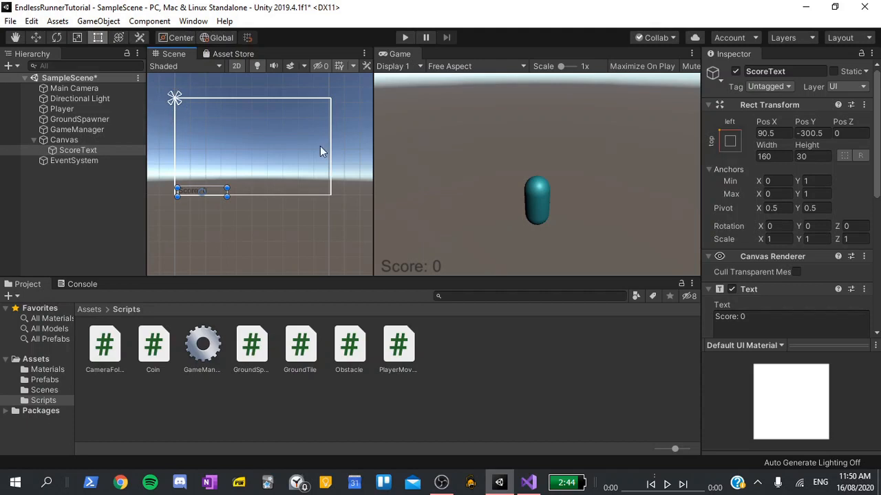
left_click(729, 140)
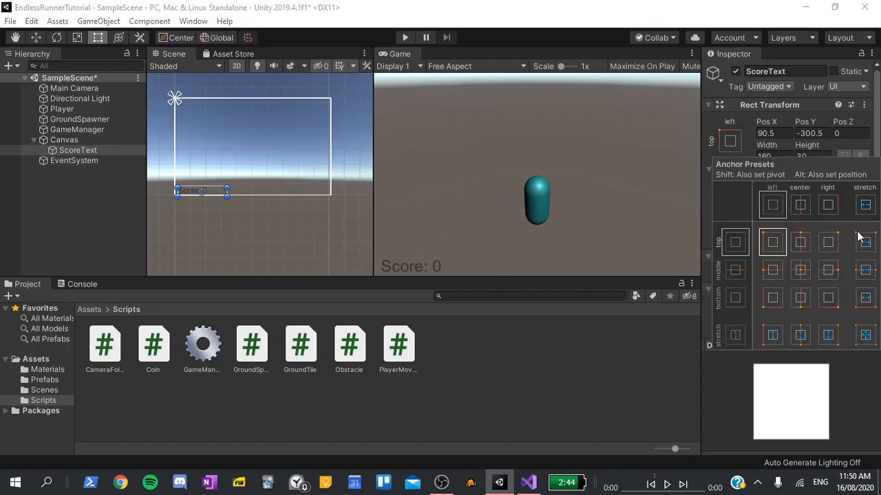
left_click(800, 242)
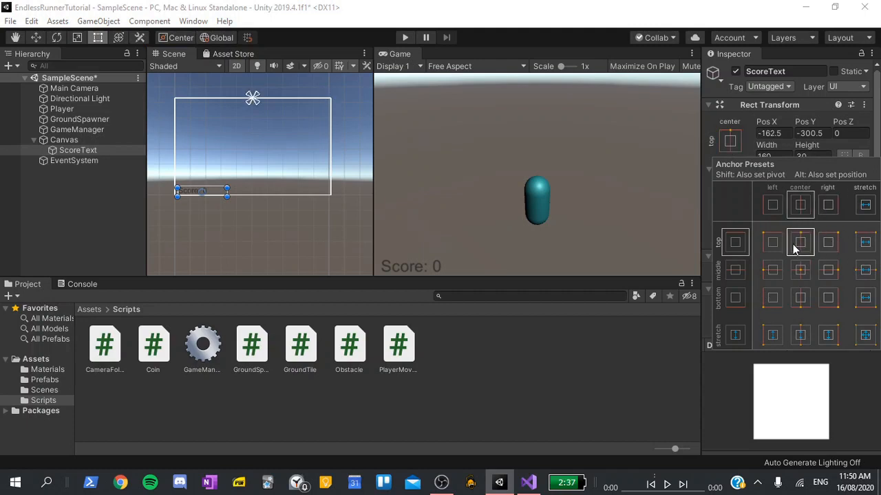
left_click(800, 270)
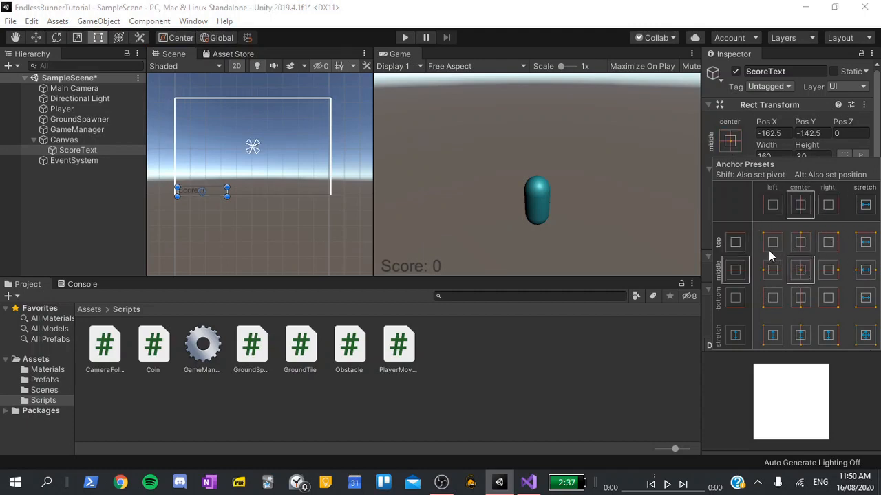
left_click(772, 243)
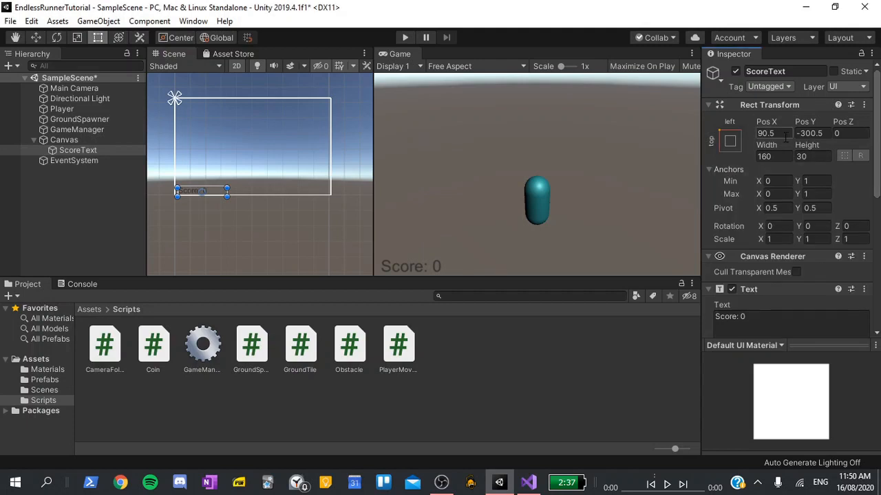
left_click(812, 132)
type("-25")
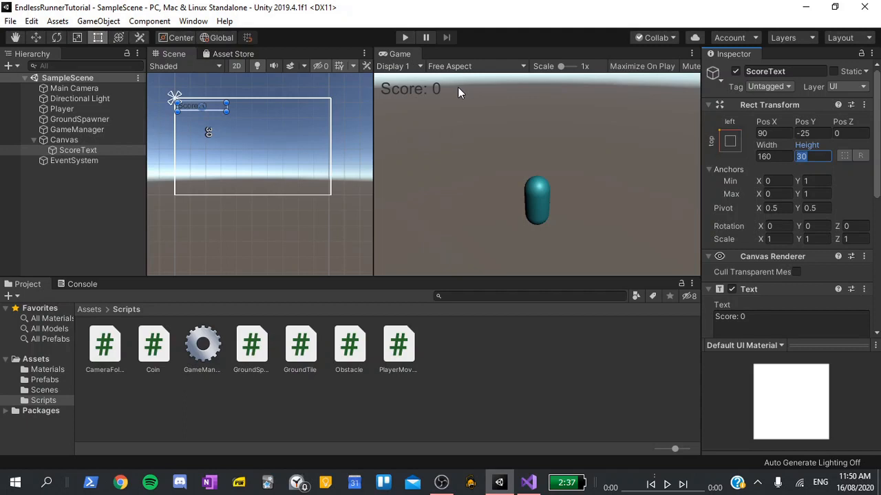
mouse_move(57, 160)
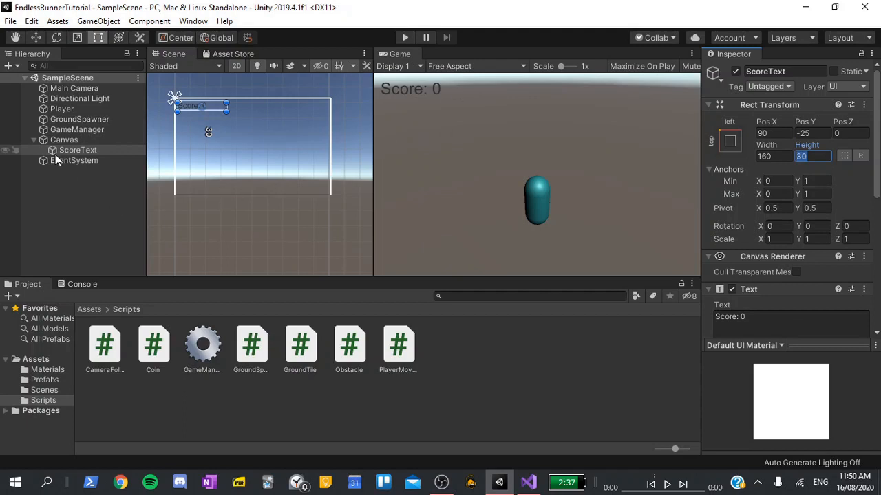
Step: Set the Main Camera to a solid light-blue background (hex 6189C8) and close the colour picker
left_click(74, 88)
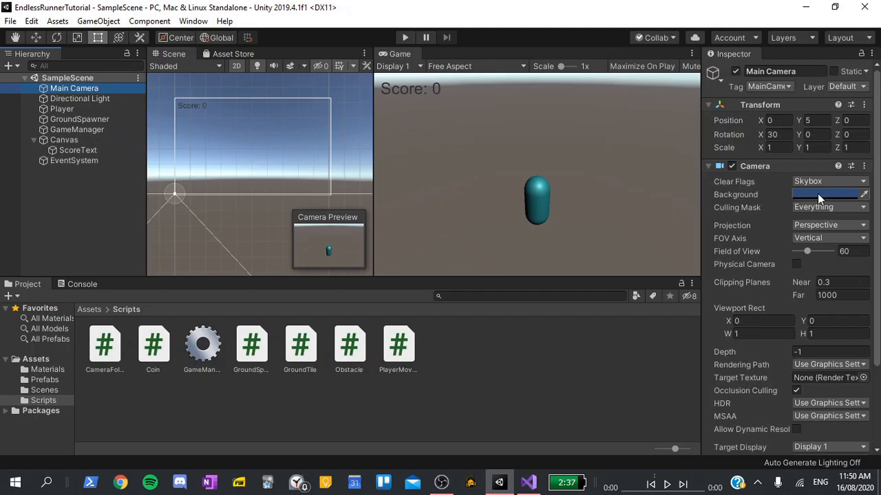
left_click(829, 181)
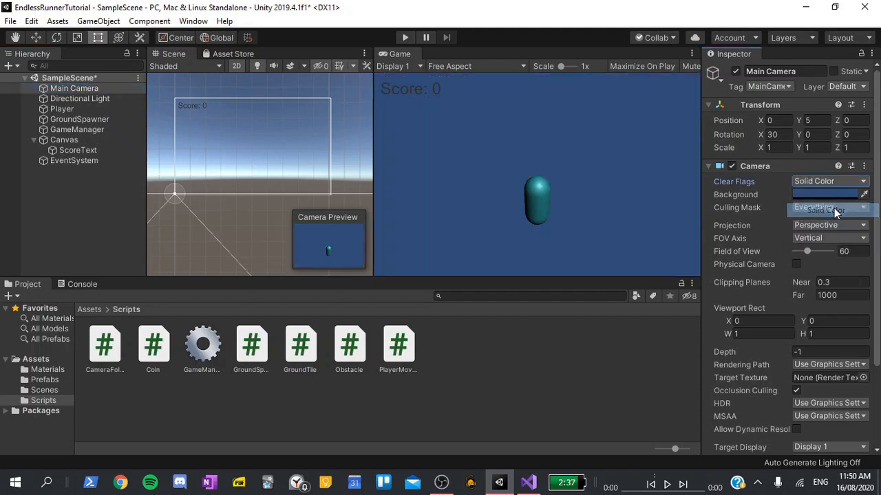
left_click(825, 196)
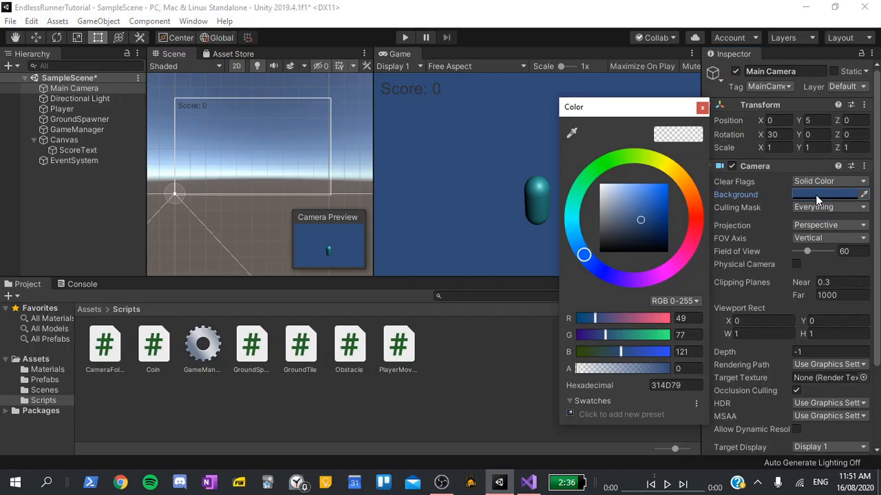
left_click(664, 385)
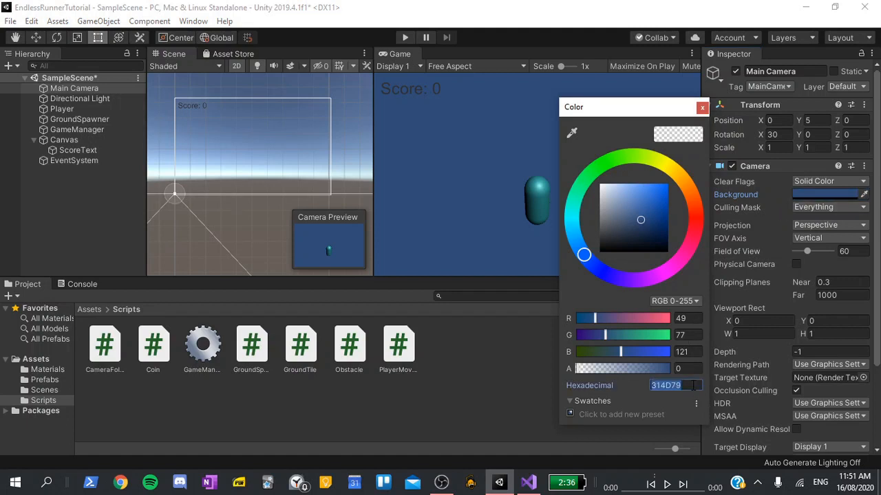
left_click(658, 215)
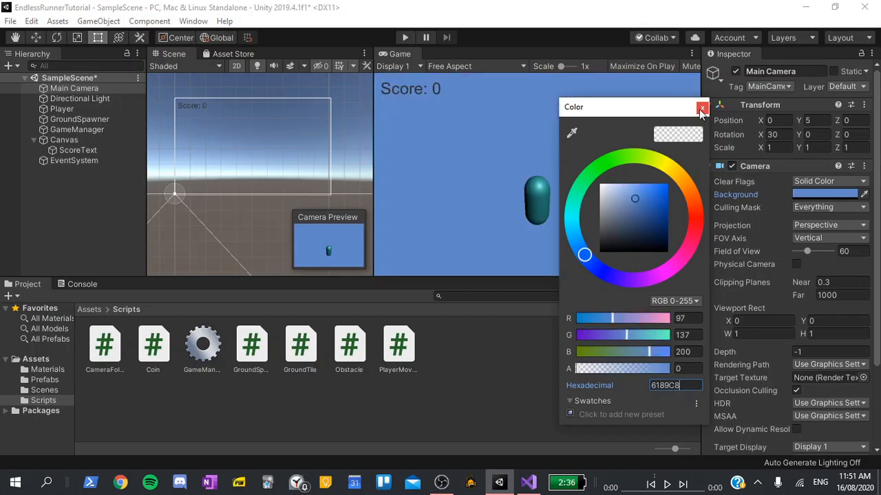
left_click(702, 107)
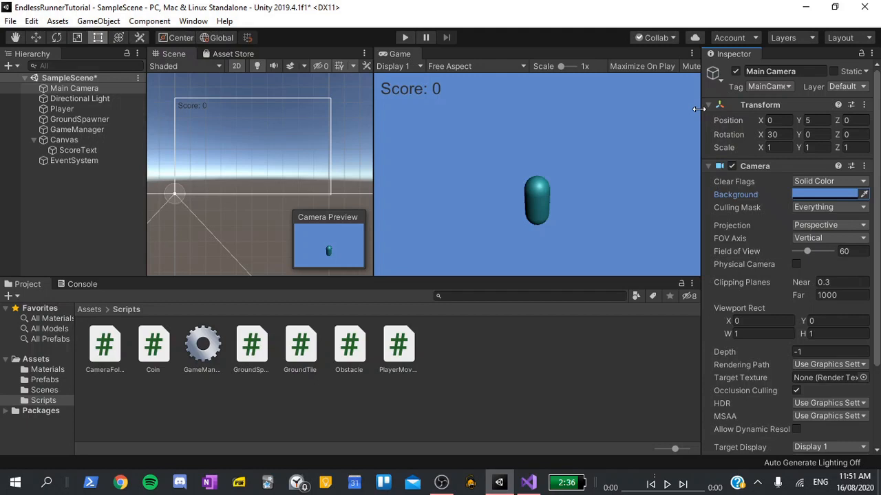
key("alt+tab")
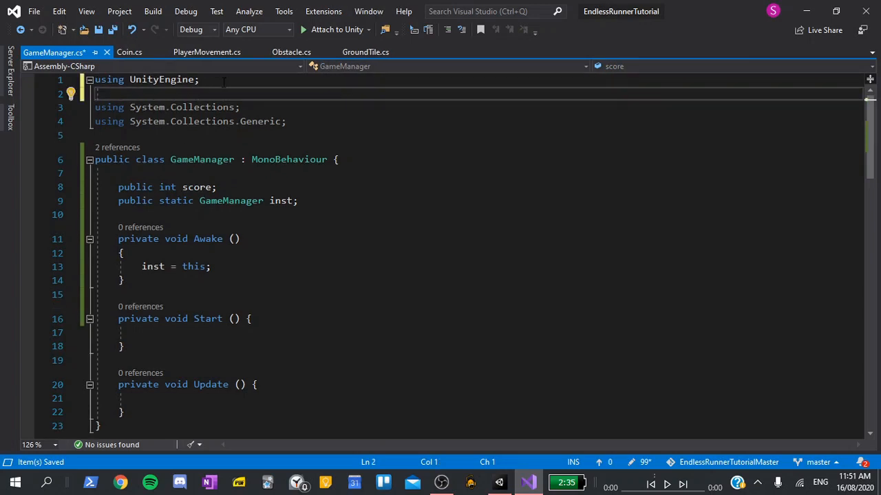
Step: Add using UnityEngine.UI and a public Text scoreText field to GameManager
type("UnityEngine.UI;")
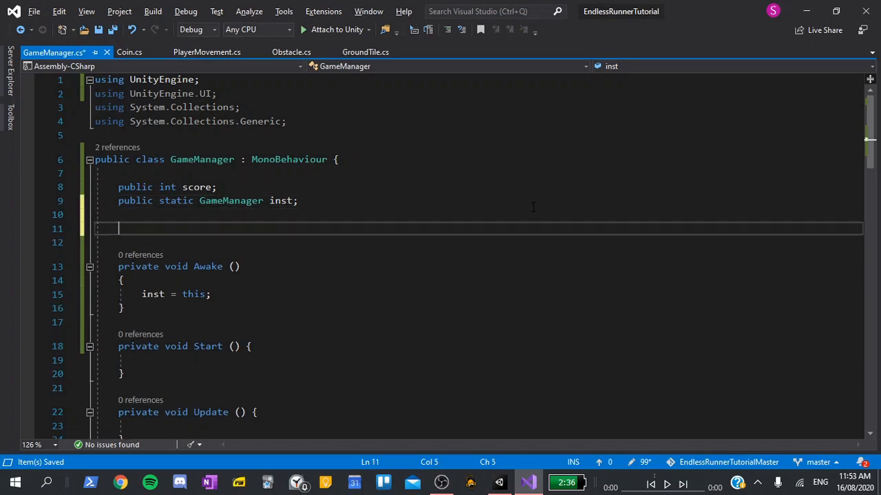
type("public")
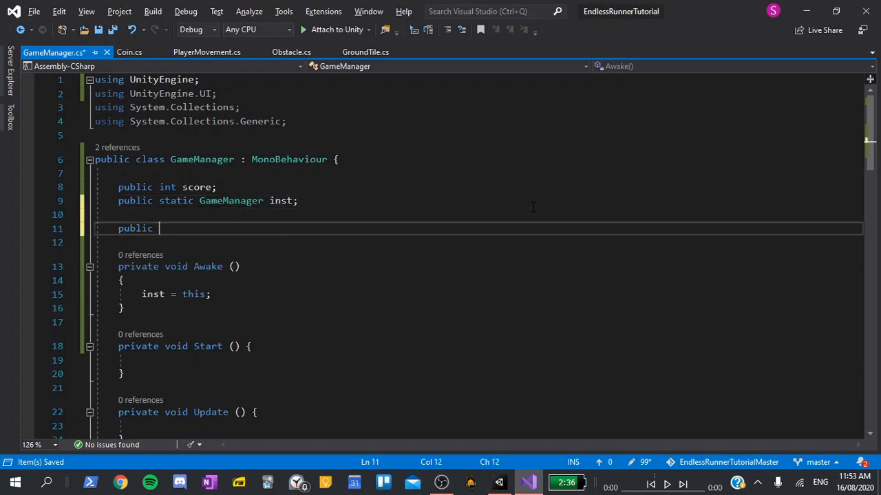
type("Text")
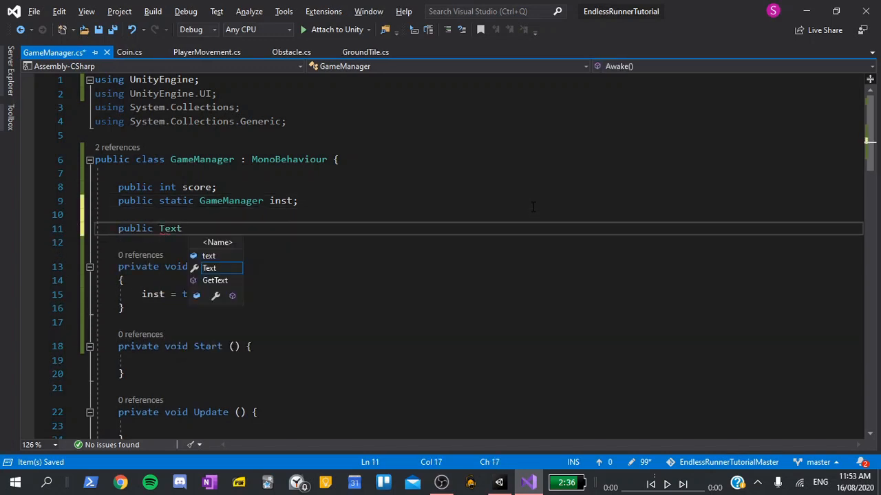
type("scoreText;")
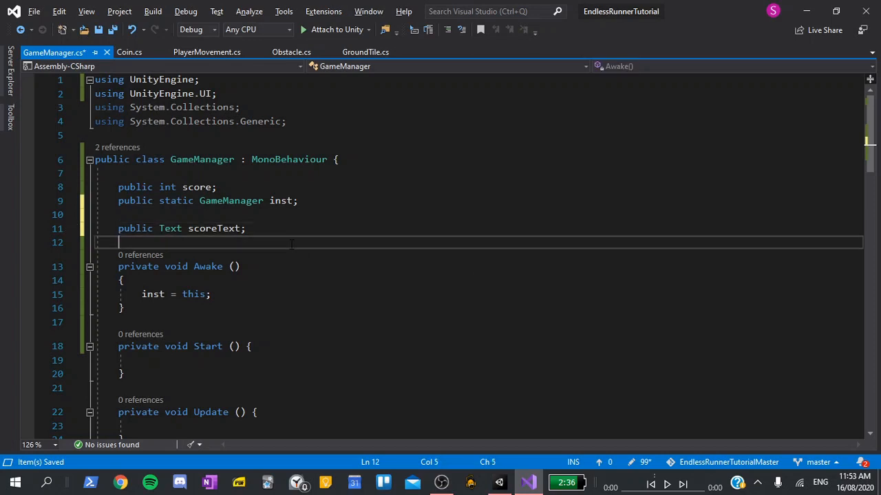
Step: Write IncrementScore() doing score++ and setting scoreText.text to "SCORE: " + score
type("public void I")
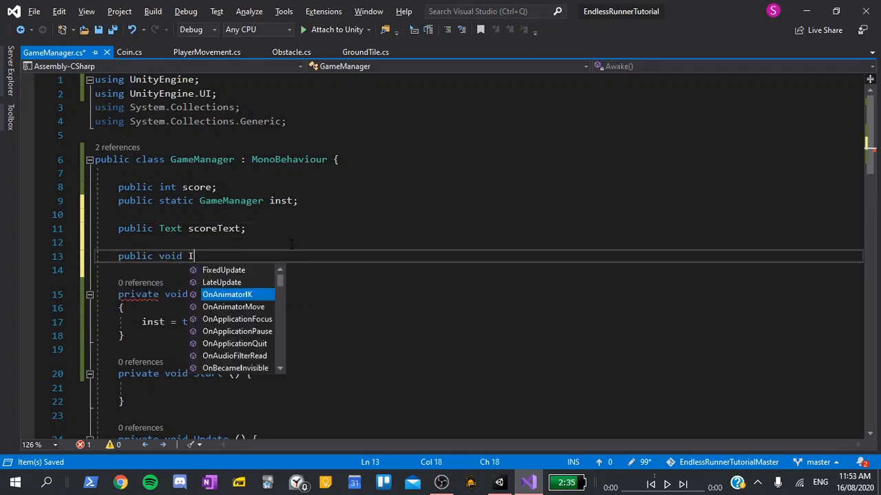
type("ncrementSco")
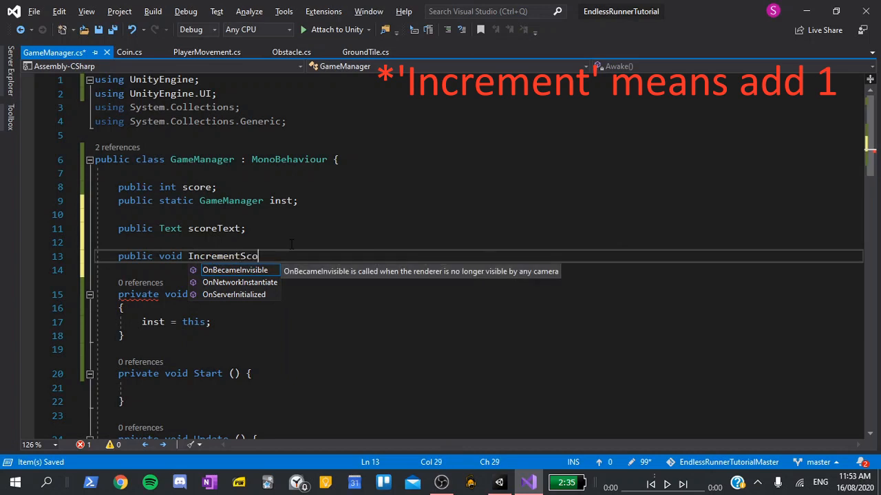
type("re()")
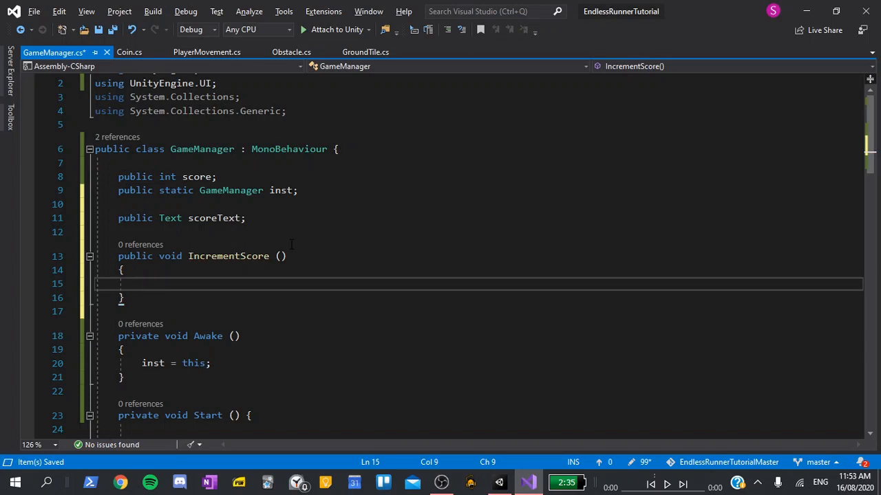
type("score++")
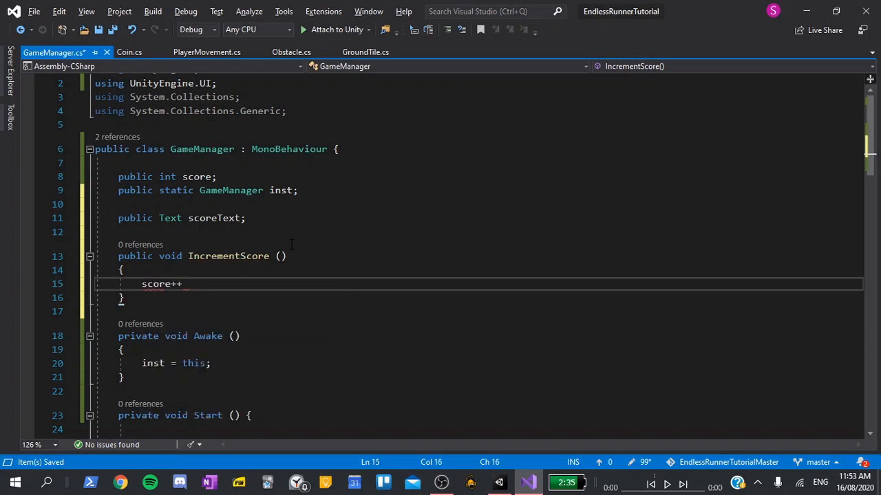
type(";")
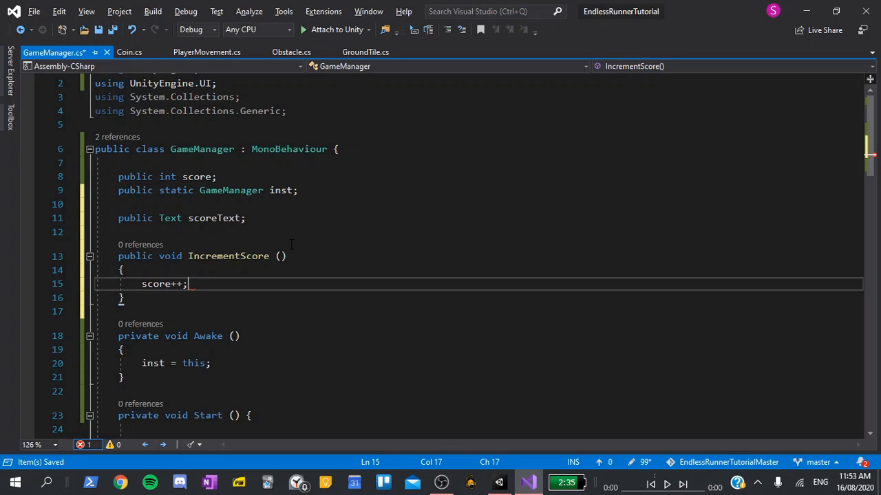
key("enter")
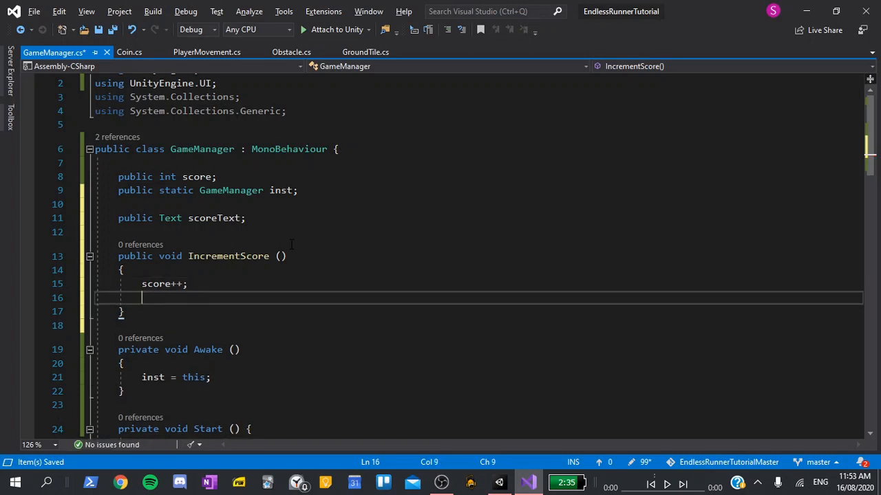
type("scoret")
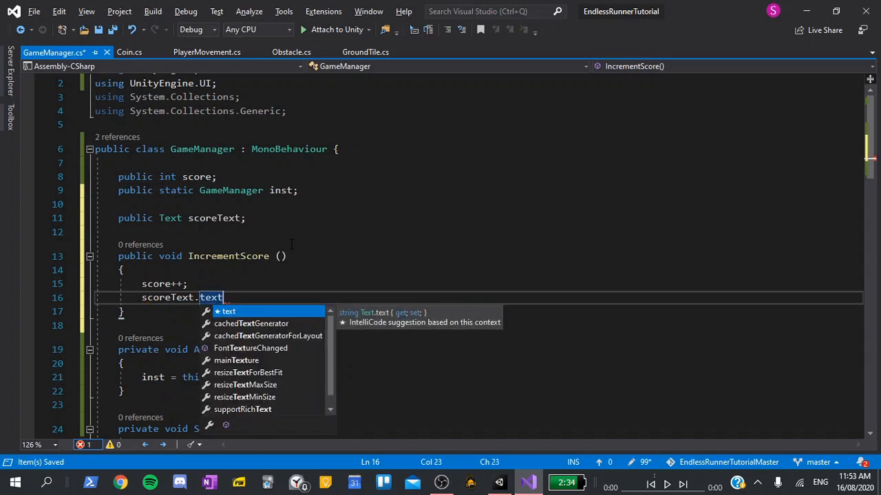
type("=")
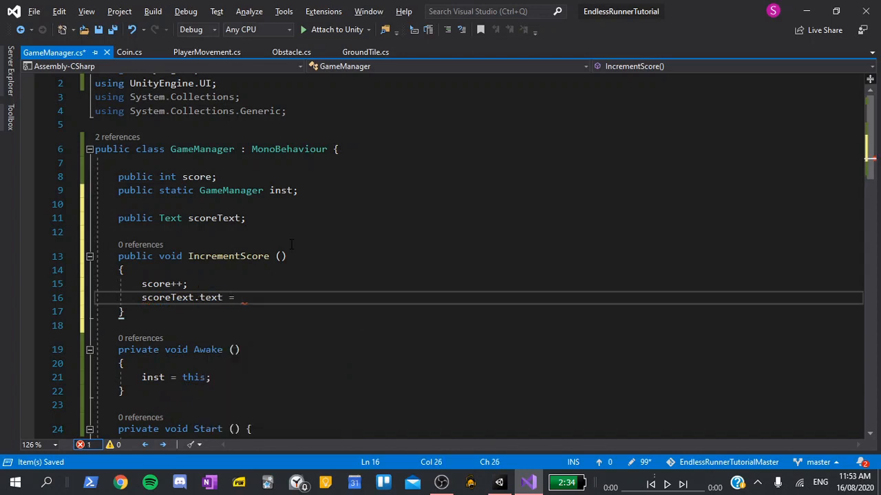
type("\"SCORE:")
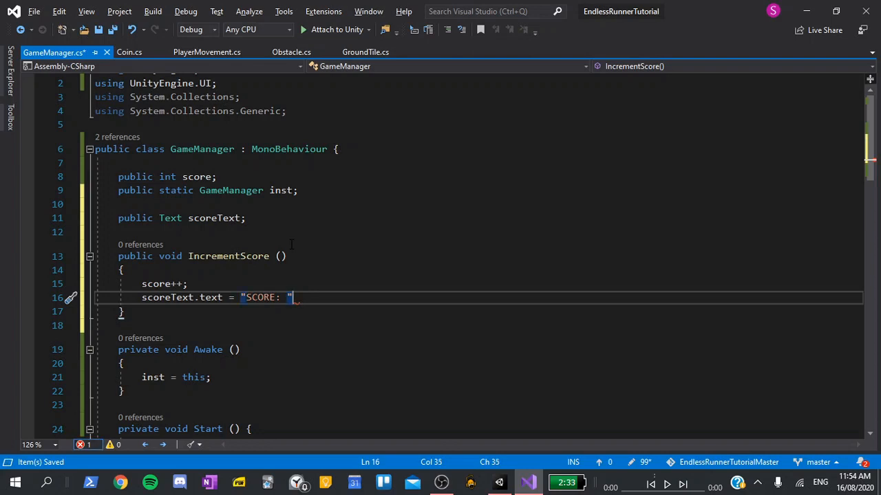
type("+ score;")
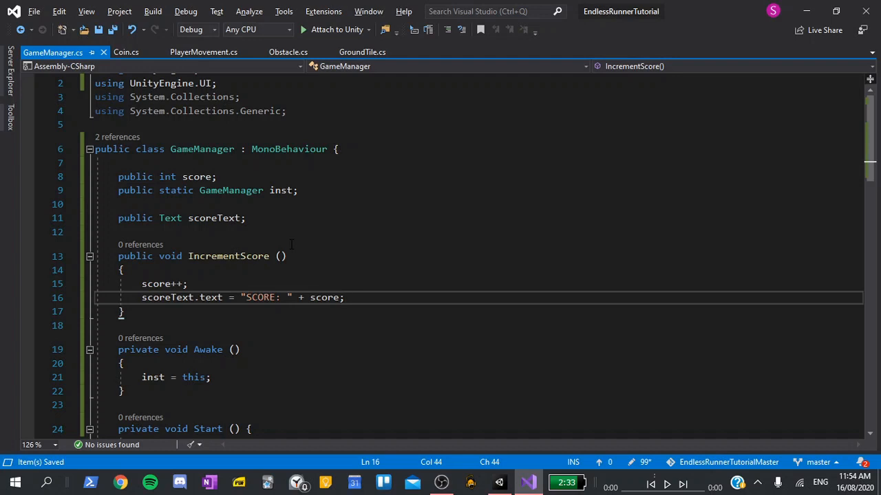
left_click(127, 52)
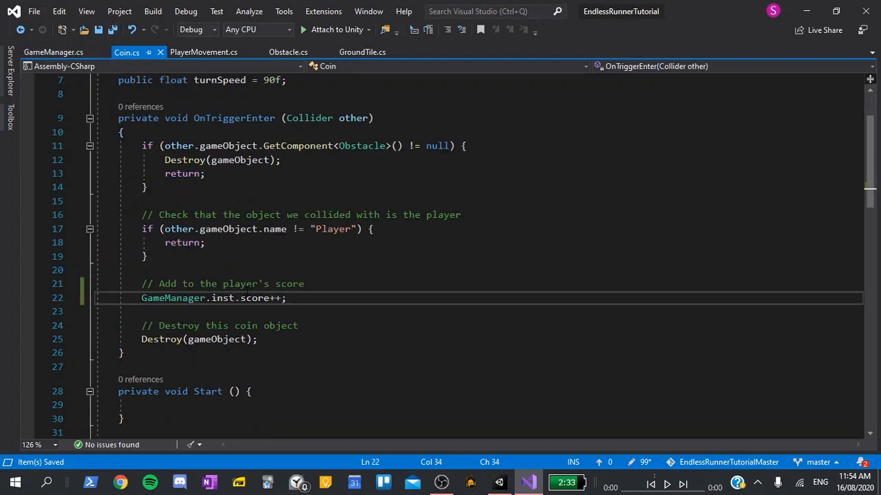
Step: Replace score++ in Coin.cs with a call to GameManager.inst.IncrementScore();
double_click(255, 297)
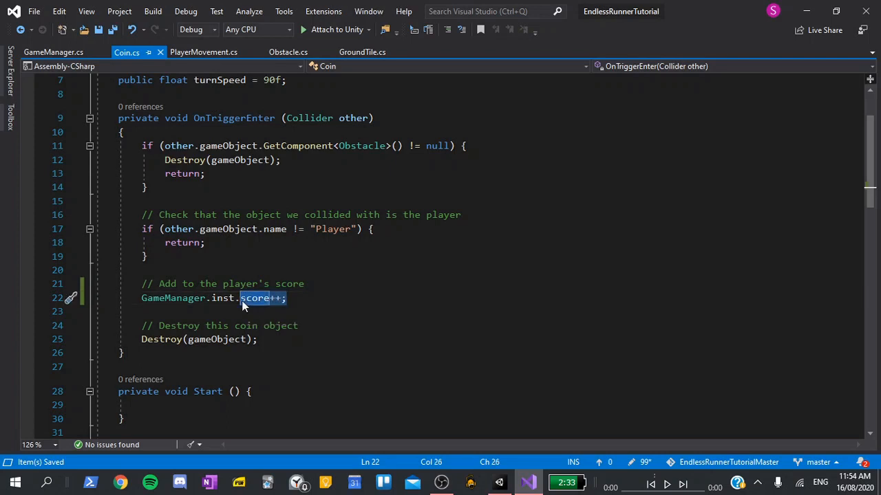
key("Delete")
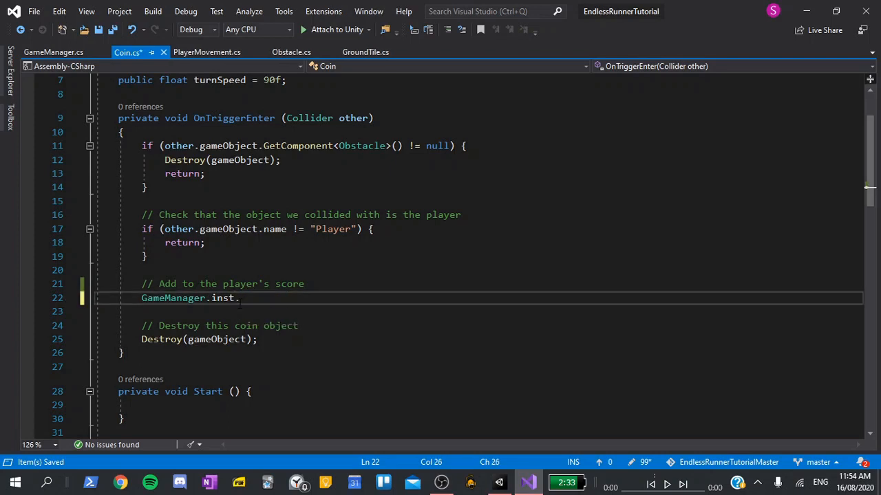
type("IncrementScore()")
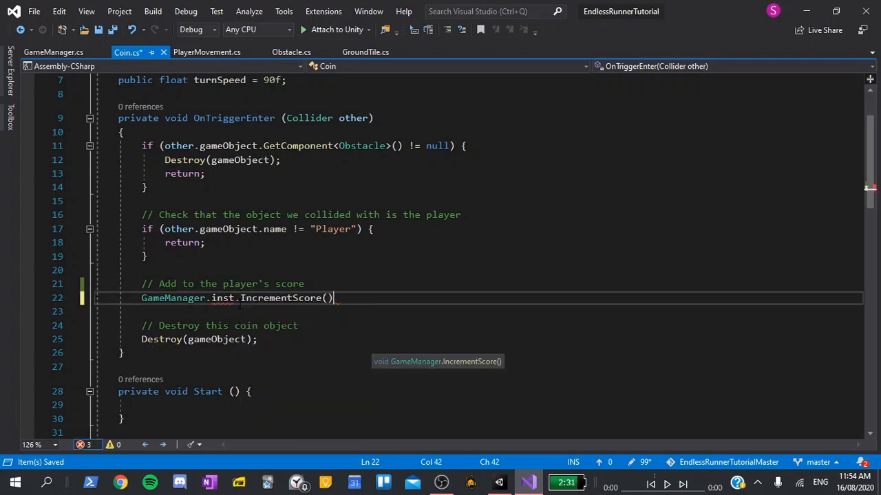
type(";")
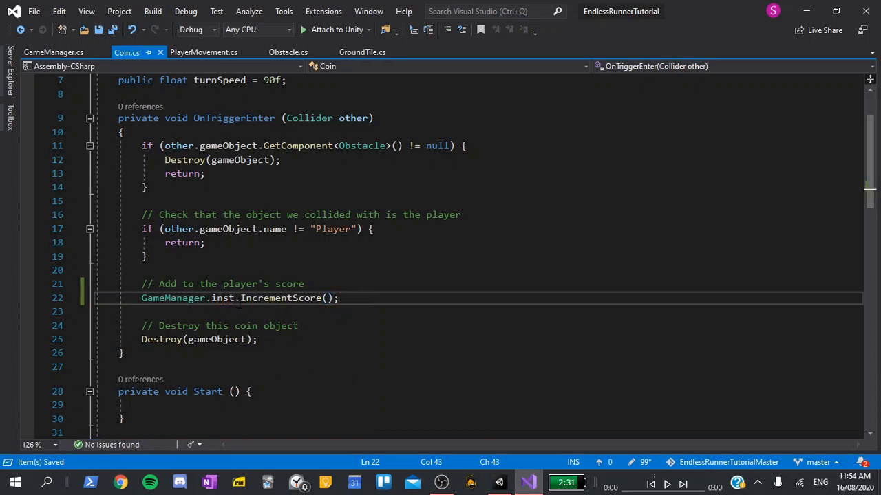
left_click(53, 52)
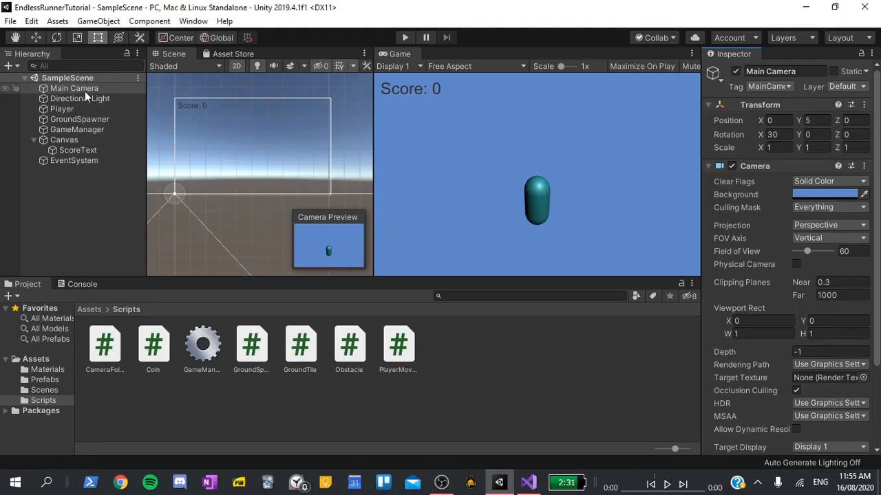
Step: Start play mode and begin the run so collected coins raise the label to SCORE: 3
left_click(77, 129)
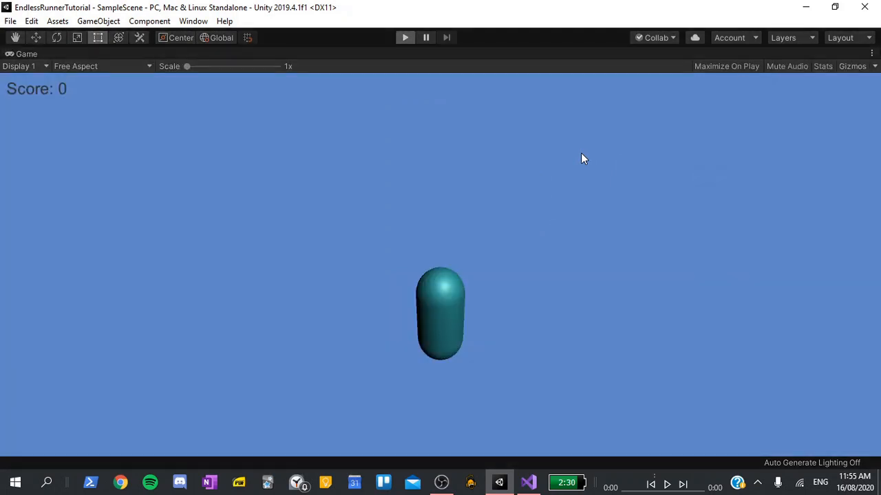
left_click(404, 37)
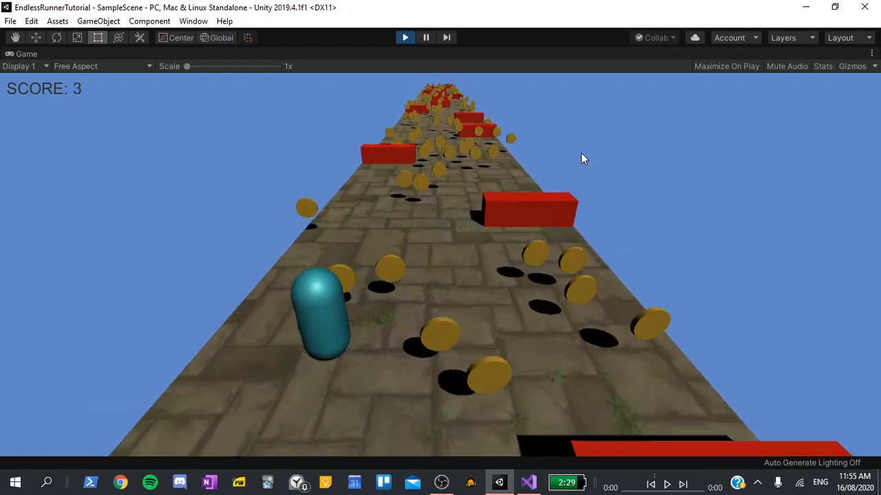